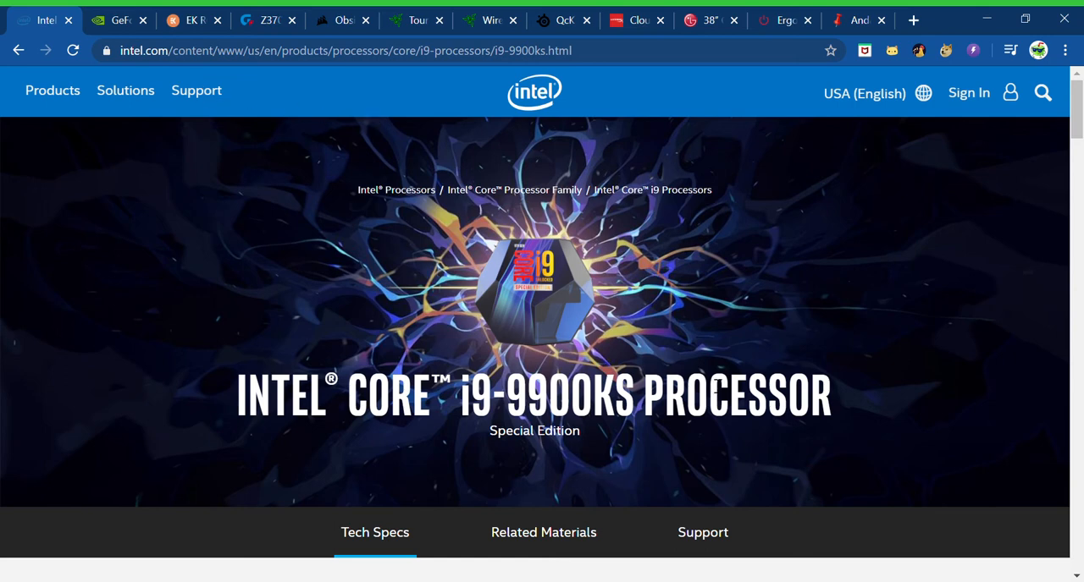
{"action": "mouse_move", "coordinate": [465, 298]}
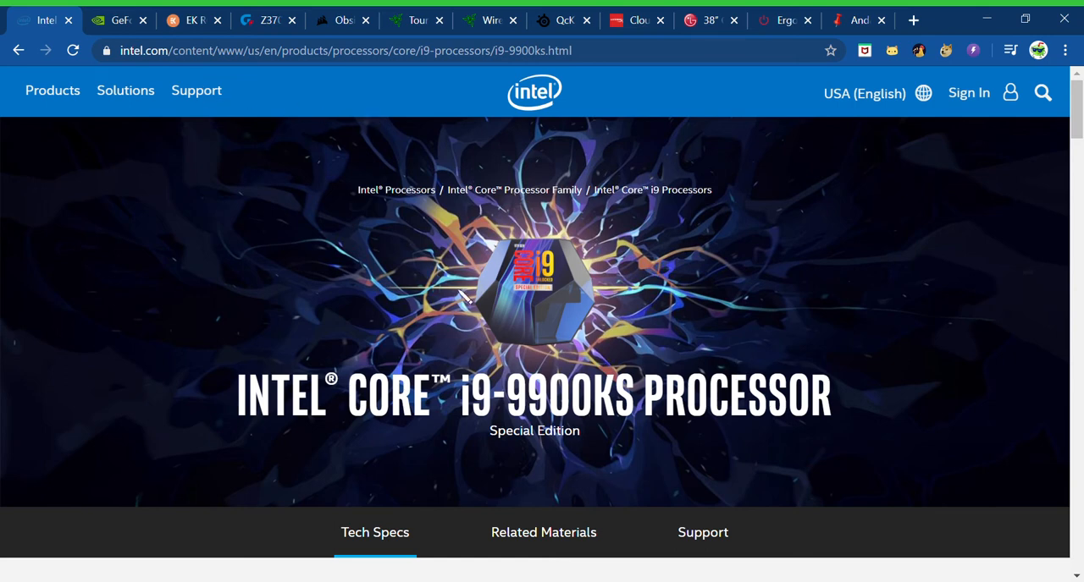
{"action": "mouse_move", "coordinate": [483, 287]}
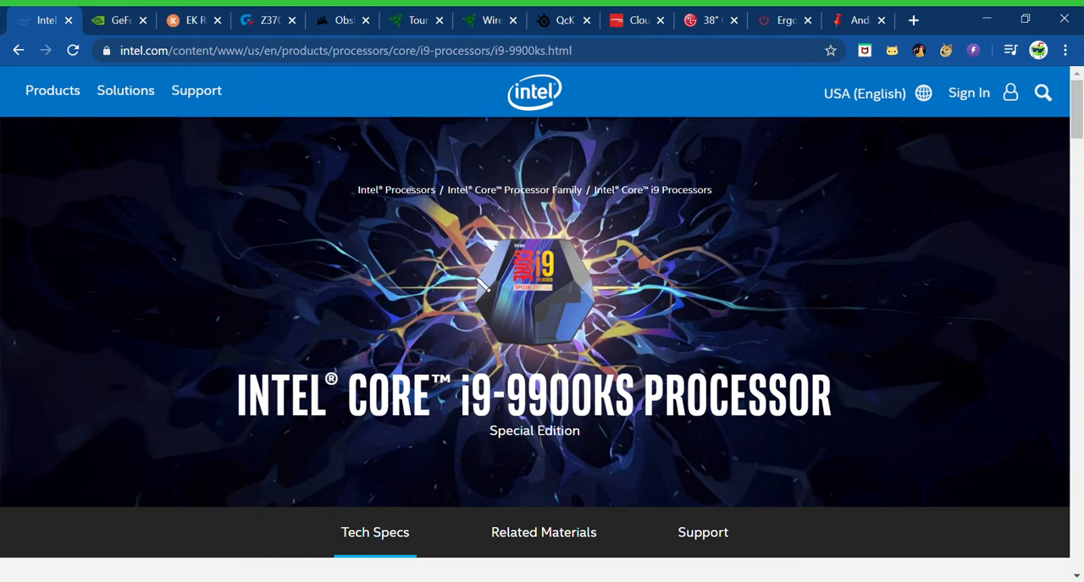
{"action": "mouse_move", "coordinate": [613, 373]}
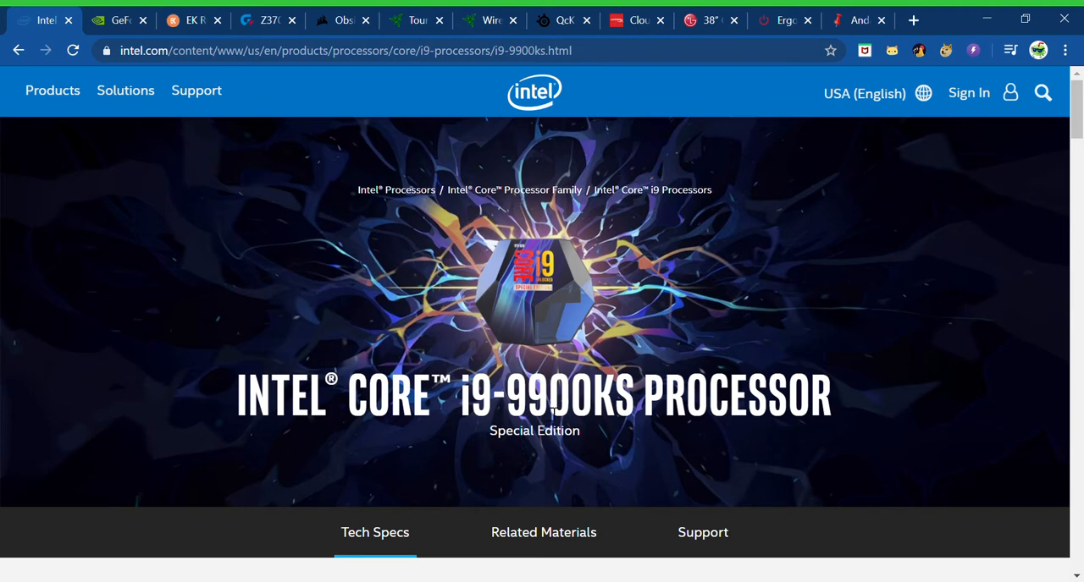
{"action": "mouse_move", "coordinate": [258, 35]}
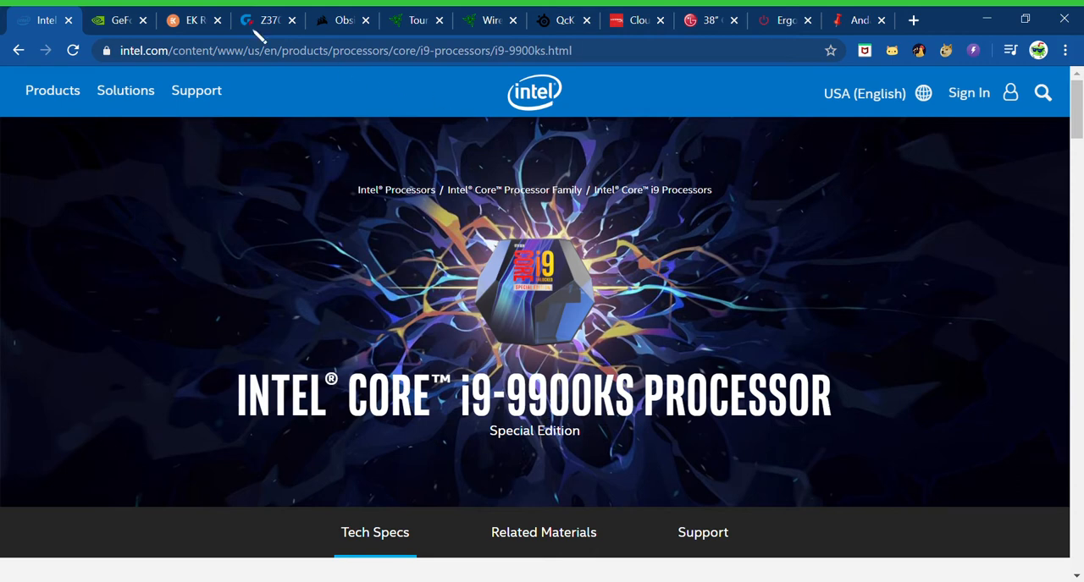
{"action": "mouse_move", "coordinate": [687, 453]}
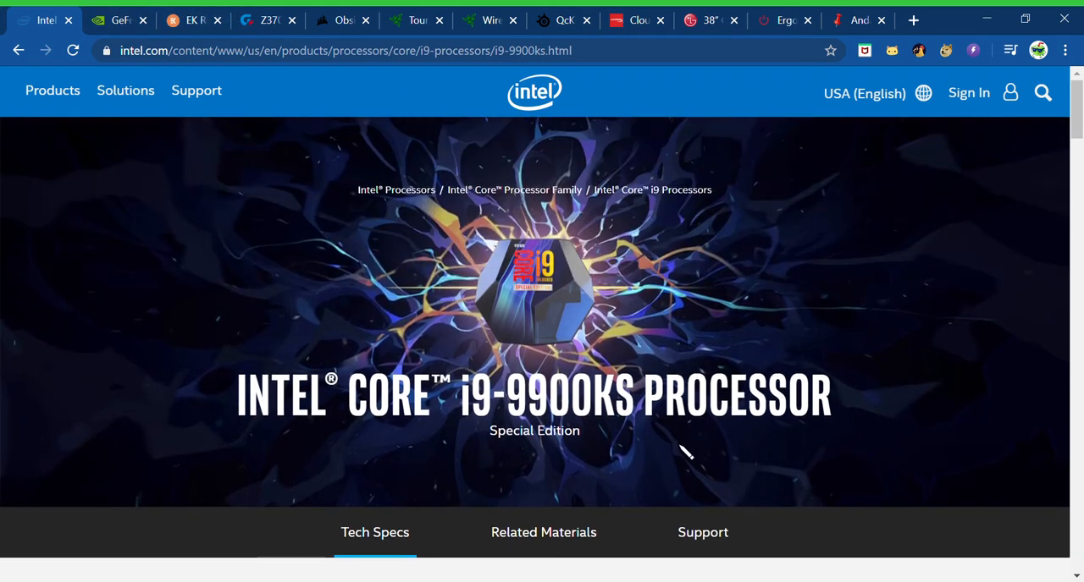
{"action": "mouse_move", "coordinate": [601, 156]}
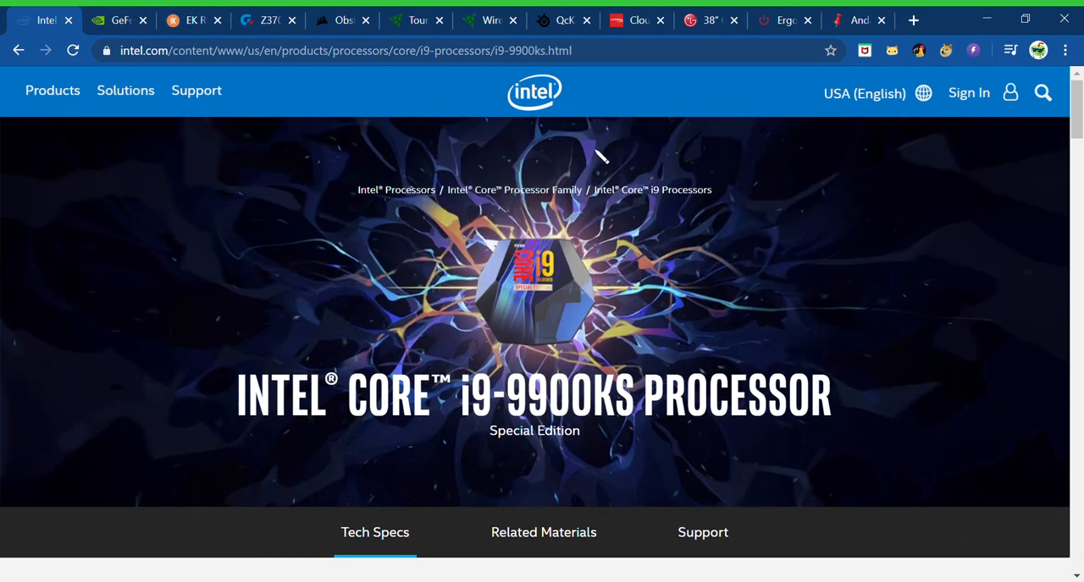
Step: Review the GeForce RTX 2080 Ti page's Design, Gallery and Specs sections, returning to the top
{"action": "left_click", "coordinate": [118, 20]}
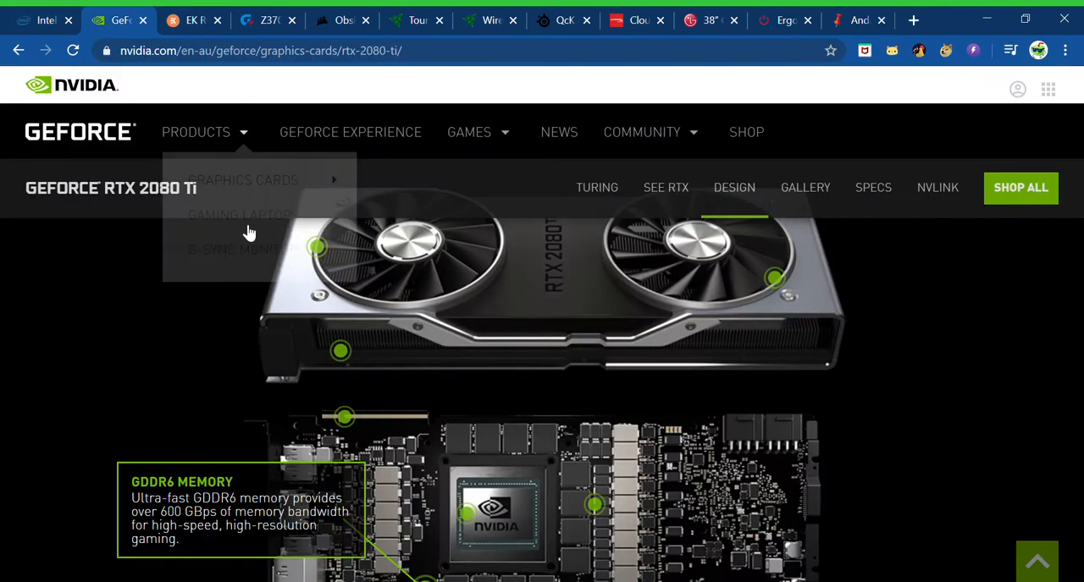
{"action": "mouse_move", "coordinate": [292, 330]}
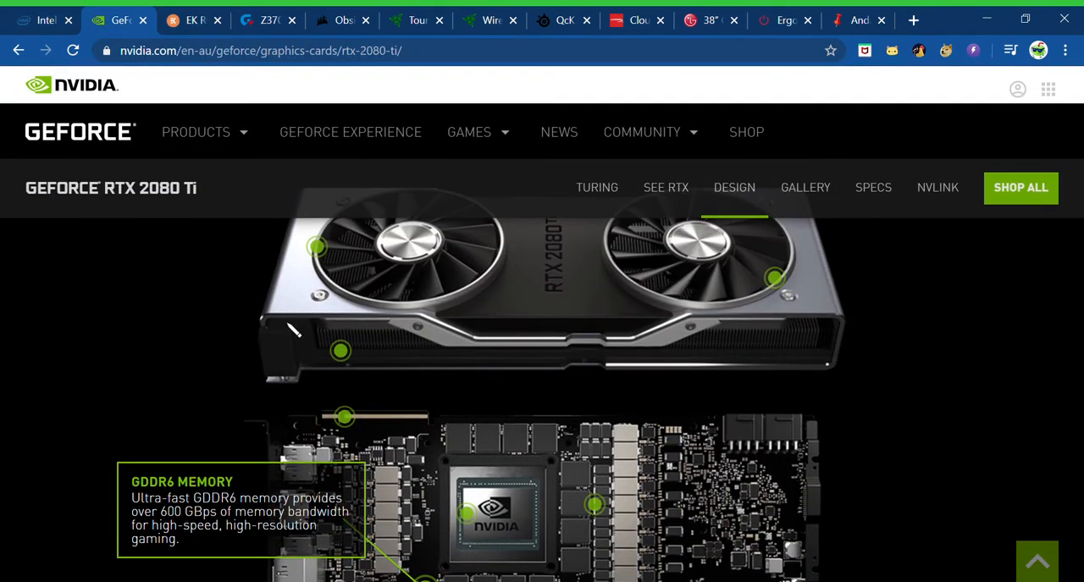
{"action": "scroll", "scroll_direction": "down", "scroll_amount": 3}
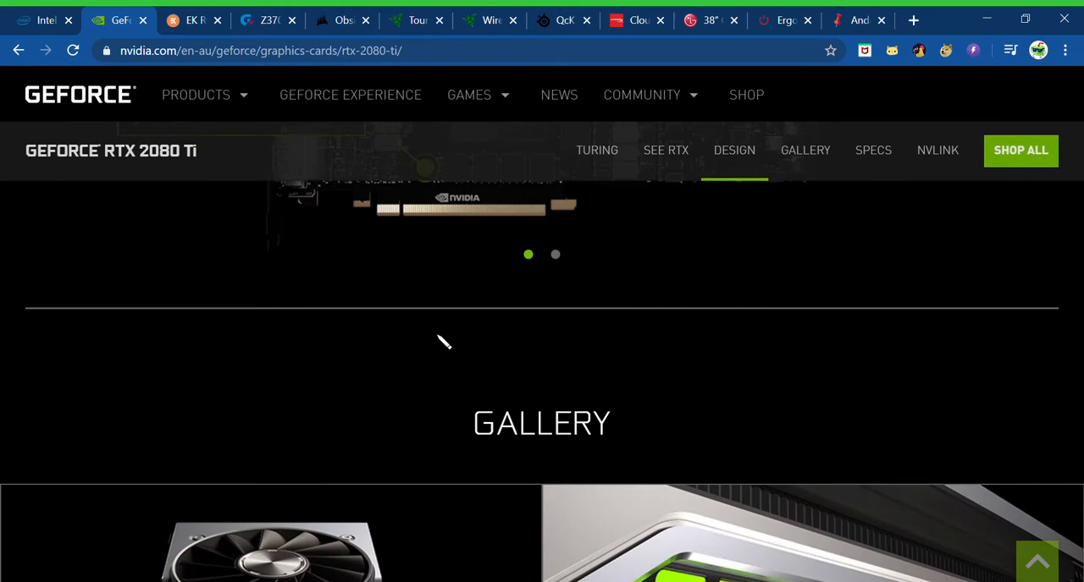
{"action": "scroll", "scroll_direction": "up", "scroll_amount": 3}
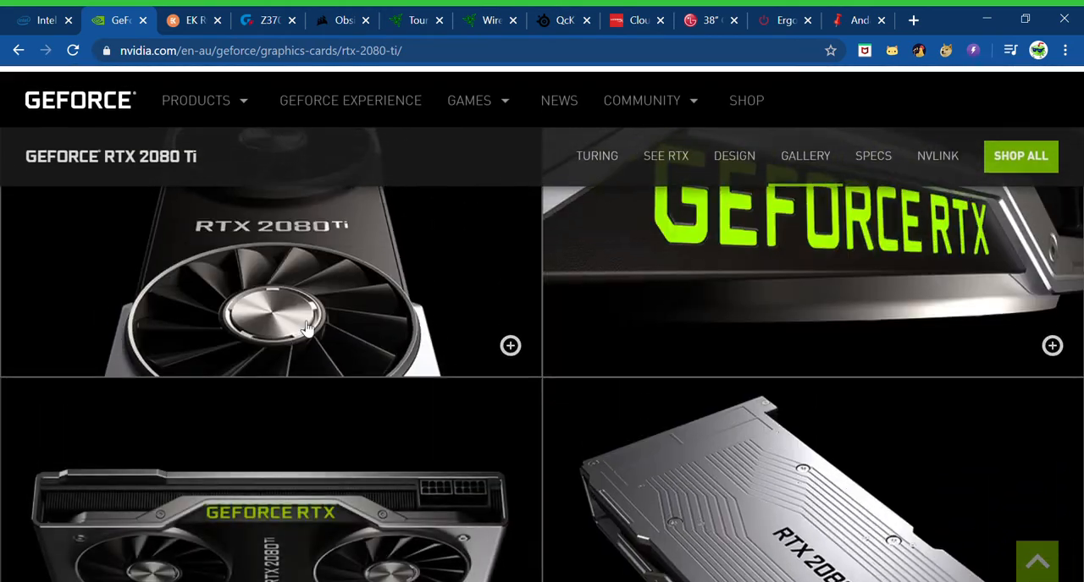
{"action": "left_click", "coordinate": [873, 156]}
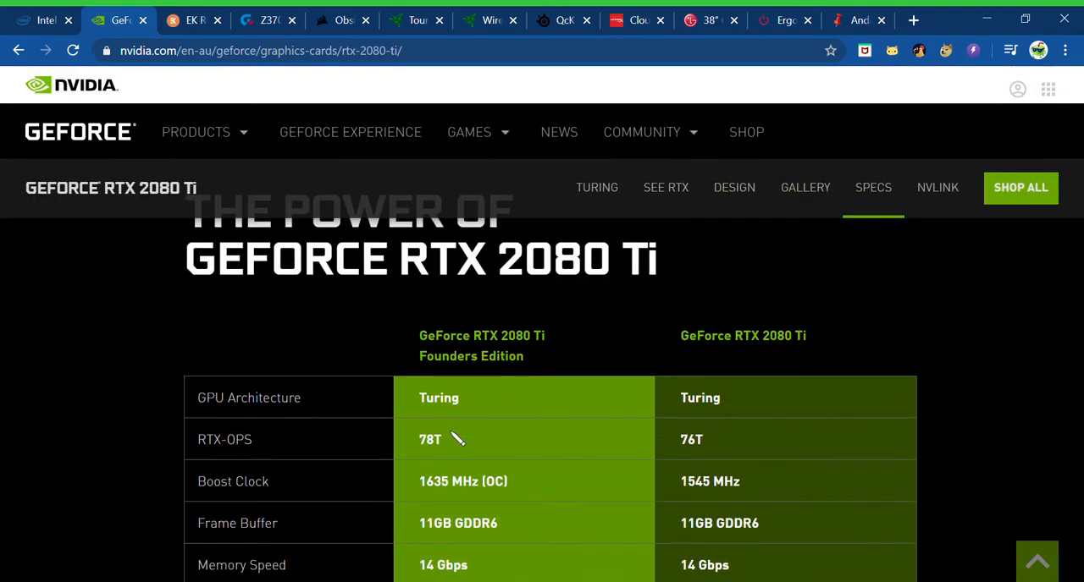
{"action": "scroll", "scroll_direction": "down", "scroll_amount": 3}
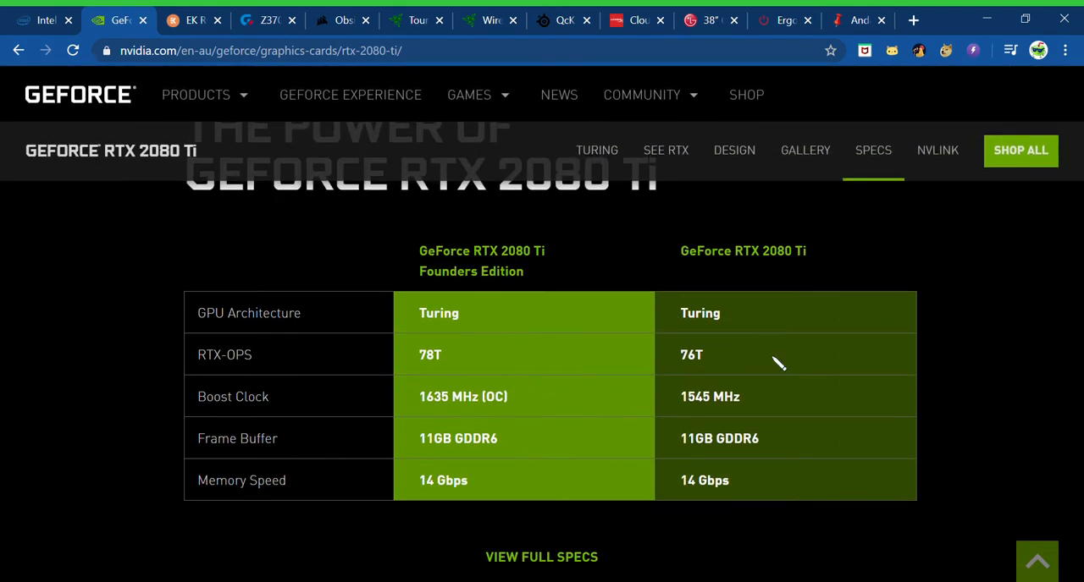
{"action": "mouse_move", "coordinate": [1020, 306]}
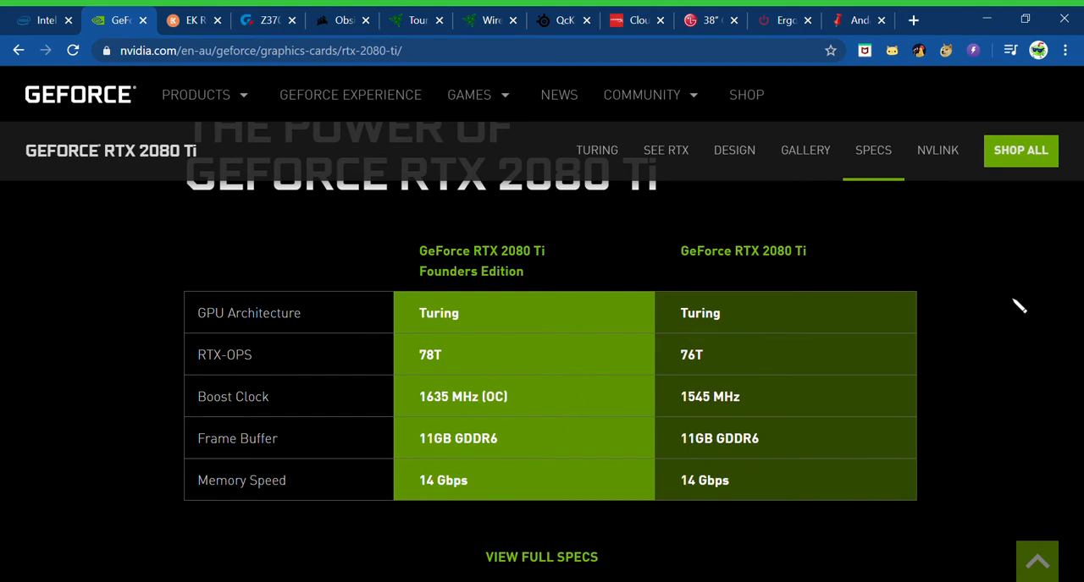
{"action": "mouse_move", "coordinate": [734, 345]}
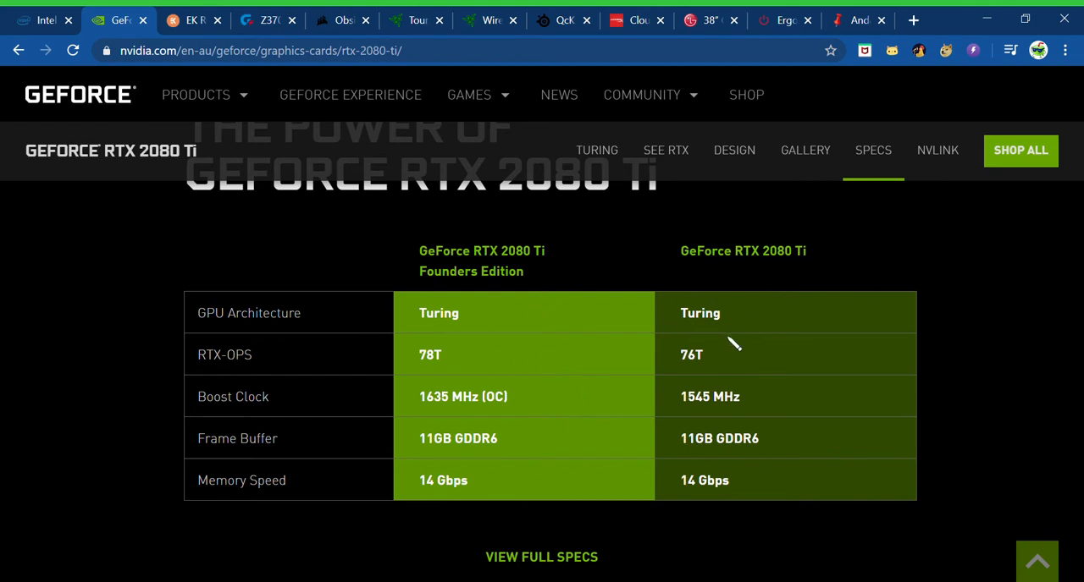
{"action": "mouse_move", "coordinate": [593, 442]}
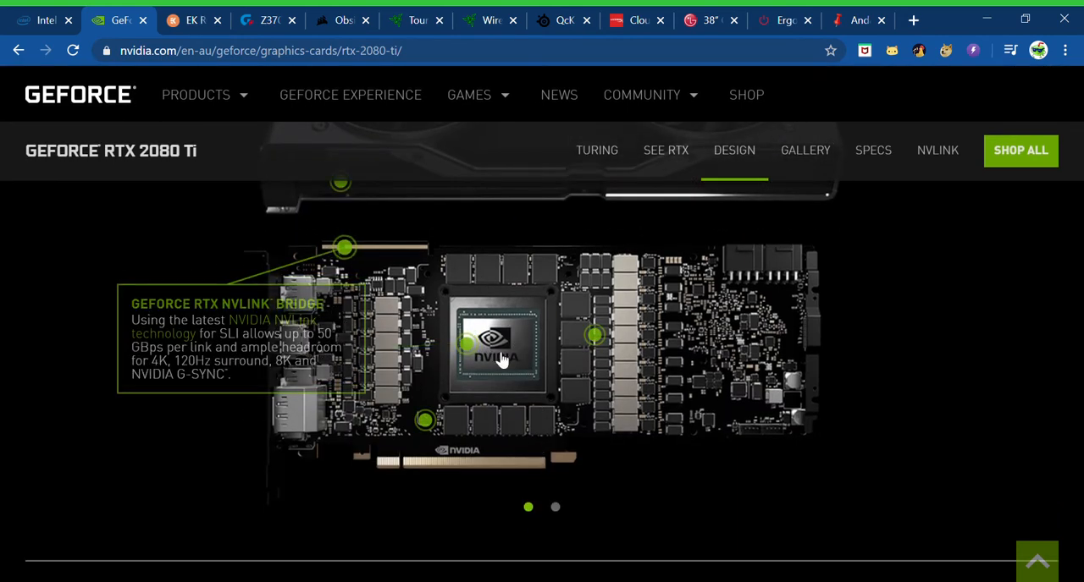
{"action": "scroll", "scroll_direction": "up", "scroll_amount": 3}
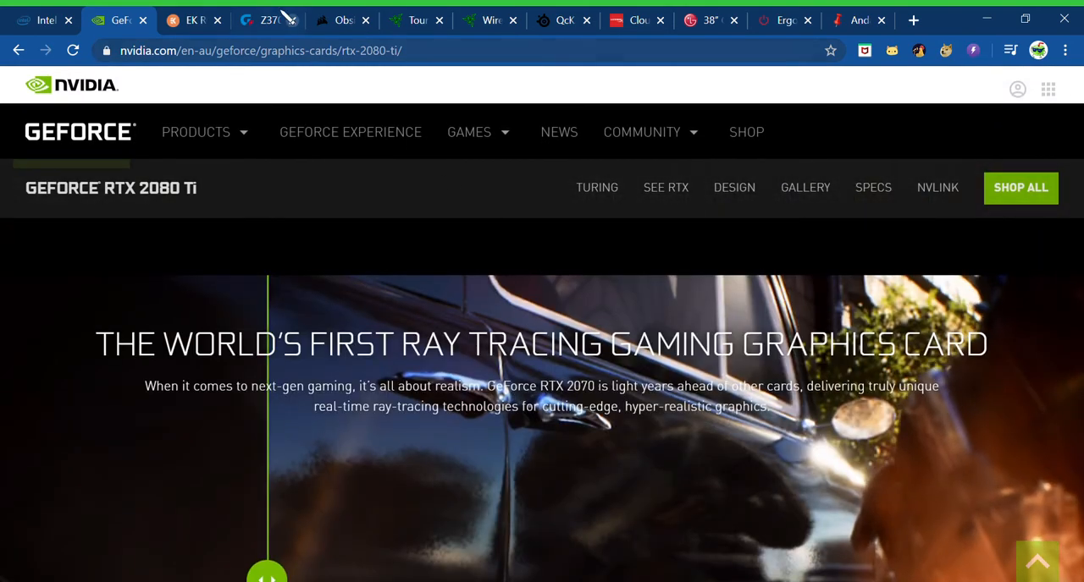
Step: Review the EK RGB series kits page comparing the EK-KIT 240 and EK-KIT 360 component tables
{"action": "left_click", "coordinate": [193, 20]}
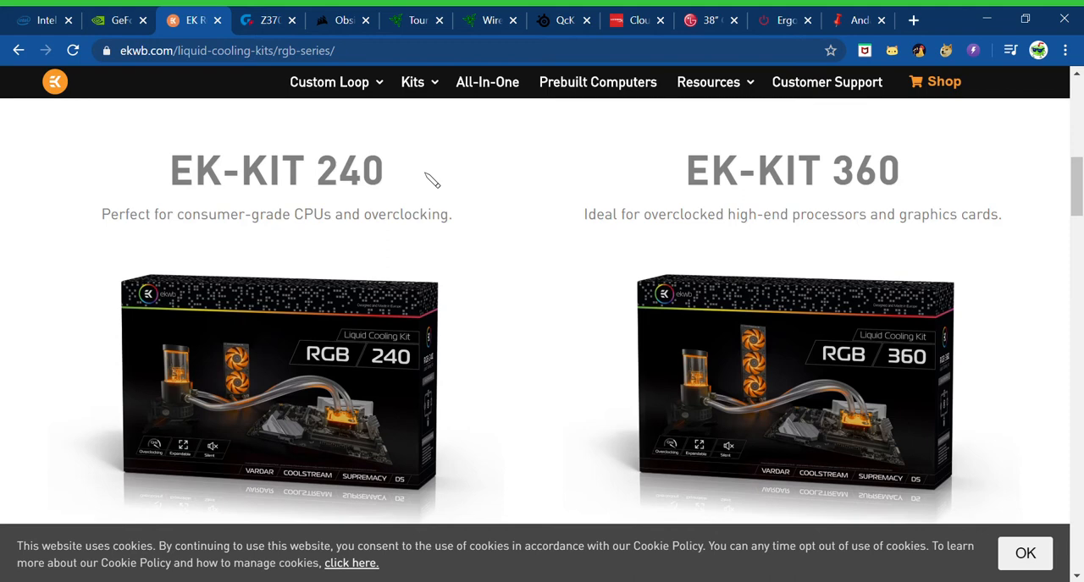
{"action": "mouse_move", "coordinate": [782, 351]}
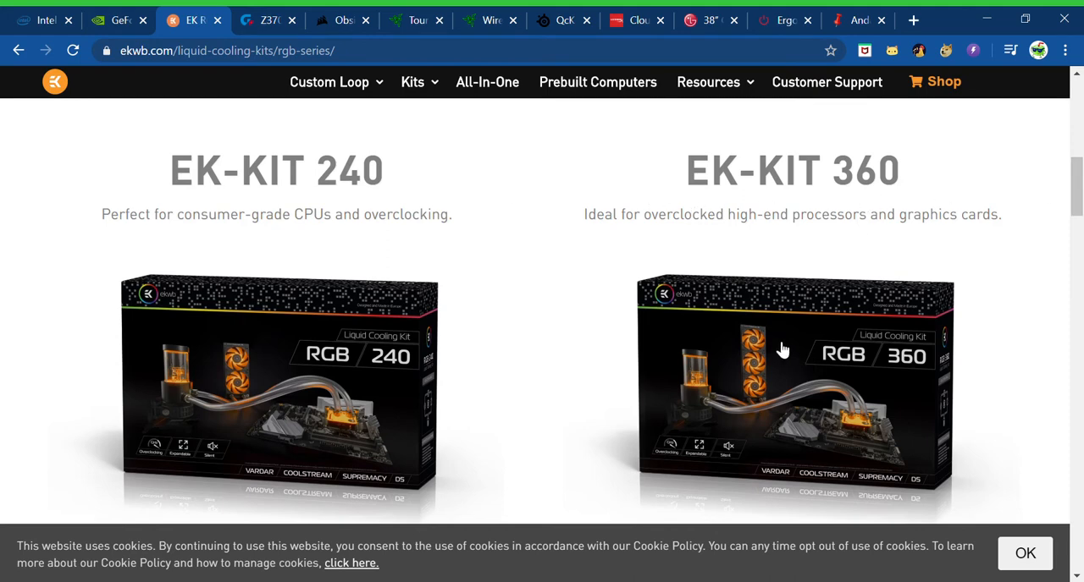
{"action": "mouse_move", "coordinate": [383, 379]}
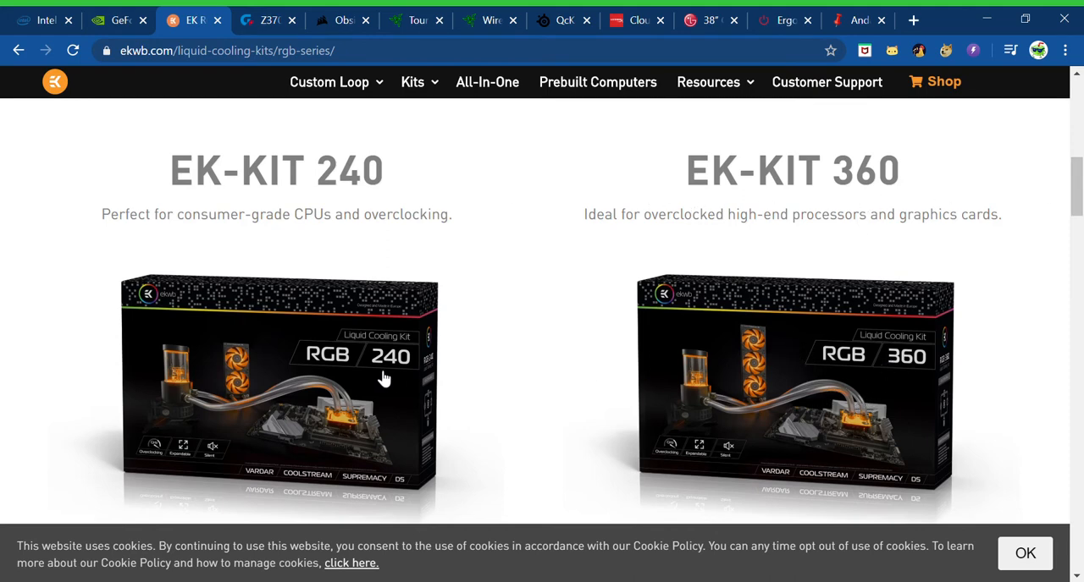
{"action": "mouse_move", "coordinate": [241, 438]}
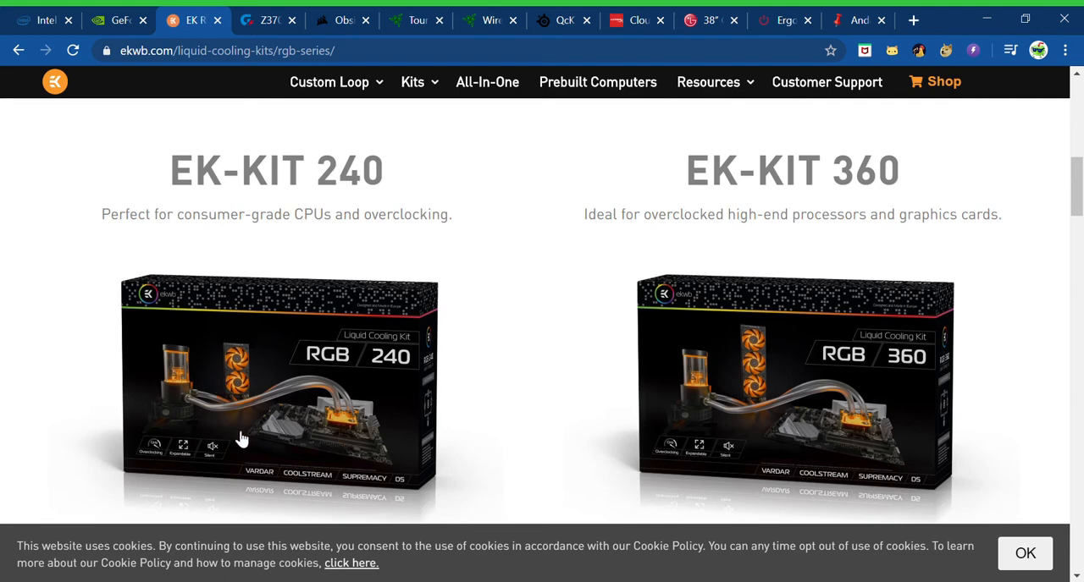
{"action": "scroll", "scroll_direction": "down", "scroll_amount": 3}
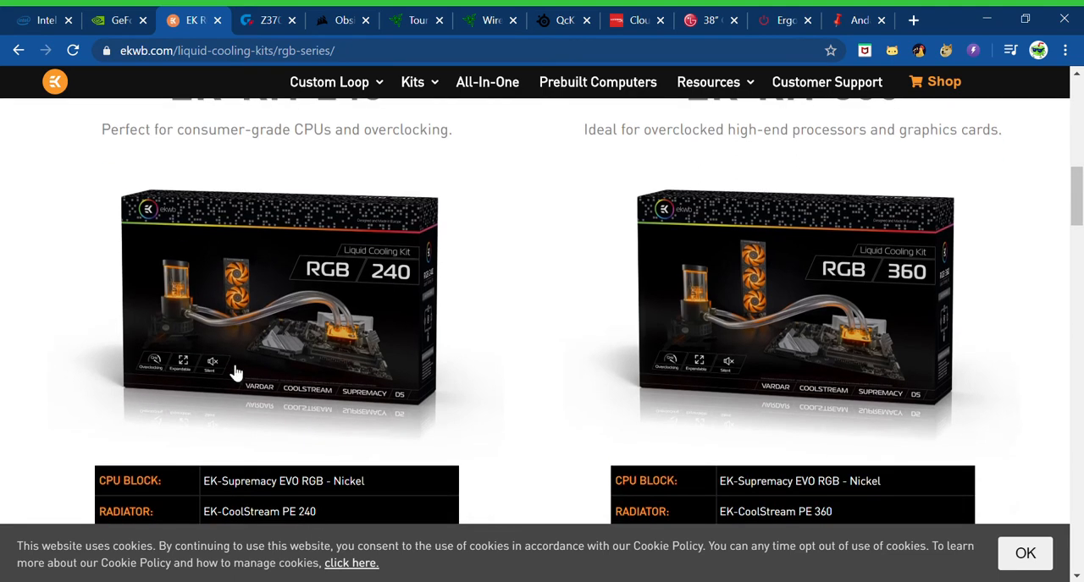
{"action": "mouse_move", "coordinate": [142, 394]}
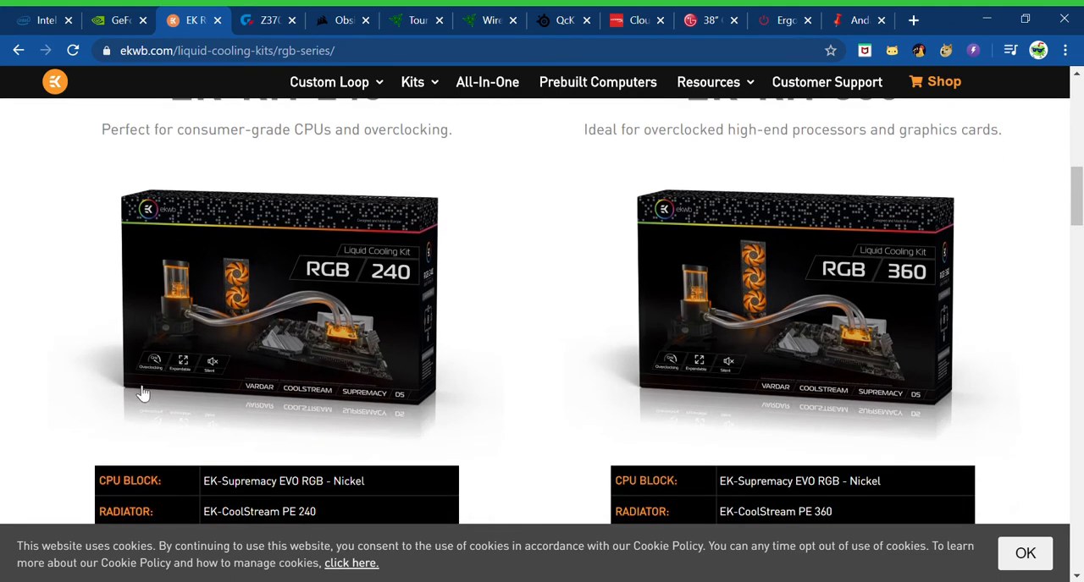
{"action": "scroll", "scroll_direction": "up", "scroll_amount": 3}
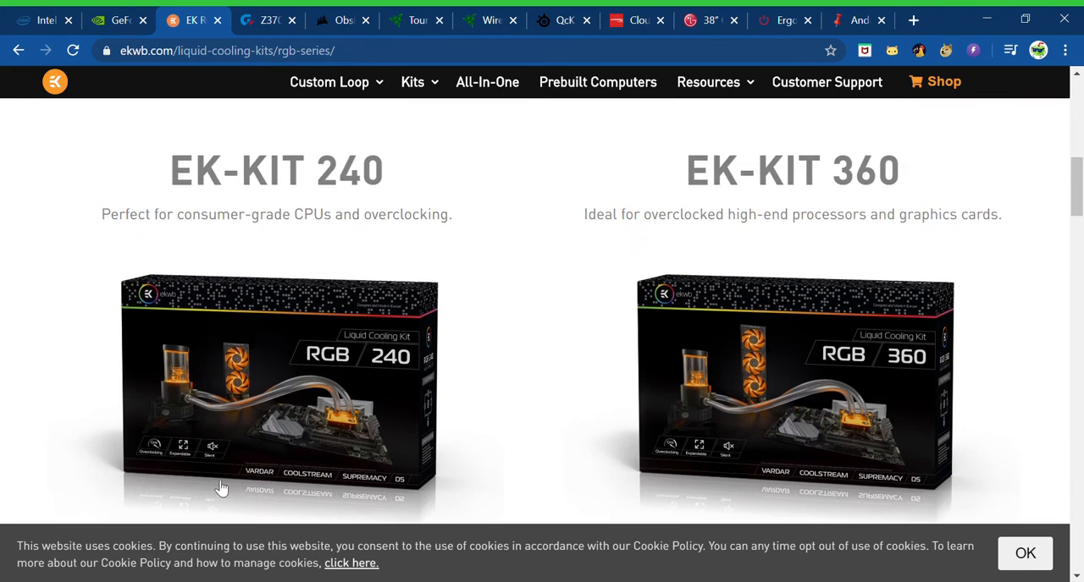
{"action": "mouse_move", "coordinate": [423, 421]}
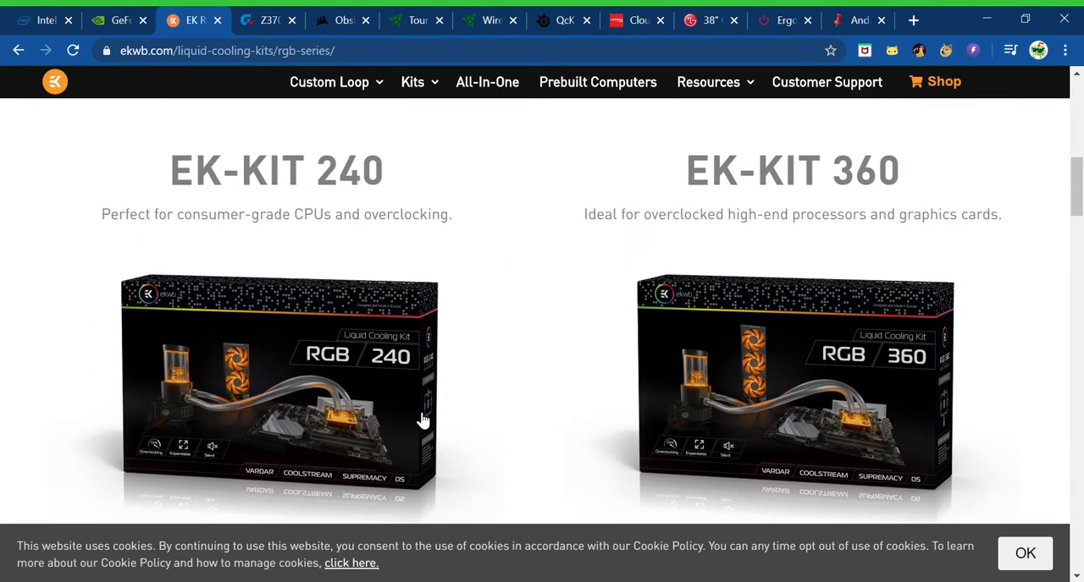
{"action": "scroll", "scroll_direction": "up", "scroll_amount": 3}
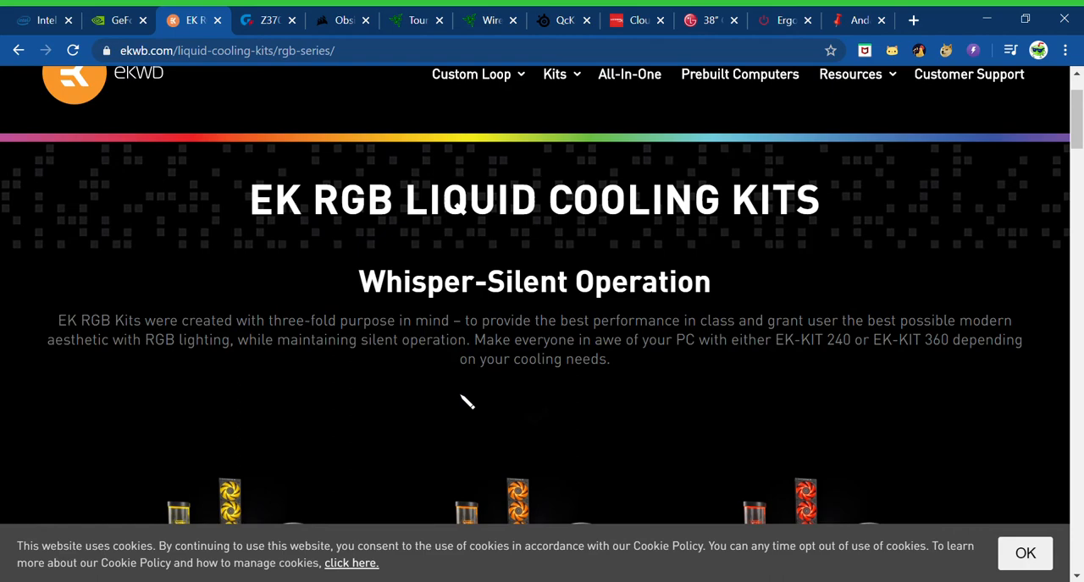
{"action": "scroll", "scroll_direction": "up", "scroll_amount": 3}
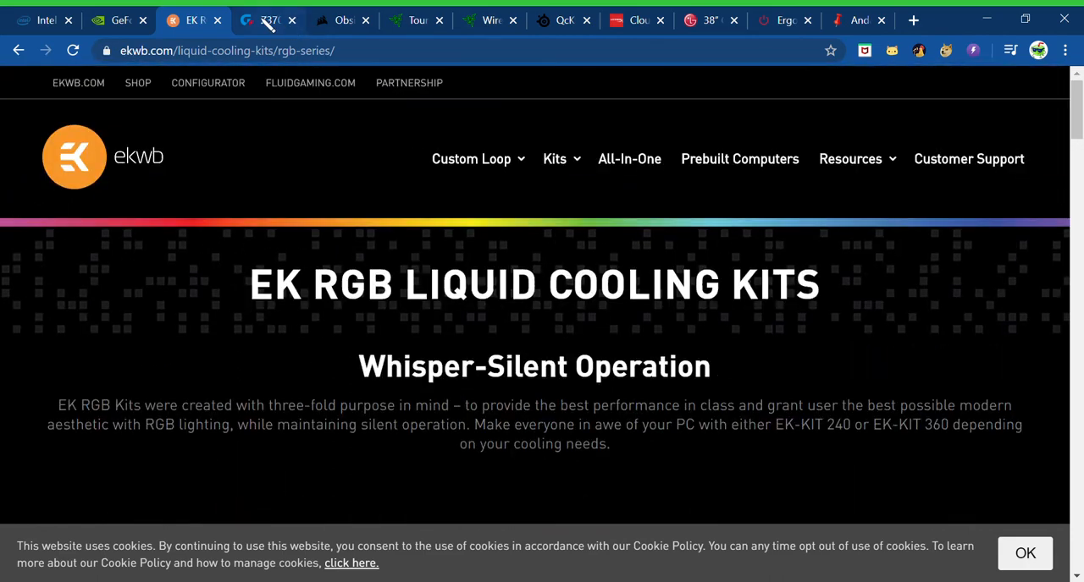
Step: Review the Z370 AORUS Gaming 7 Key Features section with its annotated board diagram
{"action": "left_click", "coordinate": [258, 19]}
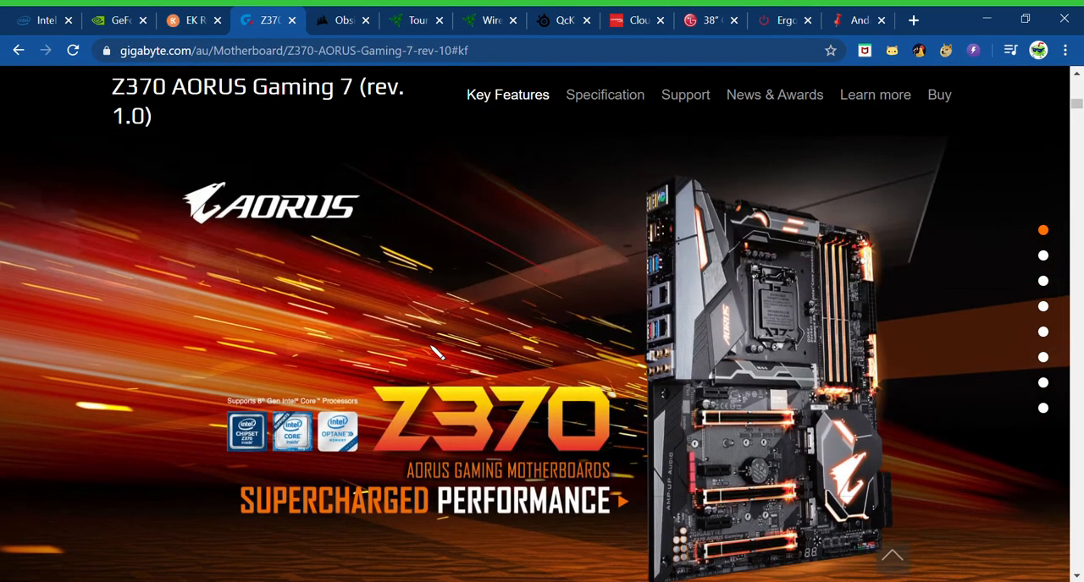
{"action": "scroll", "scroll_direction": "down", "scroll_amount": 3}
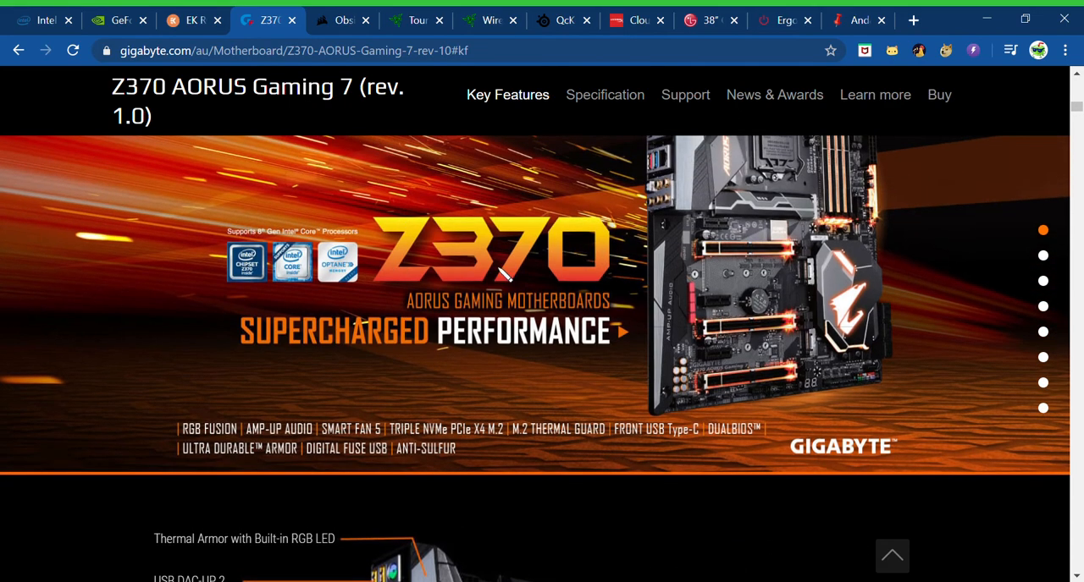
{"action": "scroll", "scroll_direction": "down", "scroll_amount": 3}
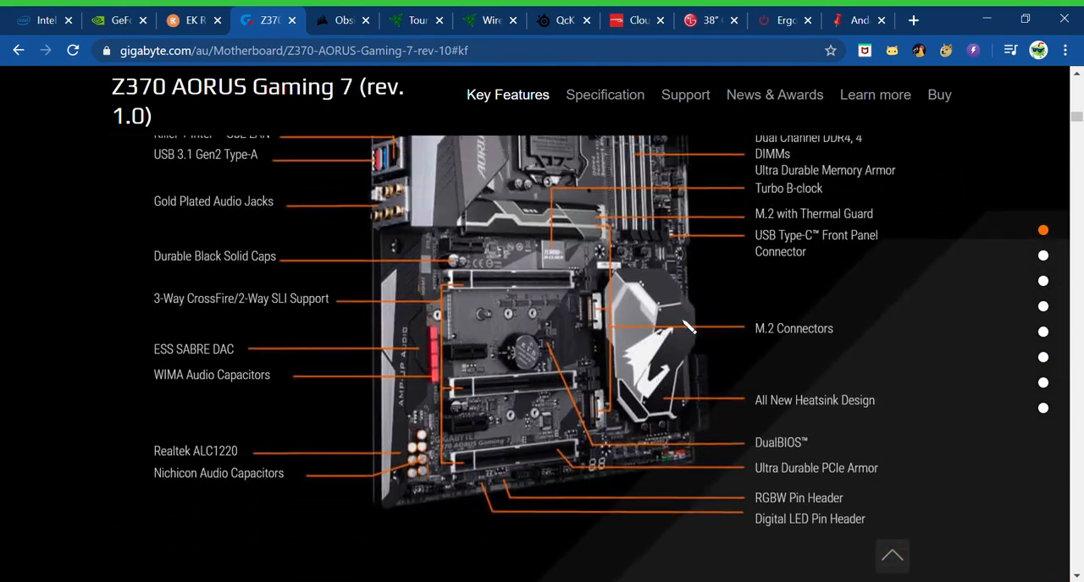
{"action": "scroll", "scroll_direction": "up", "scroll_amount": 3}
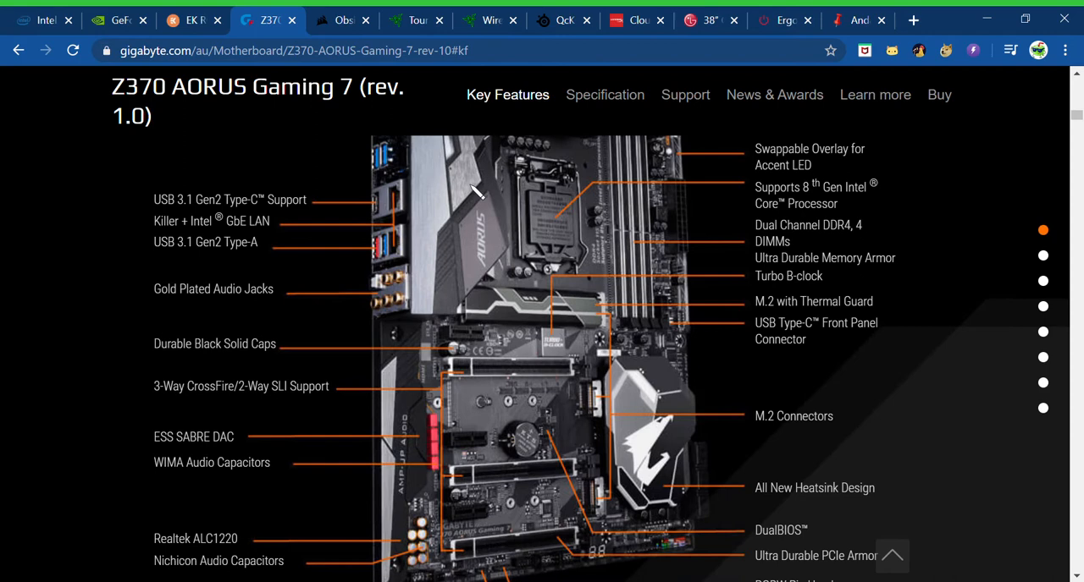
{"action": "mouse_move", "coordinate": [445, 346]}
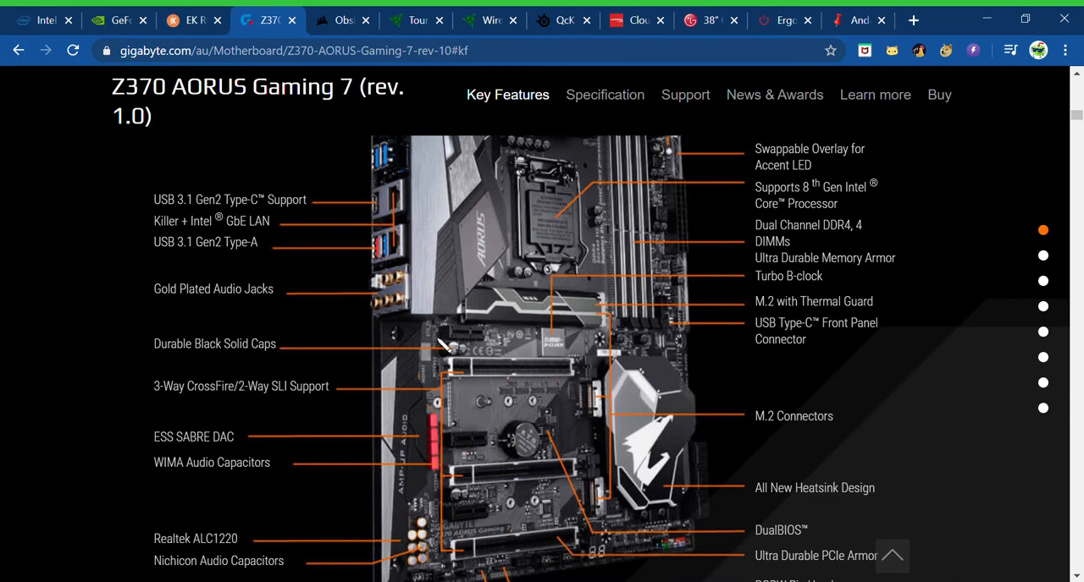
{"action": "mouse_move", "coordinate": [542, 371]}
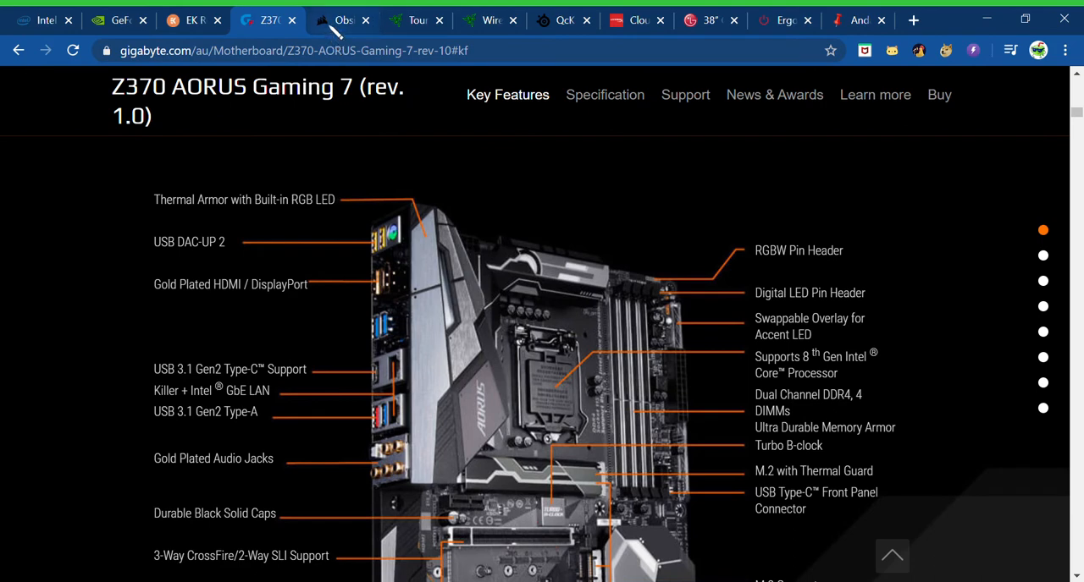
Step: Bring up the Corsair Obsidian 1000D Super-Tower case page with its enlarged image
{"action": "left_click", "coordinate": [343, 19]}
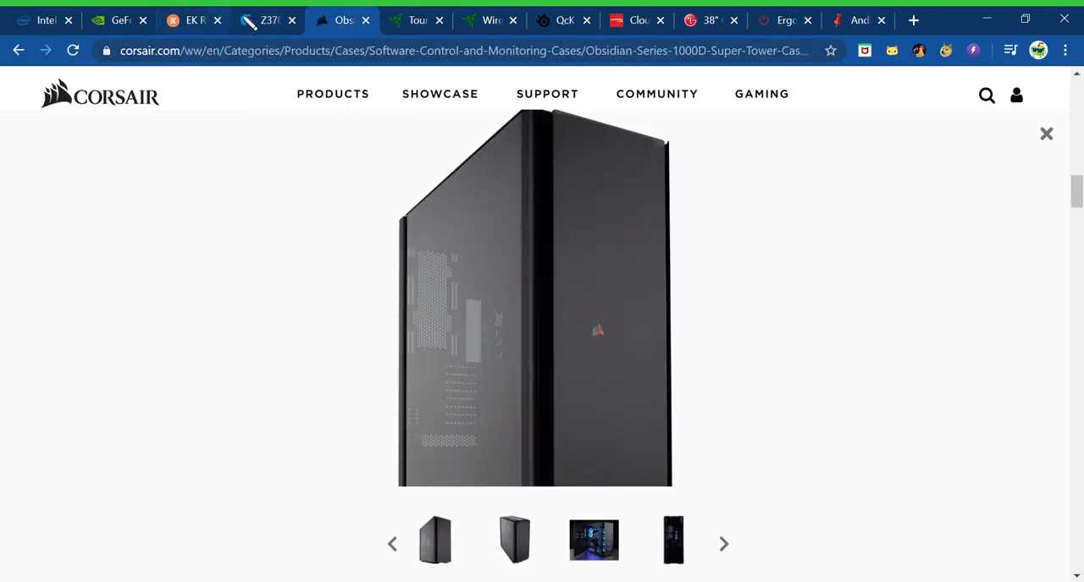
{"action": "mouse_move", "coordinate": [584, 317]}
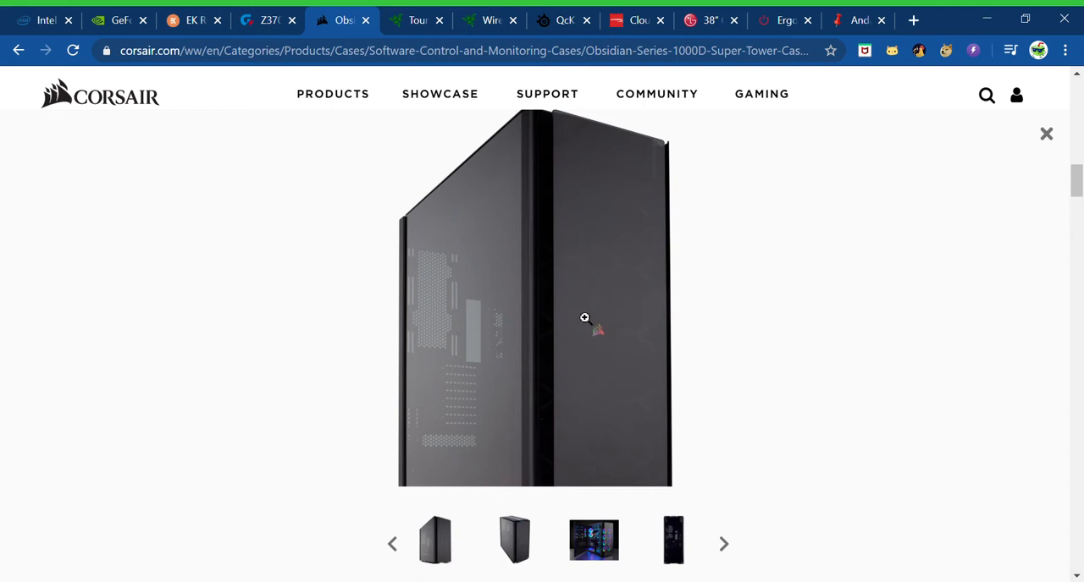
{"action": "mouse_move", "coordinate": [574, 499]}
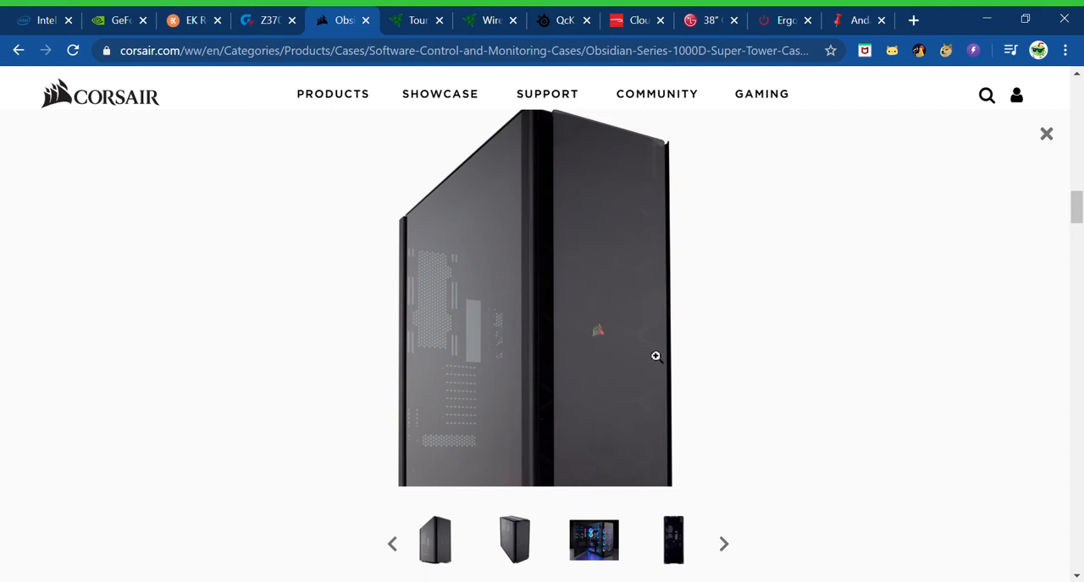
{"action": "mouse_move", "coordinate": [575, 199]}
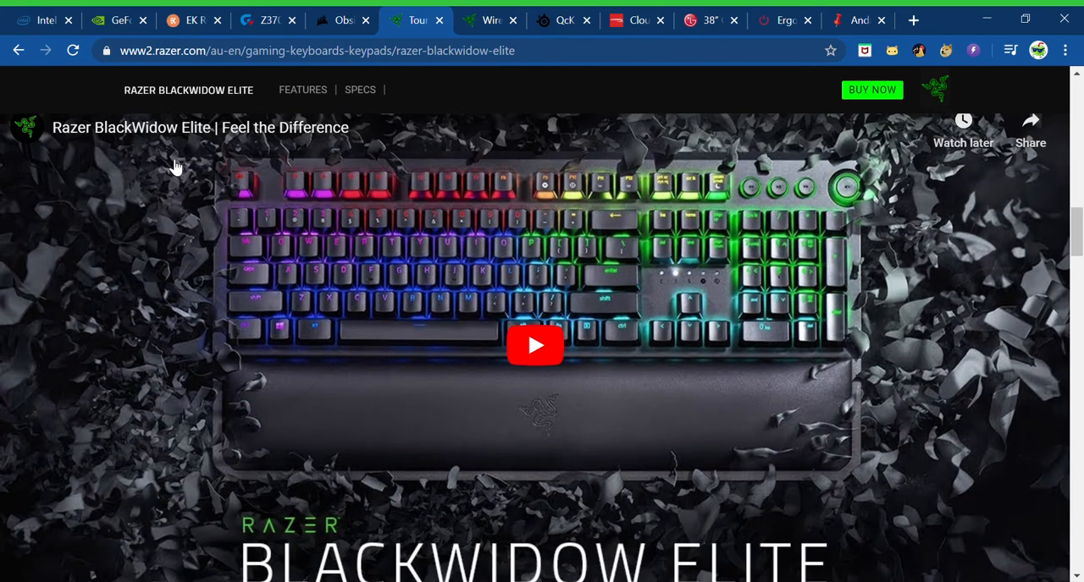
Step: Browse the Razer BlackWidow Elite page from its video past the mechanical switch feature
{"action": "scroll", "scroll_direction": "down", "scroll_amount": 3}
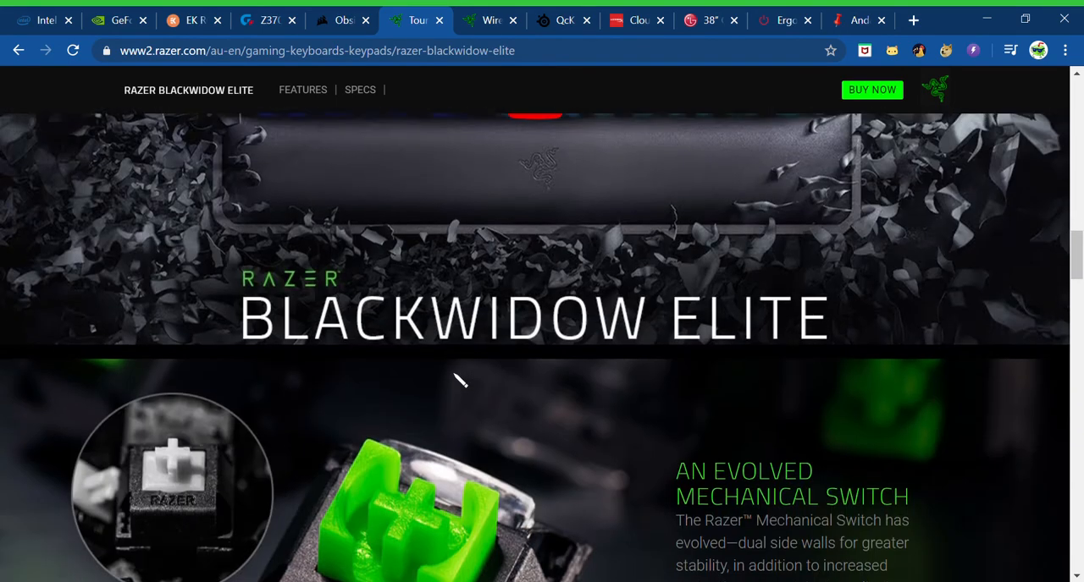
{"action": "scroll", "scroll_direction": "up", "scroll_amount": 3}
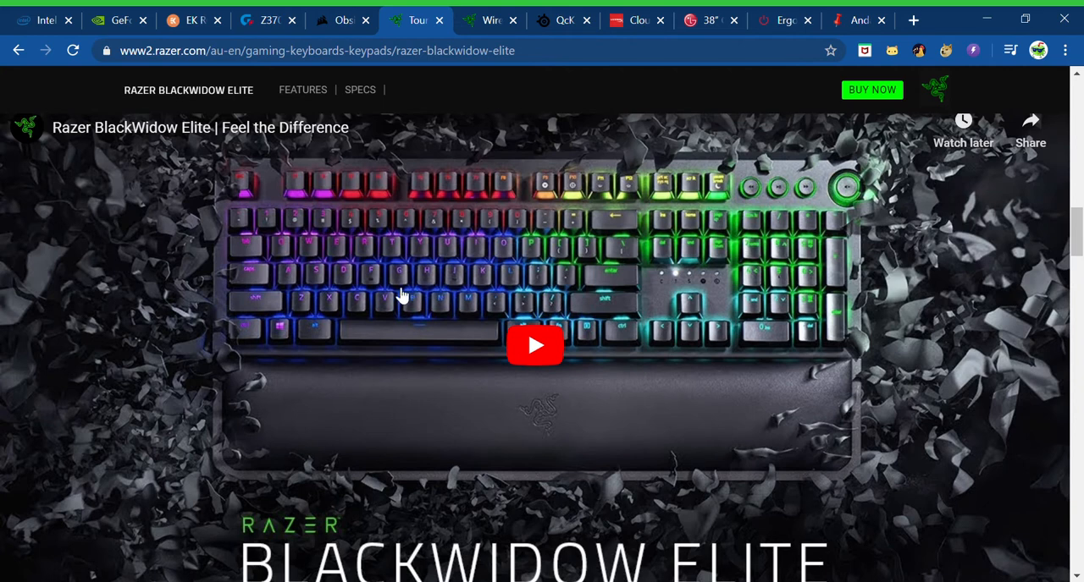
{"action": "mouse_move", "coordinate": [398, 298]}
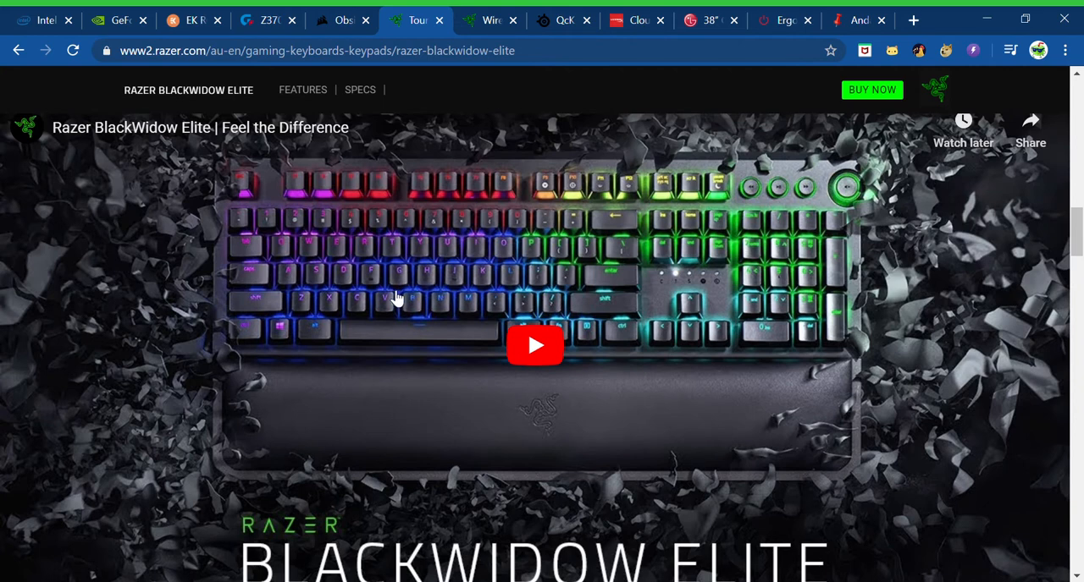
{"action": "mouse_move", "coordinate": [737, 253]}
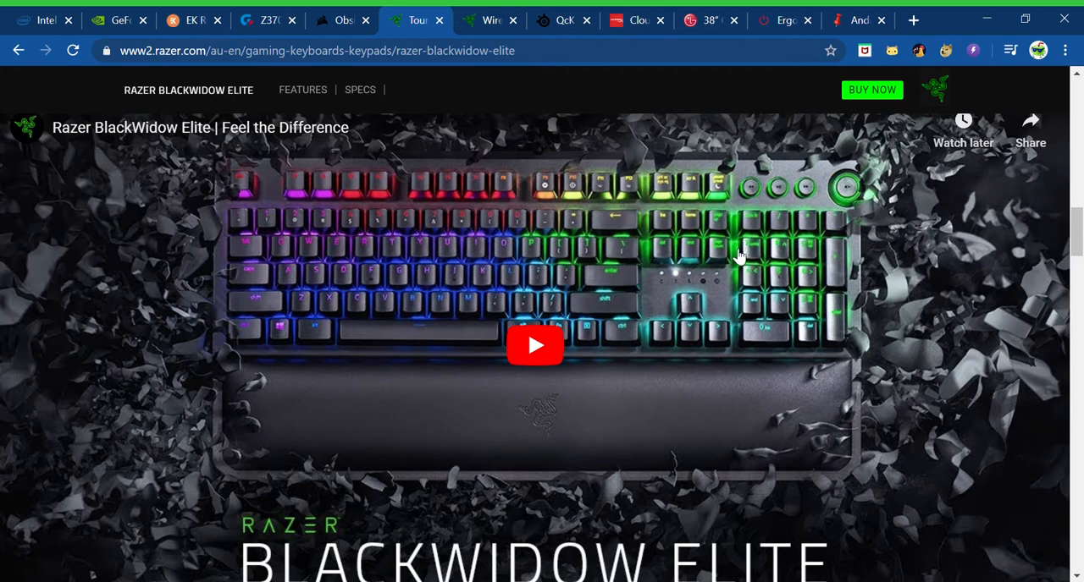
{"action": "mouse_move", "coordinate": [297, 404]}
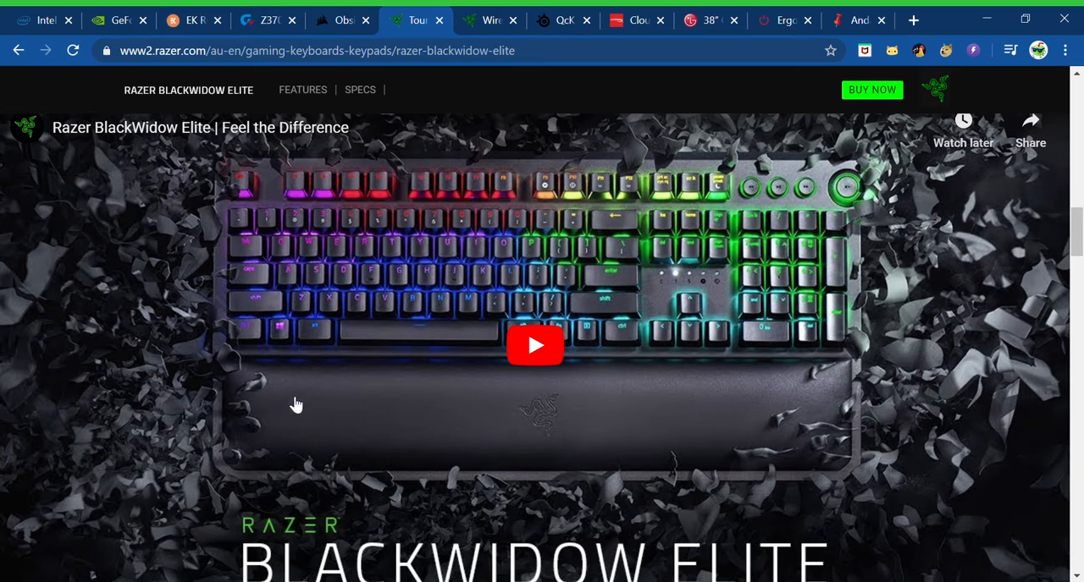
{"action": "mouse_move", "coordinate": [815, 376]}
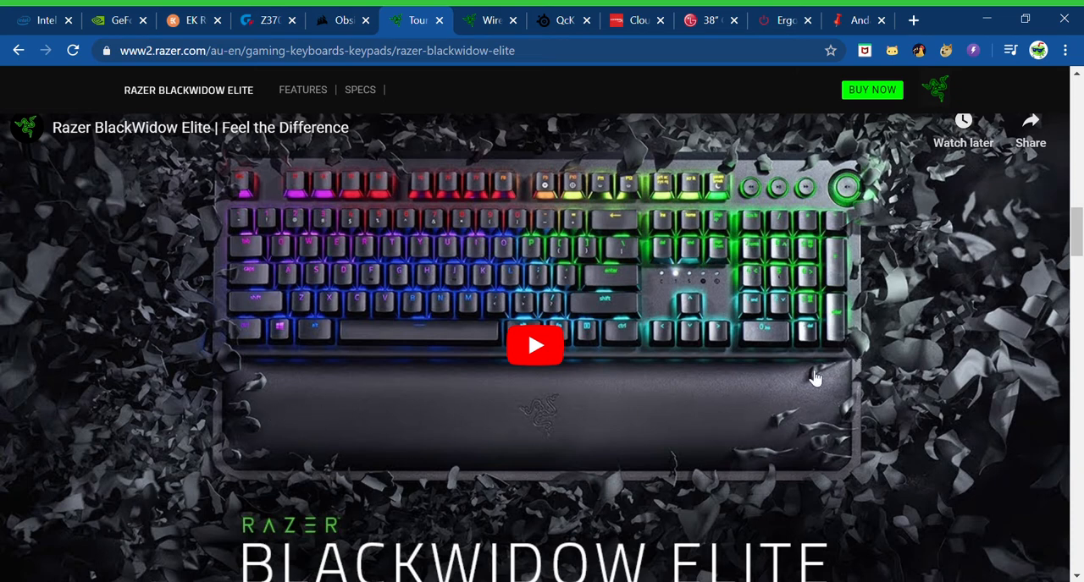
{"action": "mouse_move", "coordinate": [208, 343]}
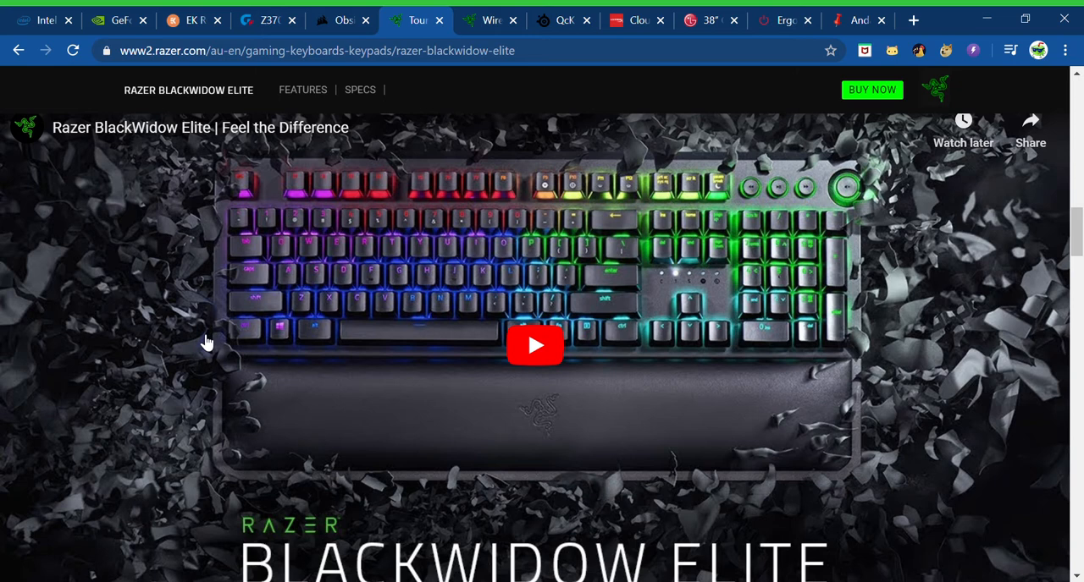
{"action": "mouse_move", "coordinate": [873, 461]}
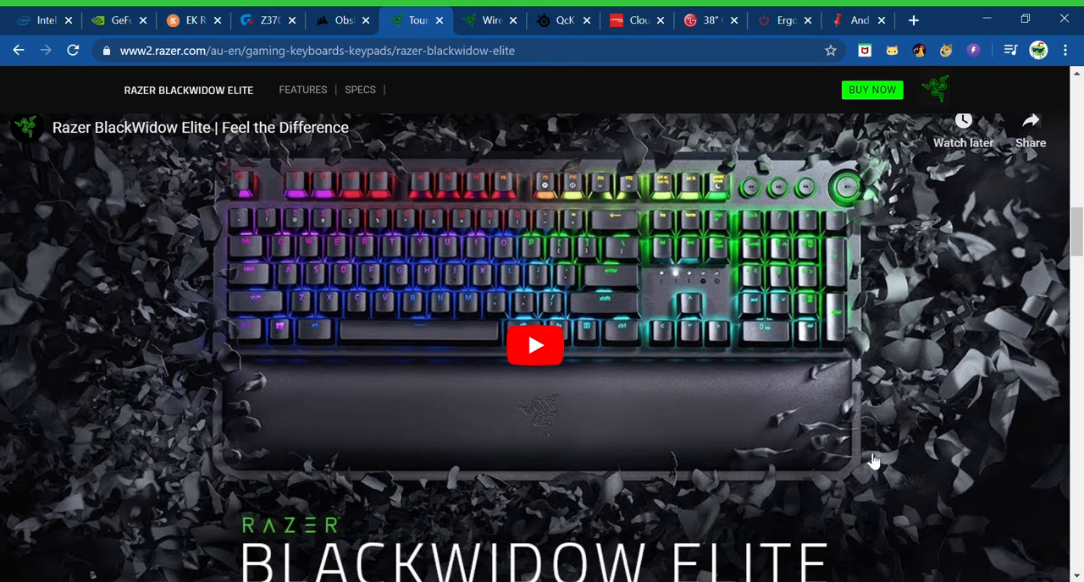
{"action": "mouse_move", "coordinate": [315, 230]}
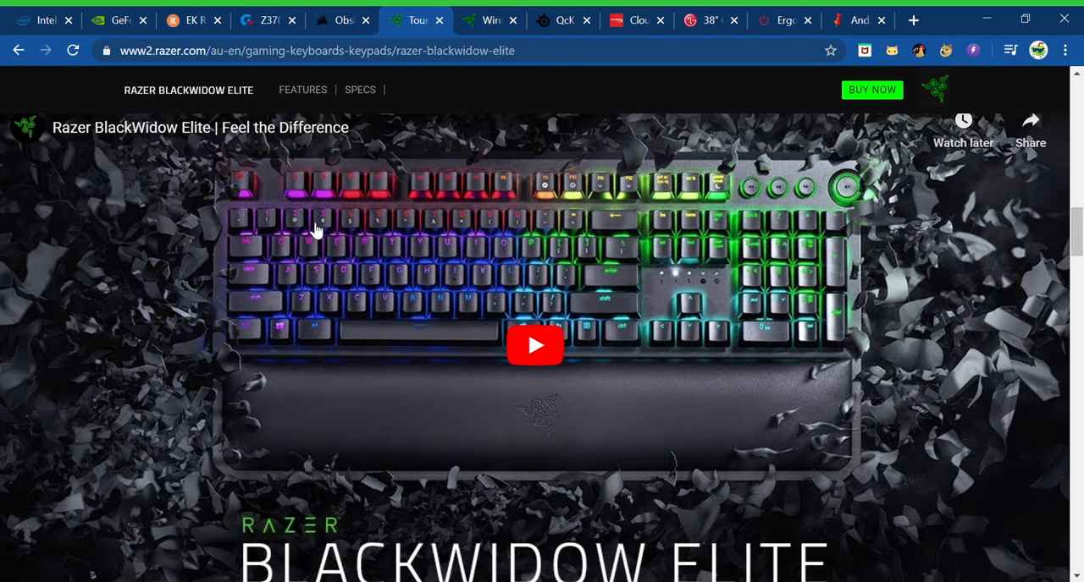
{"action": "mouse_move", "coordinate": [775, 322]}
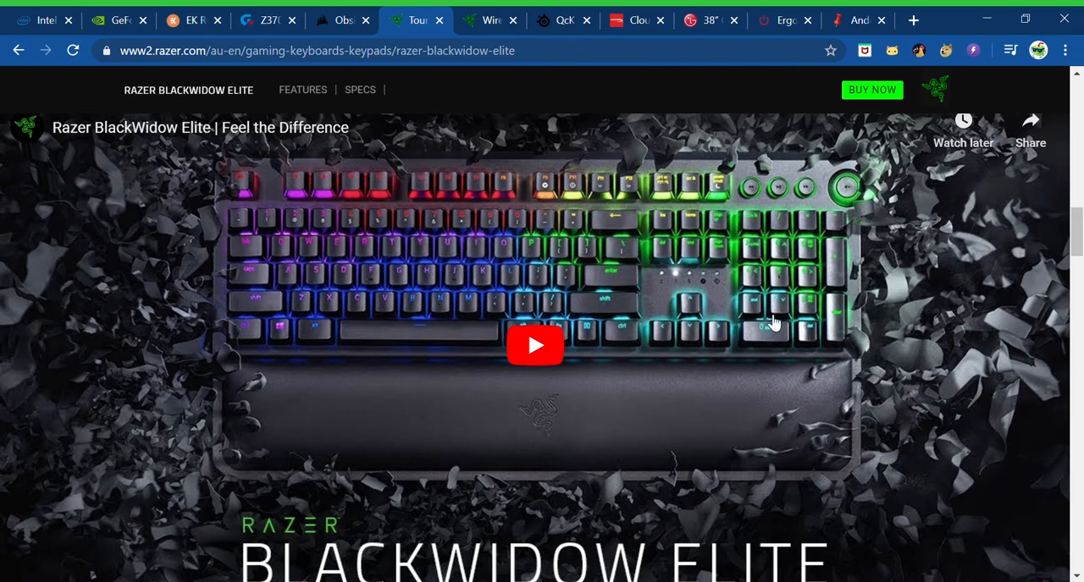
{"action": "mouse_move", "coordinate": [327, 329]}
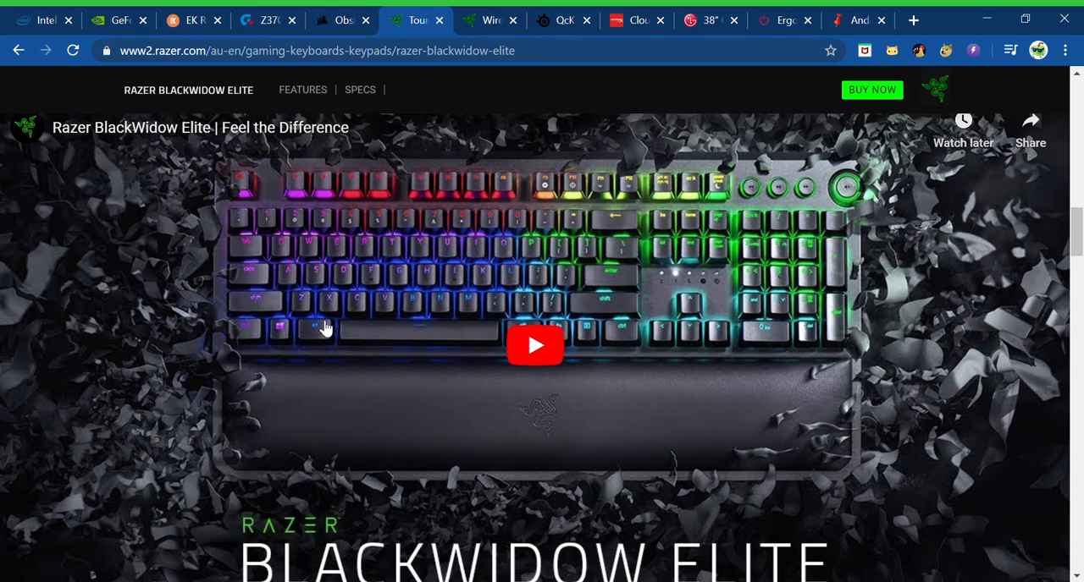
{"action": "mouse_move", "coordinate": [438, 263]}
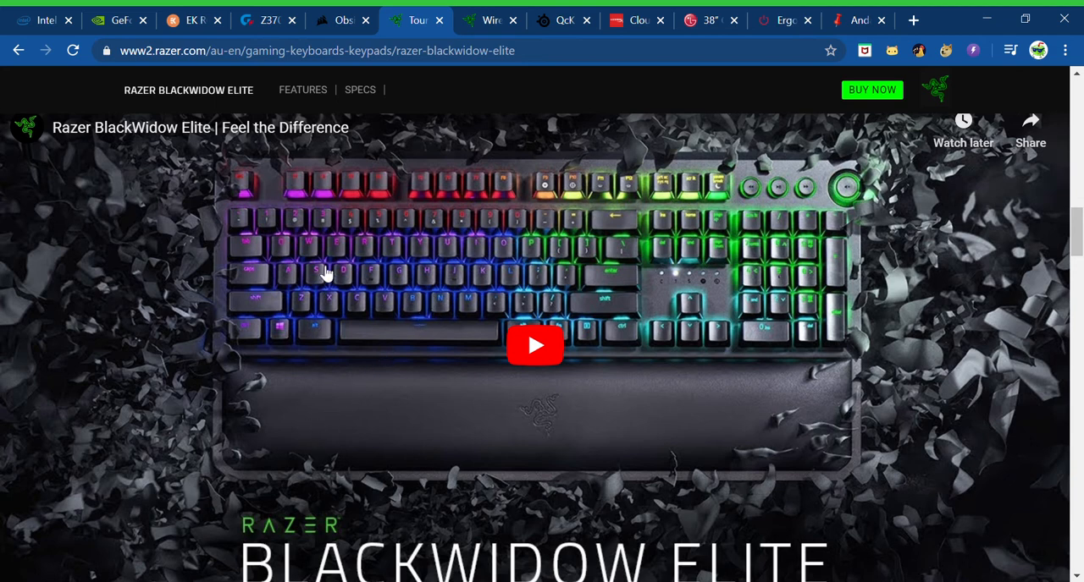
{"action": "mouse_move", "coordinate": [525, 314]}
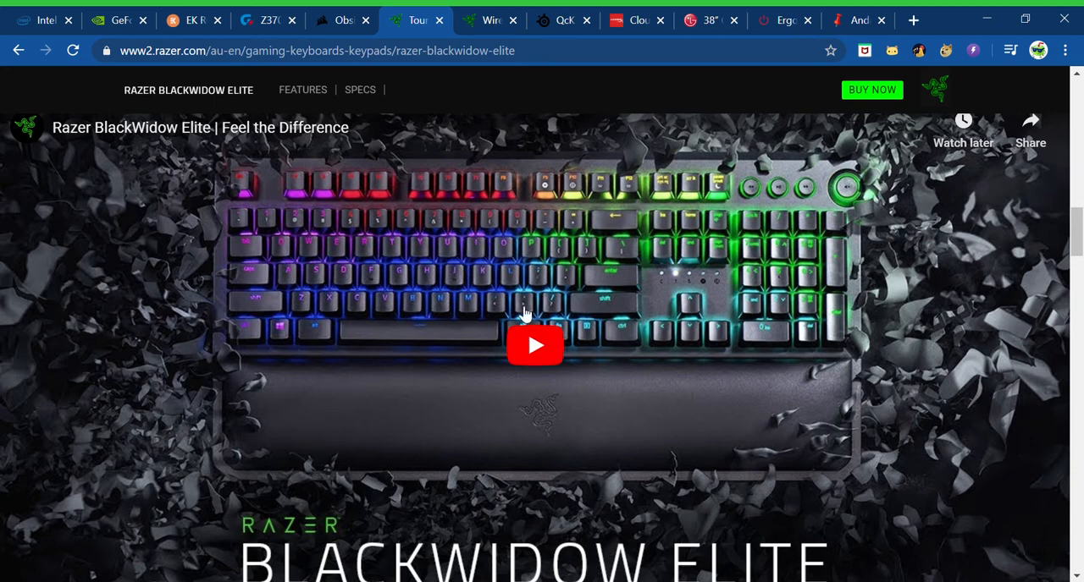
{"action": "mouse_move", "coordinate": [760, 204]}
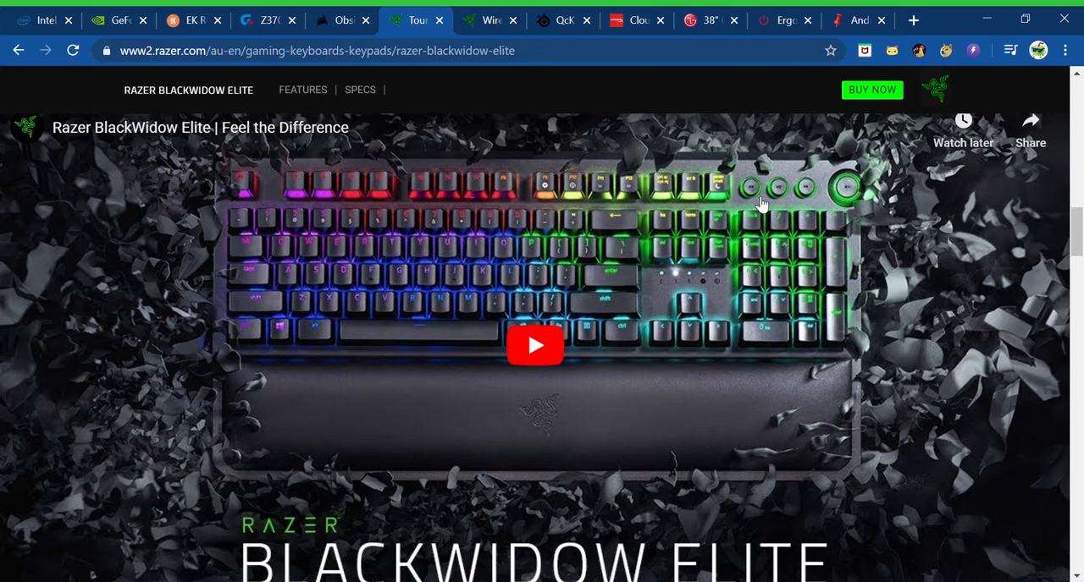
{"action": "scroll", "scroll_direction": "down", "scroll_amount": 3}
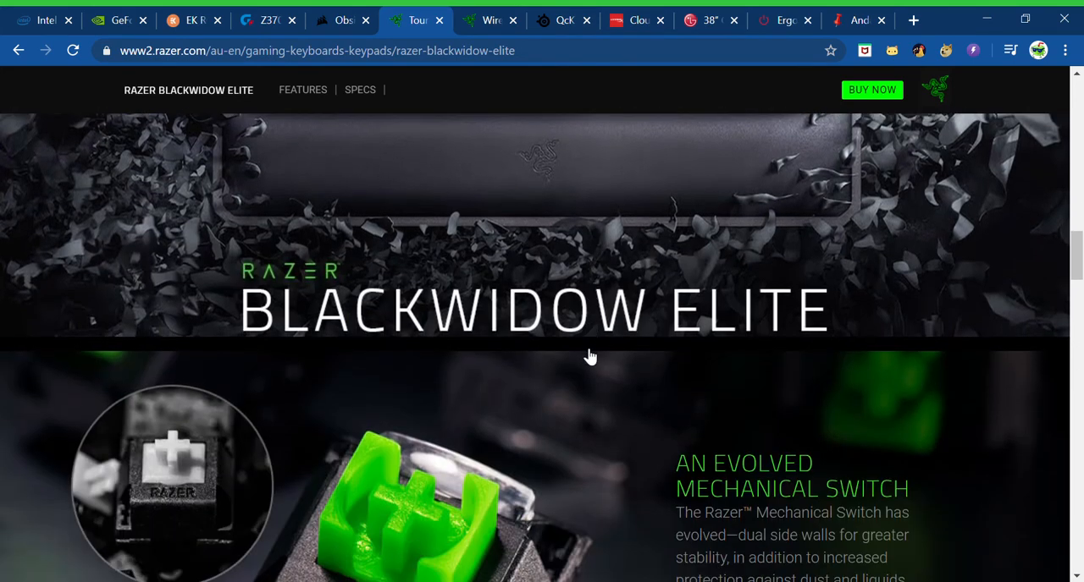
{"action": "scroll", "scroll_direction": "down", "scroll_amount": 3}
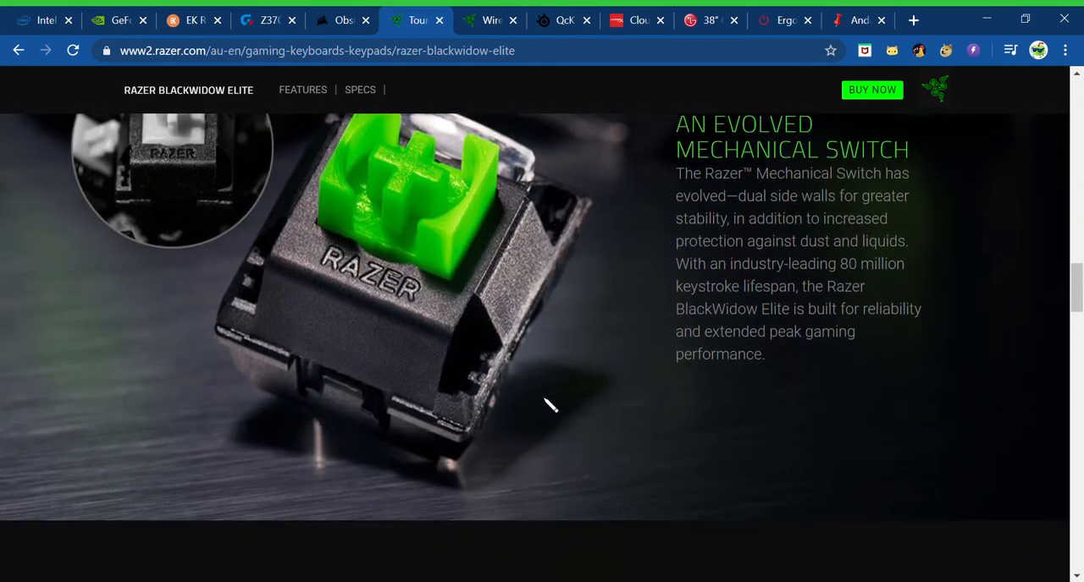
{"action": "scroll", "scroll_direction": "up", "scroll_amount": 3}
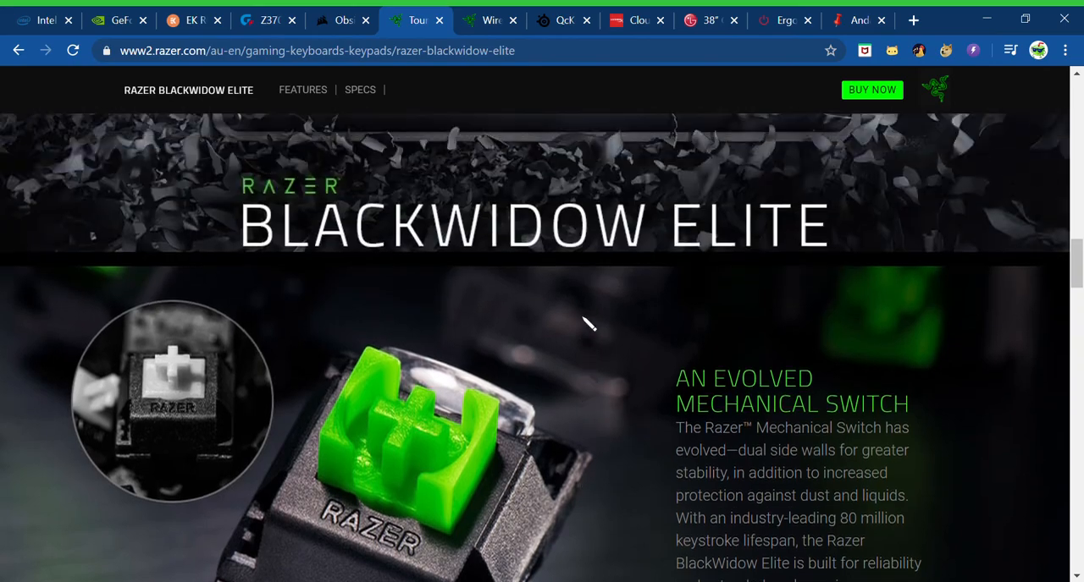
{"action": "scroll", "scroll_direction": "down", "scroll_amount": 3}
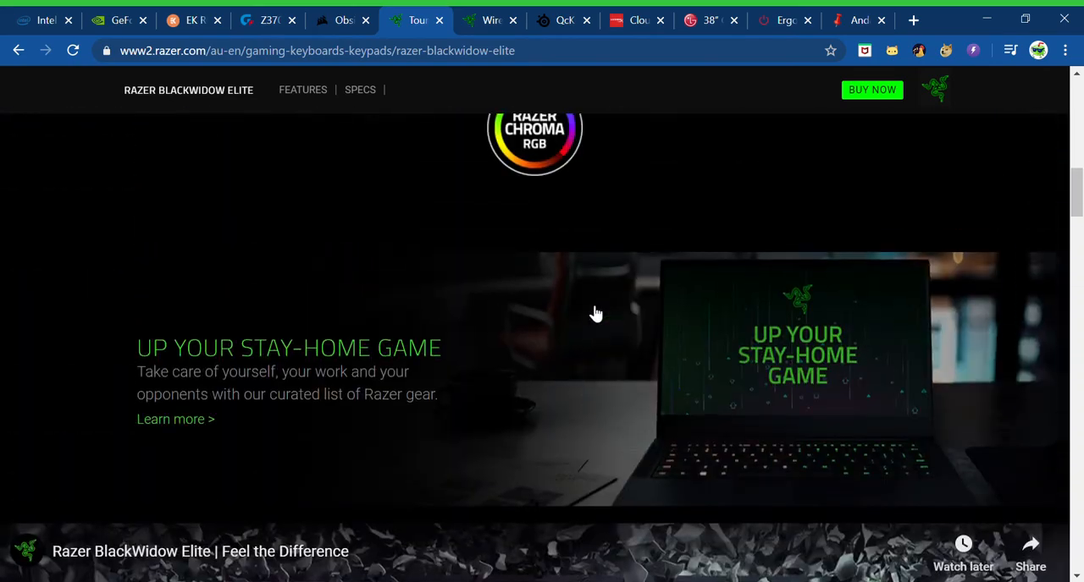
{"action": "scroll", "scroll_direction": "up", "scroll_amount": 3}
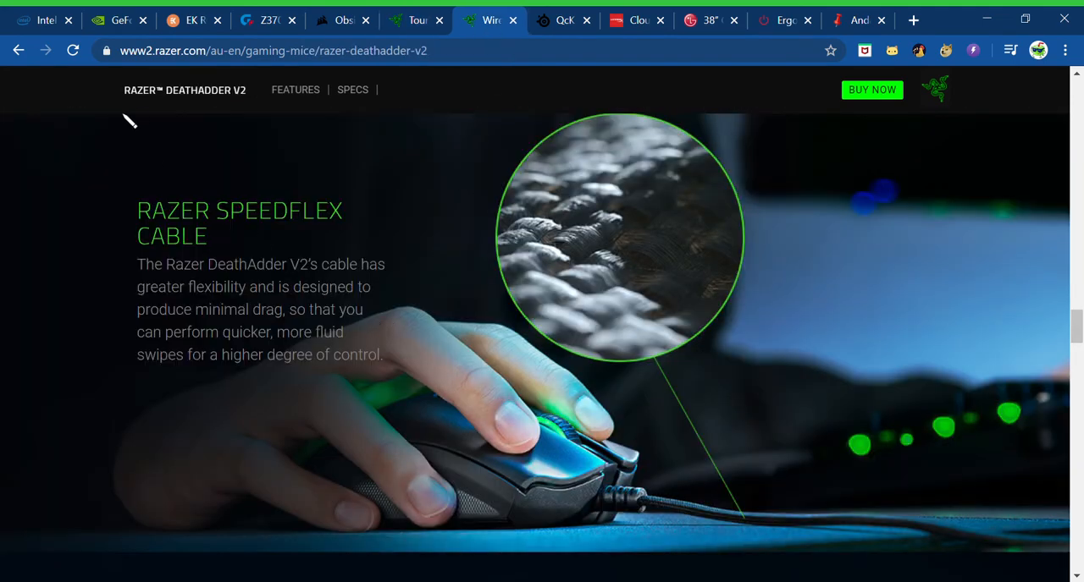
{"action": "scroll", "scroll_direction": "down", "scroll_amount": 3}
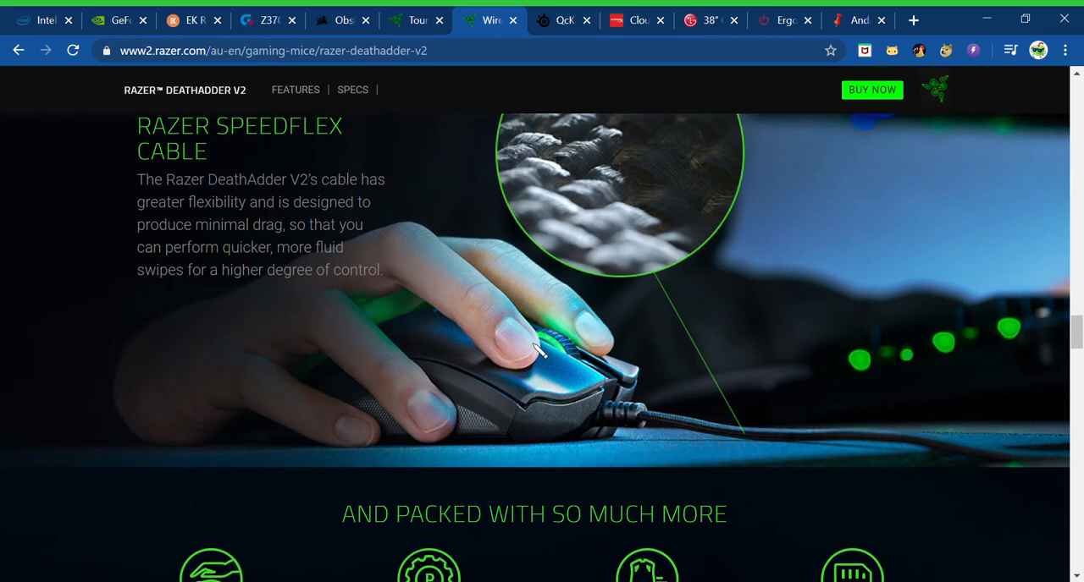
{"action": "scroll", "scroll_direction": "down", "scroll_amount": 3}
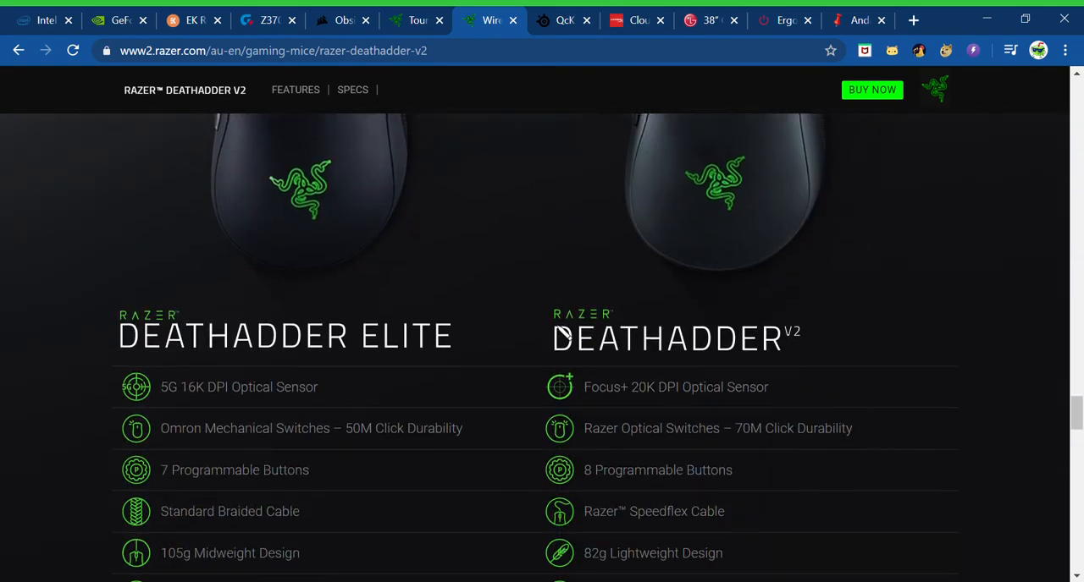
{"action": "scroll", "scroll_direction": "down", "scroll_amount": 3}
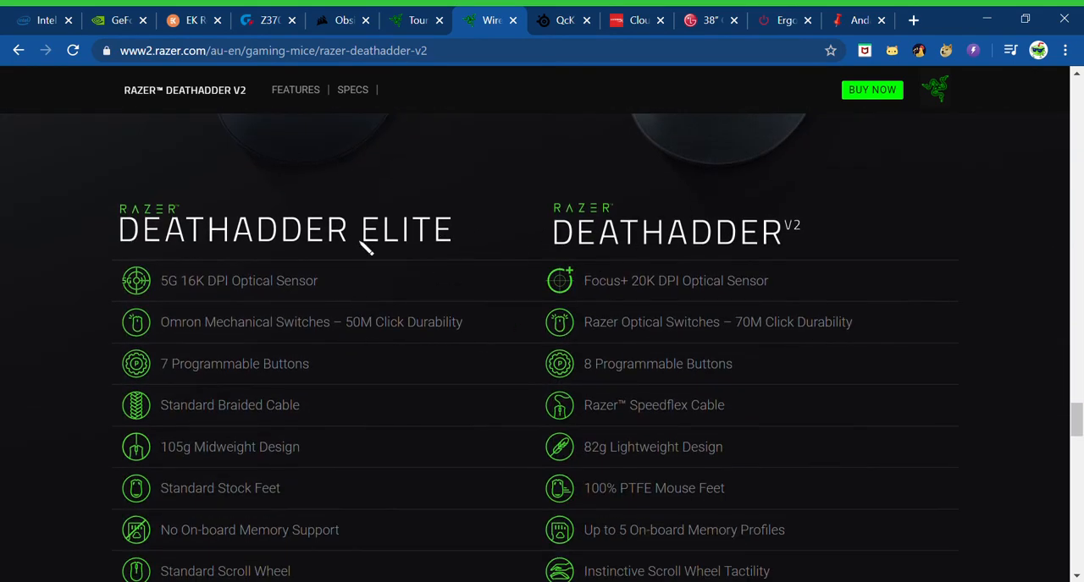
{"action": "mouse_move", "coordinate": [224, 318]}
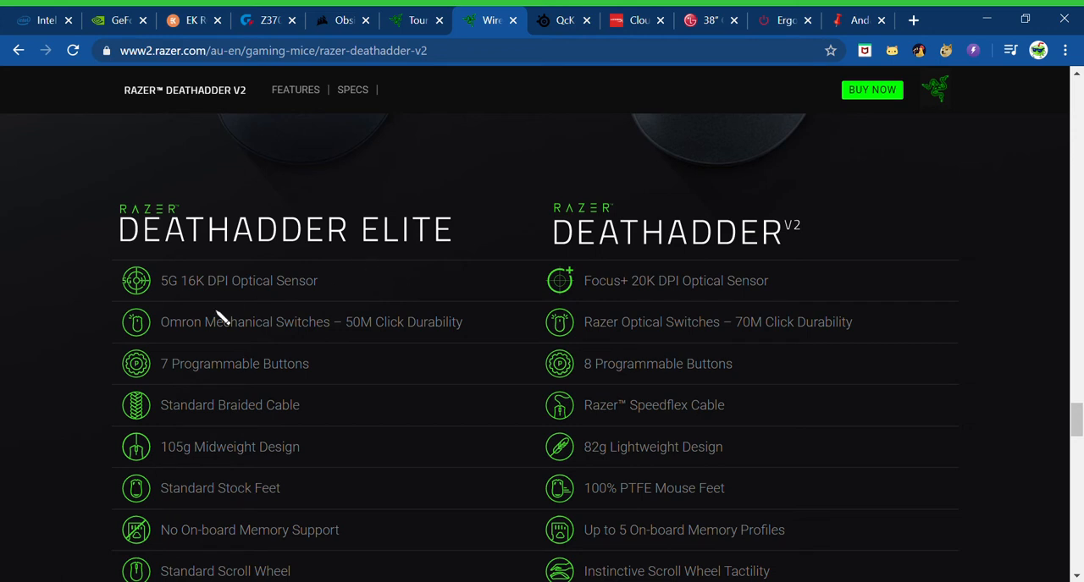
{"action": "scroll", "scroll_direction": "down", "scroll_amount": 3}
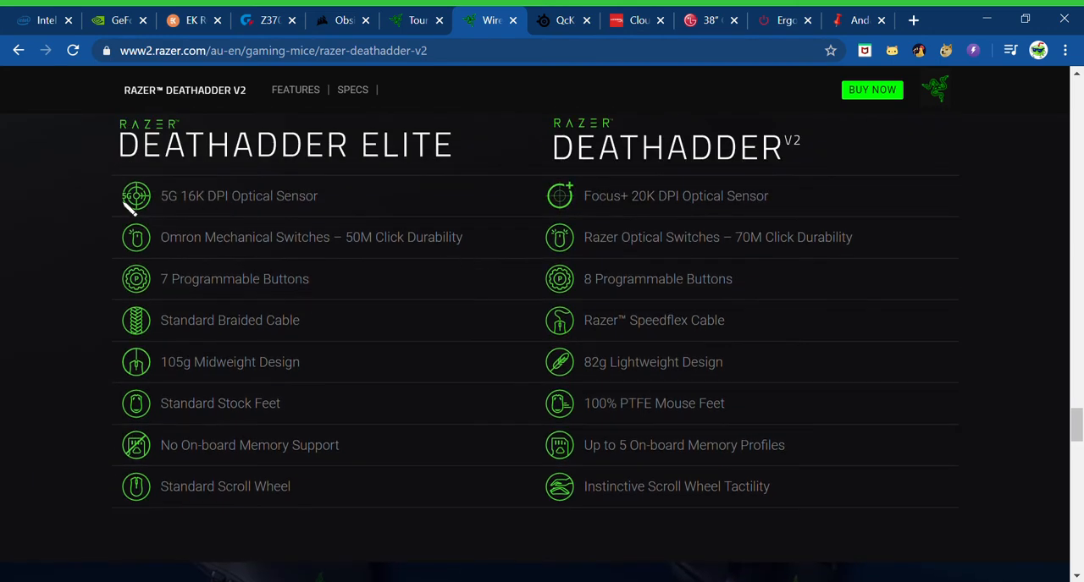
{"action": "mouse_move", "coordinate": [440, 284]}
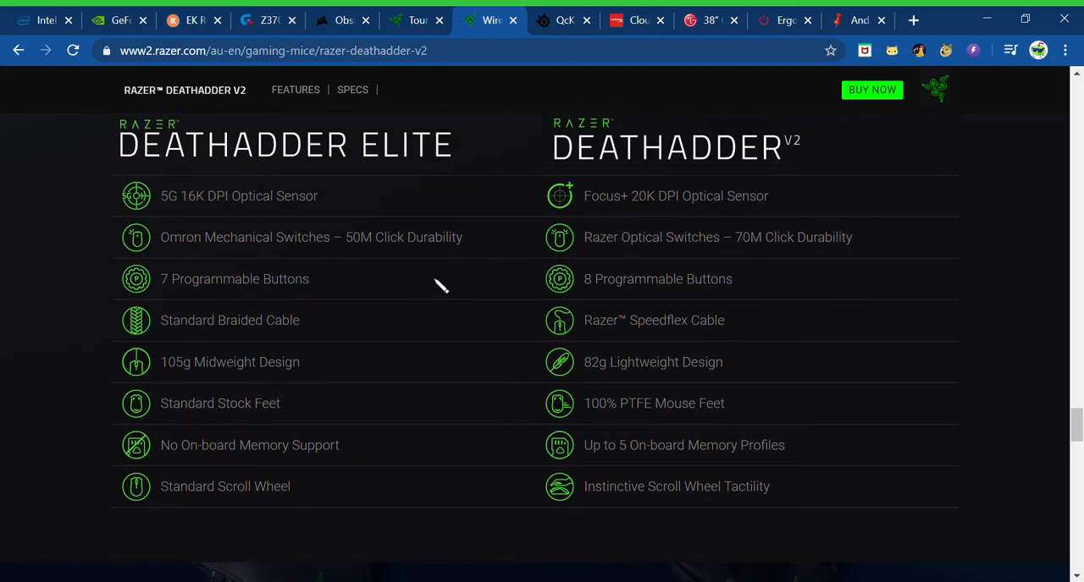
{"action": "scroll", "scroll_direction": "up", "scroll_amount": 3}
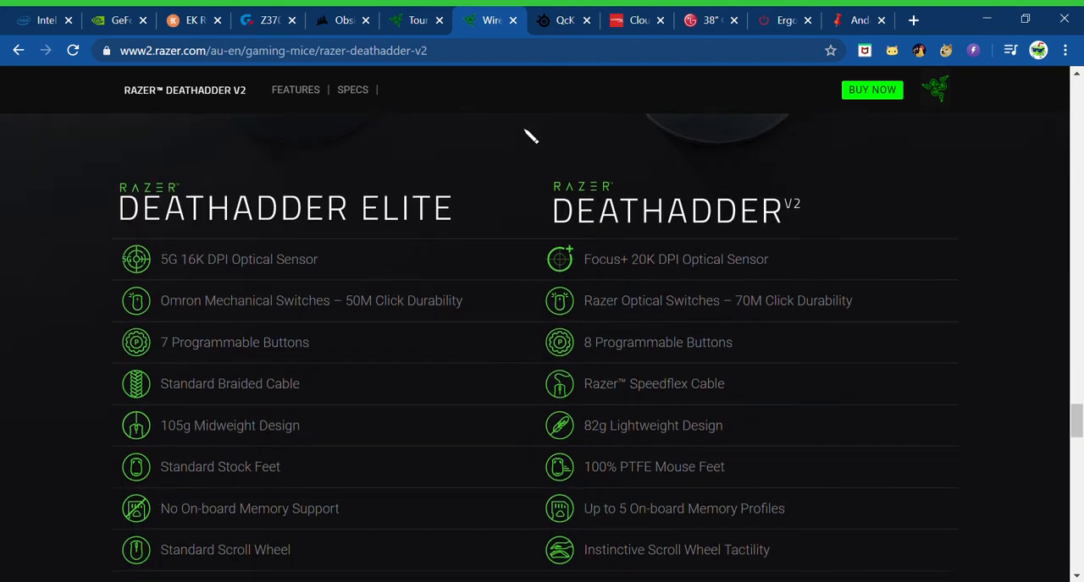
{"action": "scroll", "scroll_direction": "down", "scroll_amount": 3}
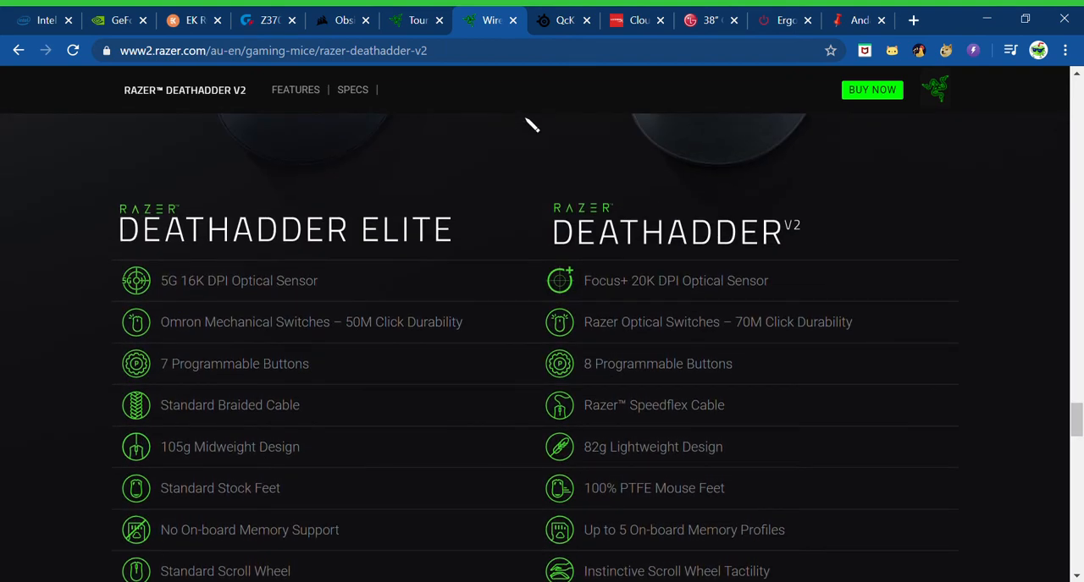
{"action": "scroll", "scroll_direction": "down", "scroll_amount": 3}
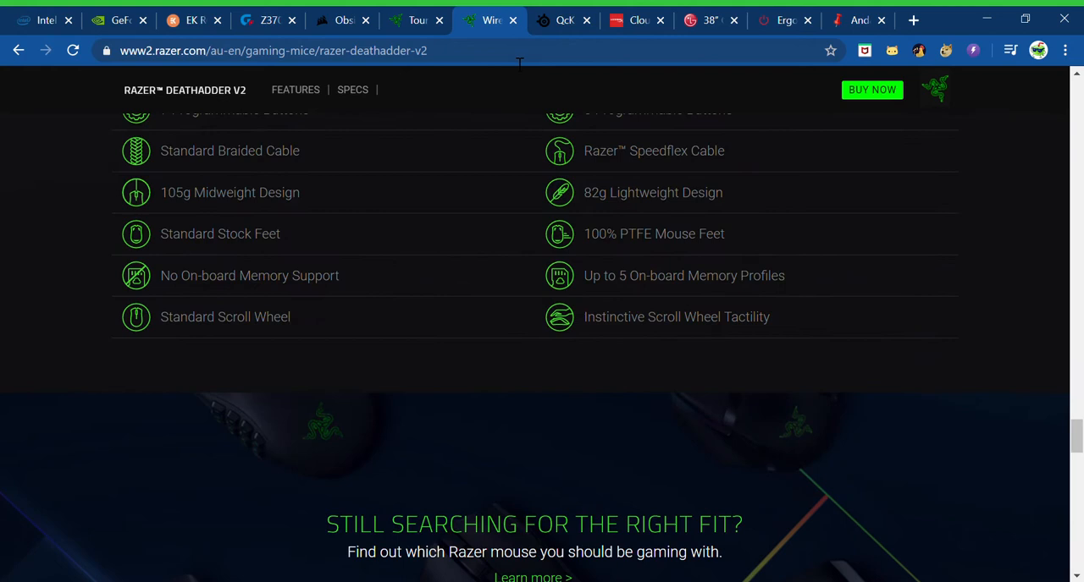
Step: Bring up the SteelSeries QcK Prism Cloth page showing its gallery and feature list
{"action": "left_click", "coordinate": [562, 19]}
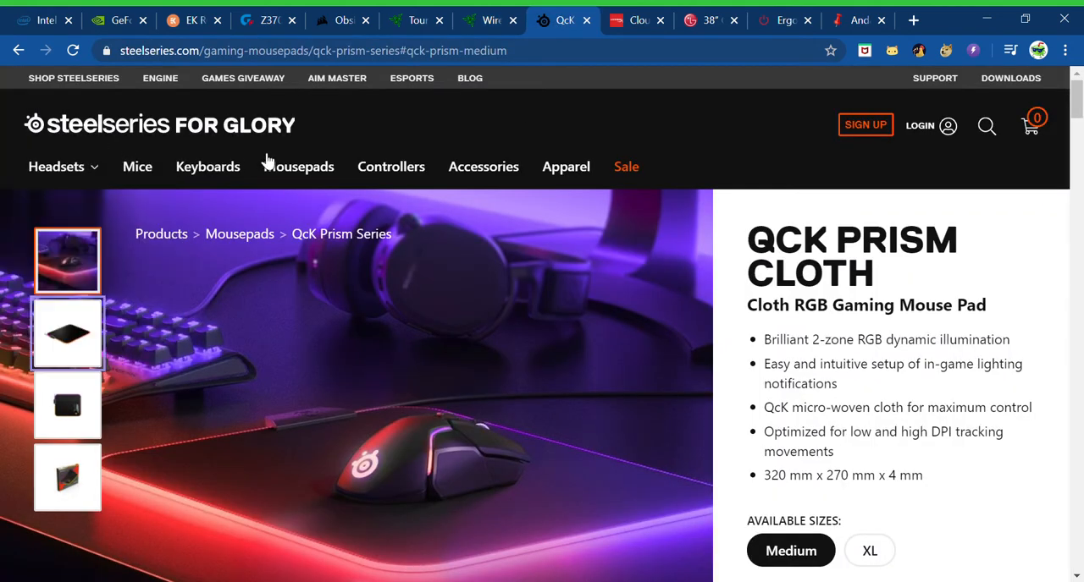
{"action": "mouse_move", "coordinate": [842, 309]}
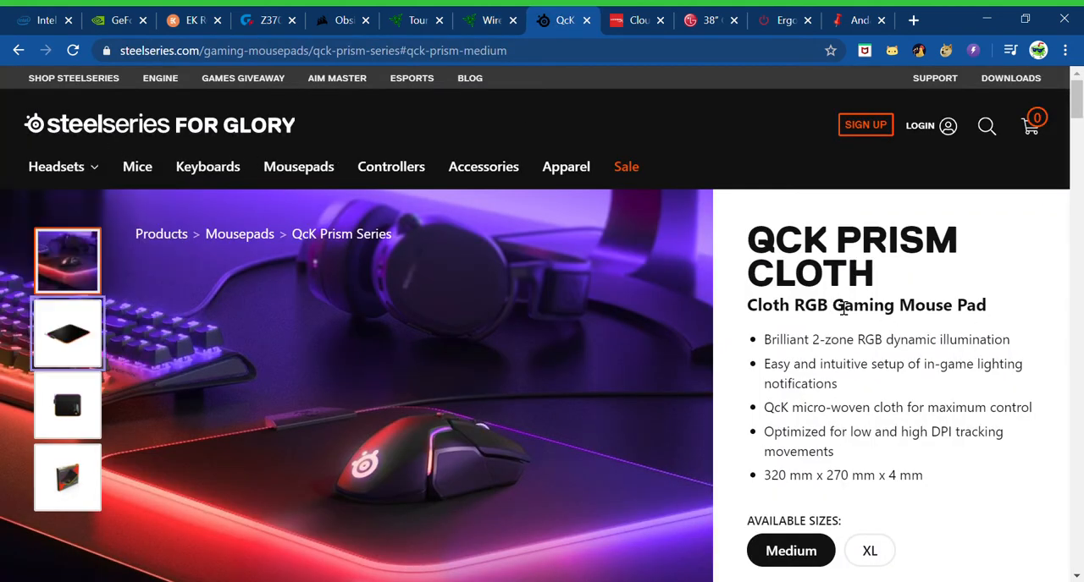
{"action": "scroll", "scroll_direction": "down", "scroll_amount": 3}
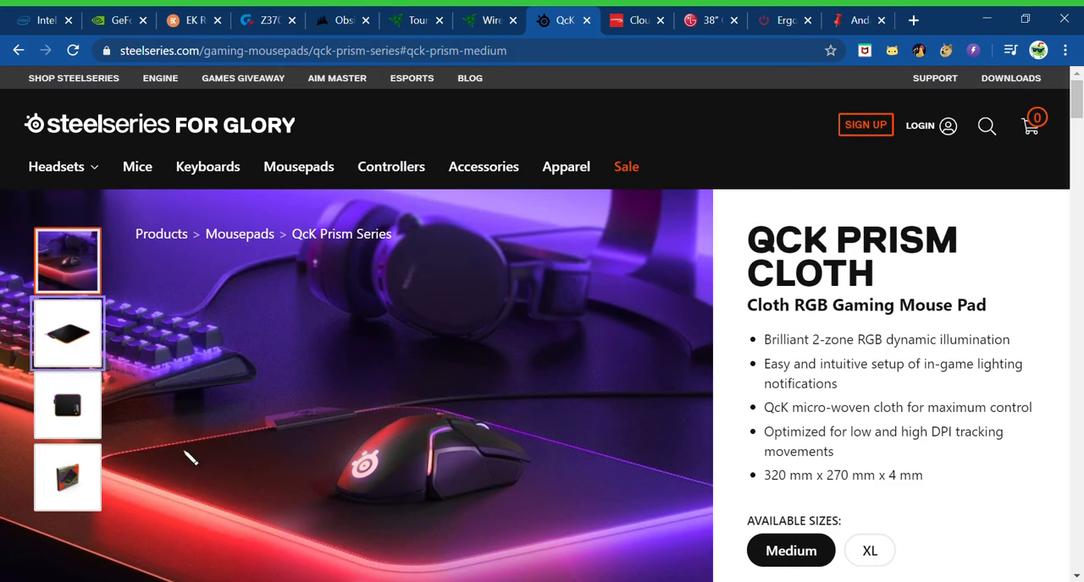
{"action": "mouse_move", "coordinate": [127, 457]}
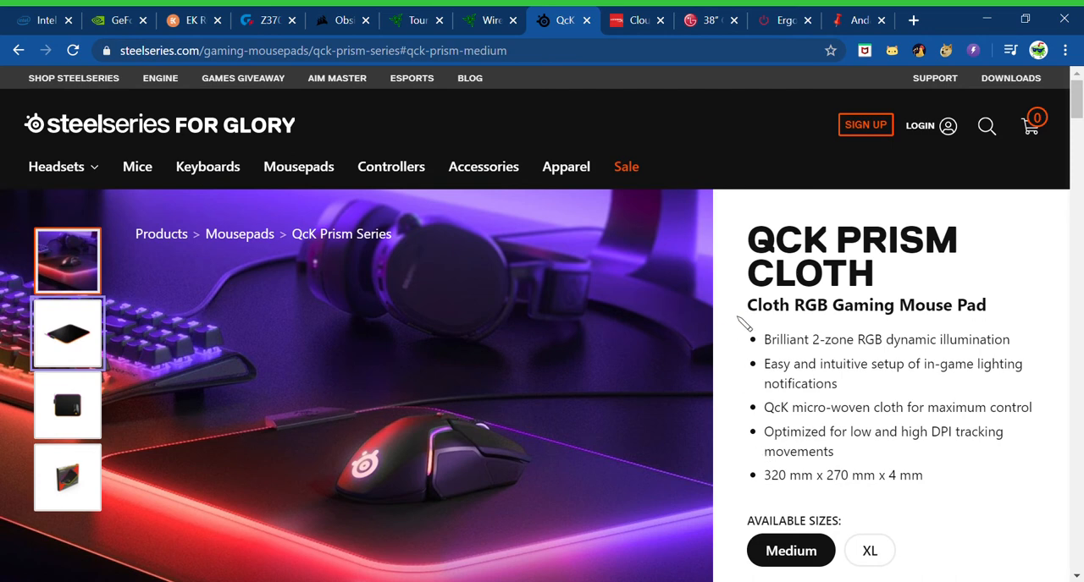
{"action": "mouse_move", "coordinate": [207, 446]}
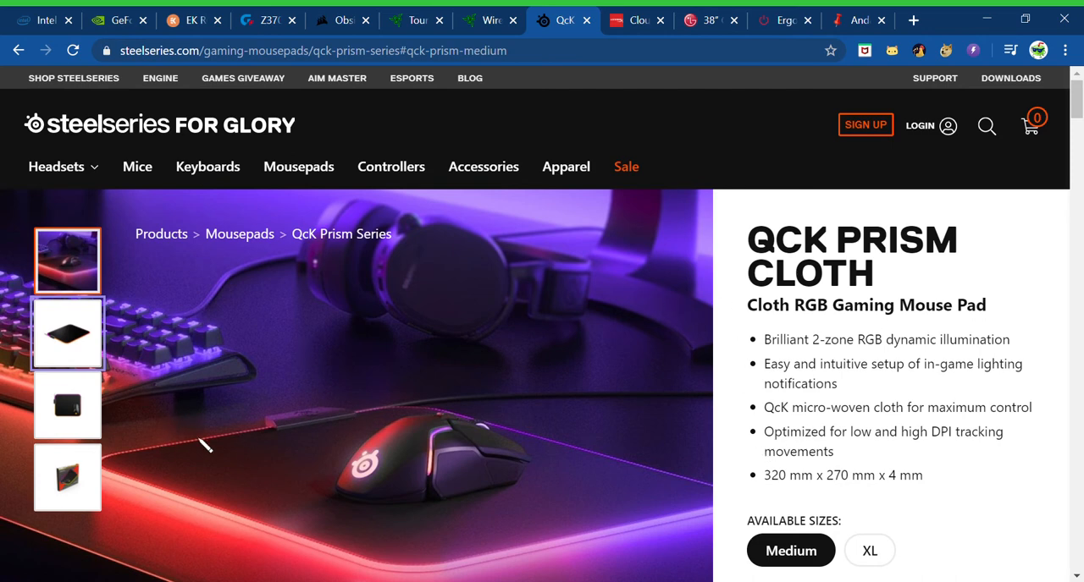
{"action": "mouse_move", "coordinate": [486, 436]}
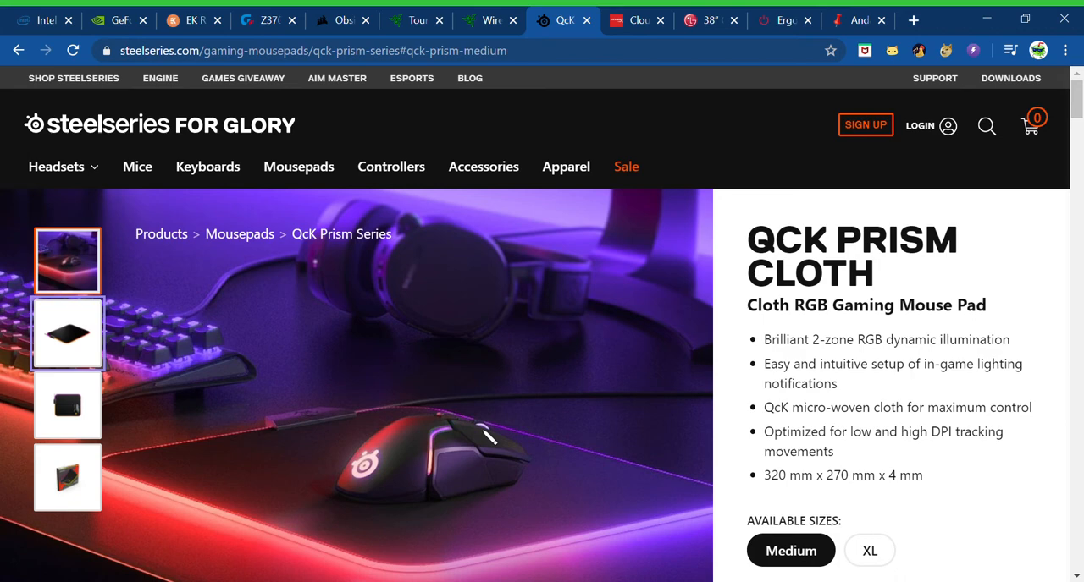
{"action": "mouse_move", "coordinate": [390, 32]}
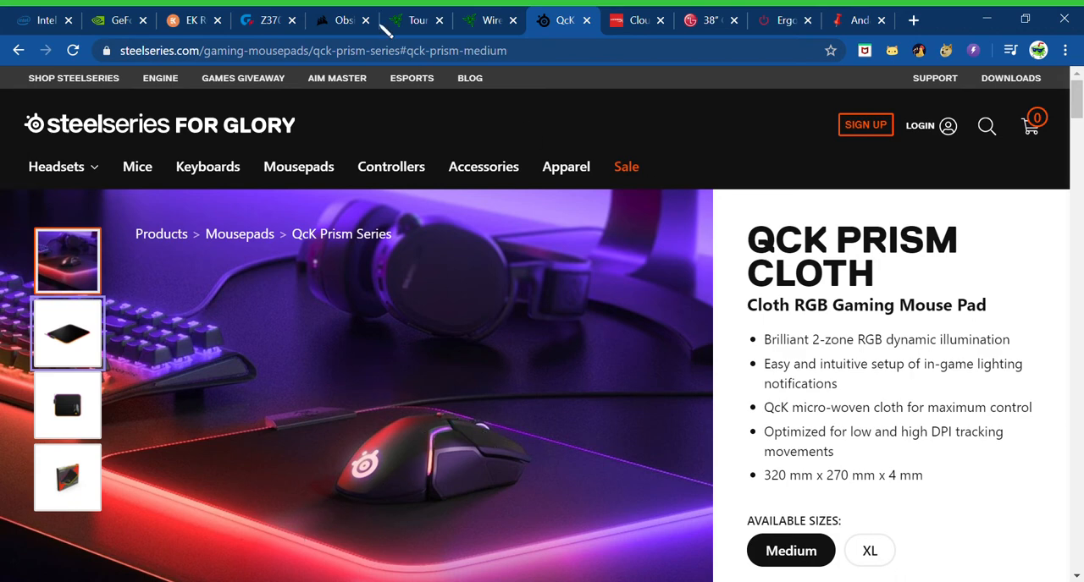
Step: Review the HyperX Cloud headset page's overview down to its Features section
{"action": "left_click", "coordinate": [635, 20]}
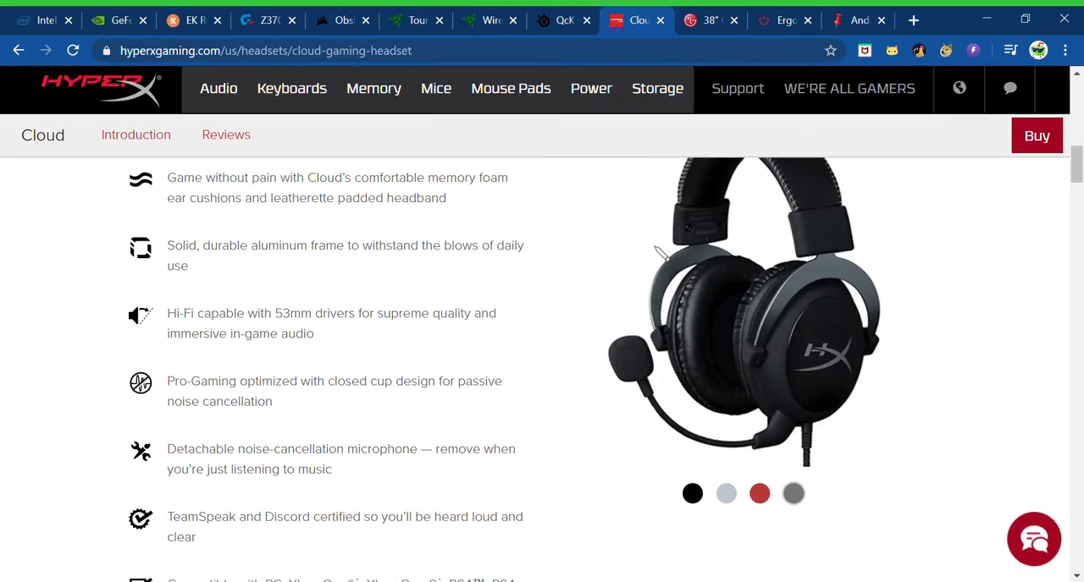
{"action": "scroll", "scroll_direction": "up", "scroll_amount": 3}
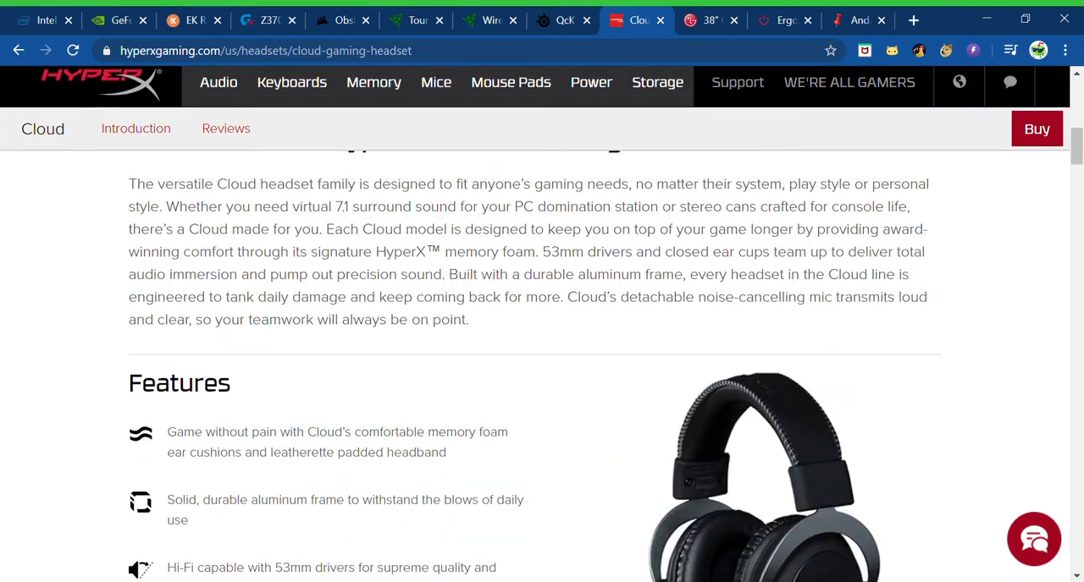
{"action": "scroll", "scroll_direction": "down", "scroll_amount": 3}
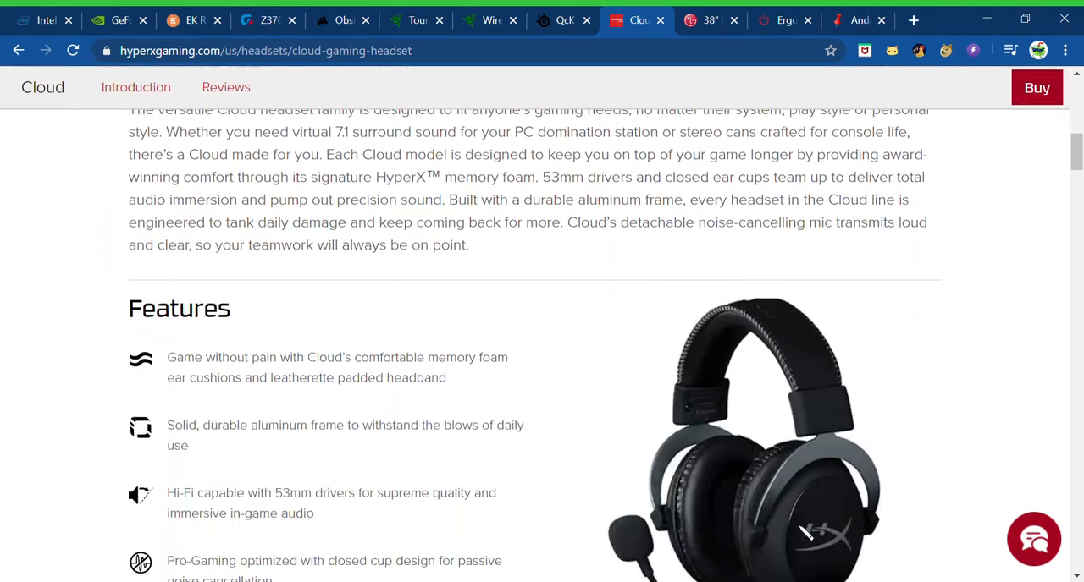
{"action": "scroll", "scroll_direction": "down", "scroll_amount": 3}
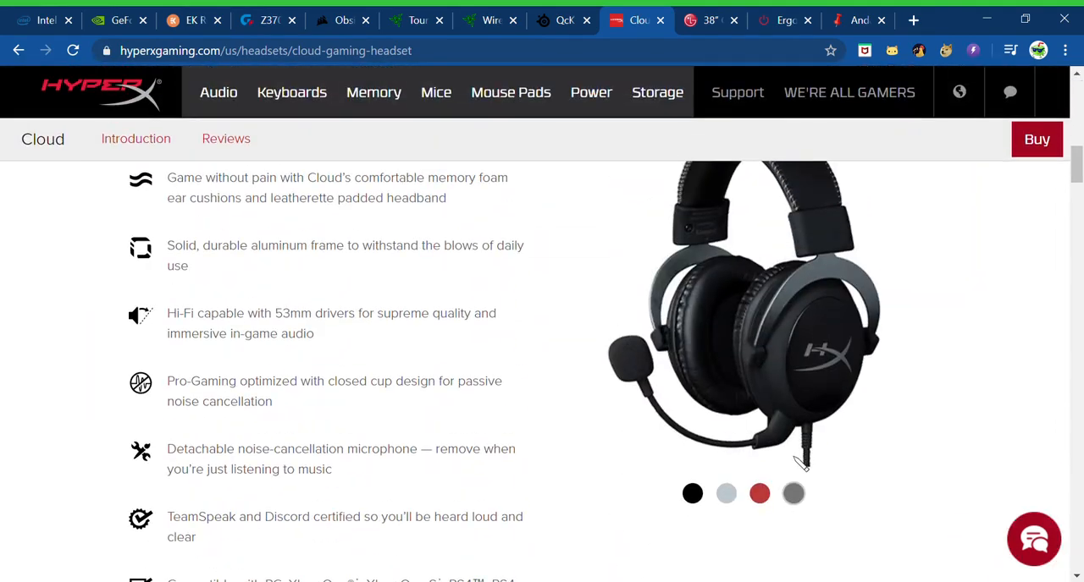
Step: Cycle the headset's colour swatches through silver-black, ending on the dark grey version
{"action": "left_click", "coordinate": [759, 493]}
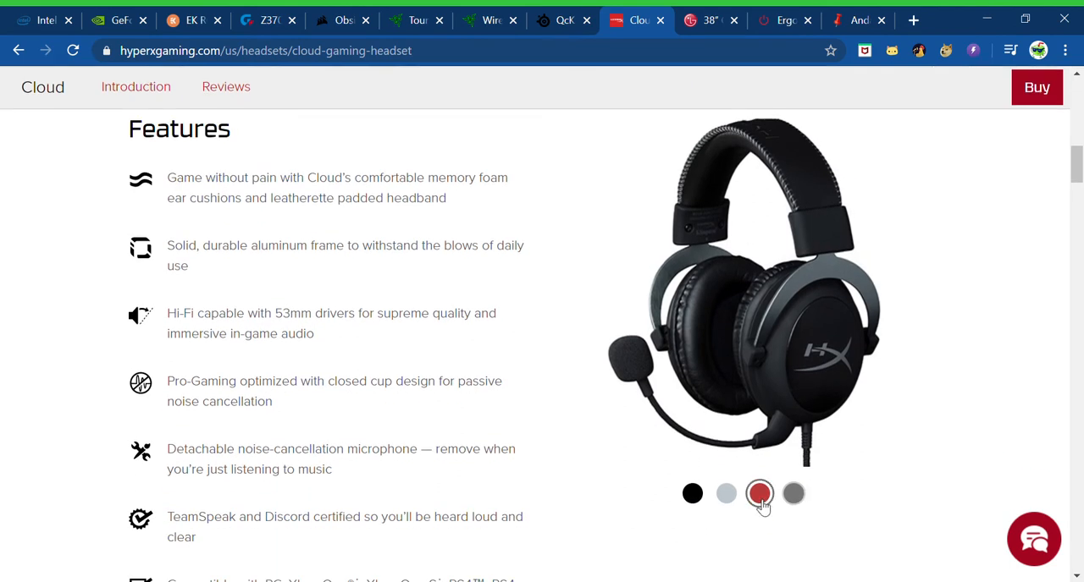
{"action": "left_click", "coordinate": [692, 494]}
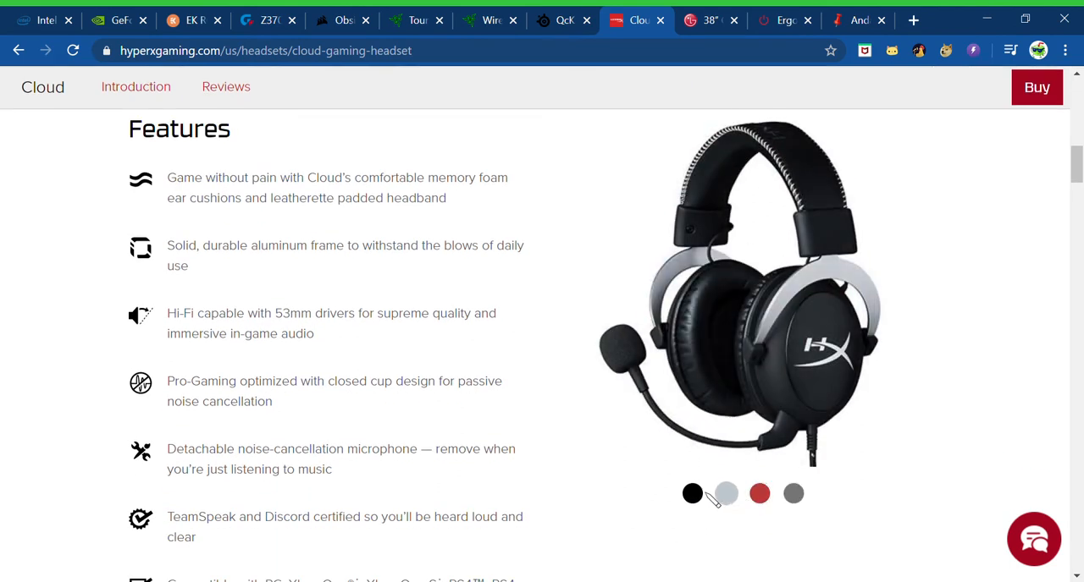
{"action": "left_click", "coordinate": [759, 494]}
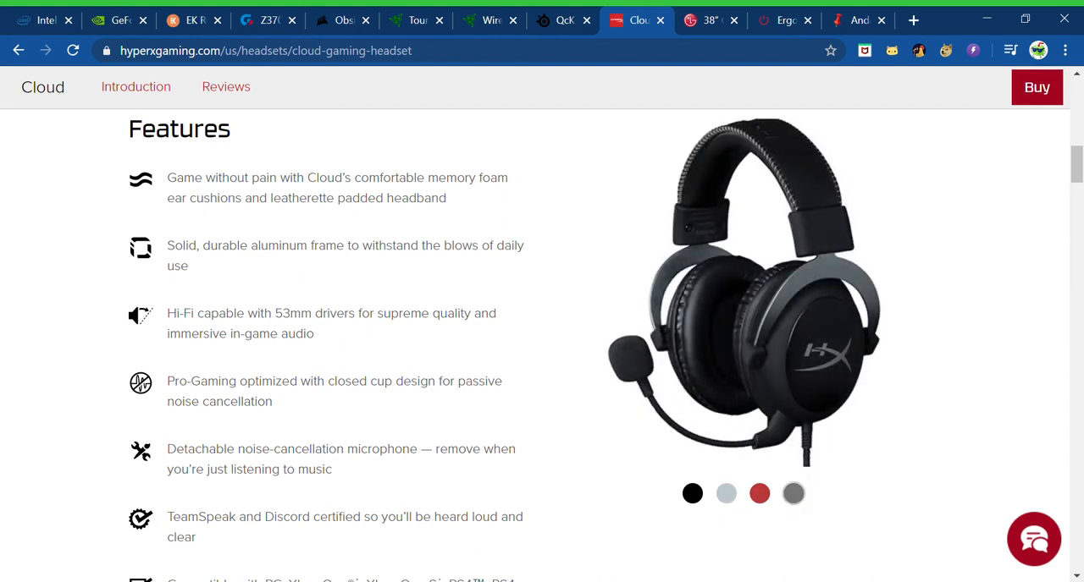
{"action": "left_click", "coordinate": [710, 19]}
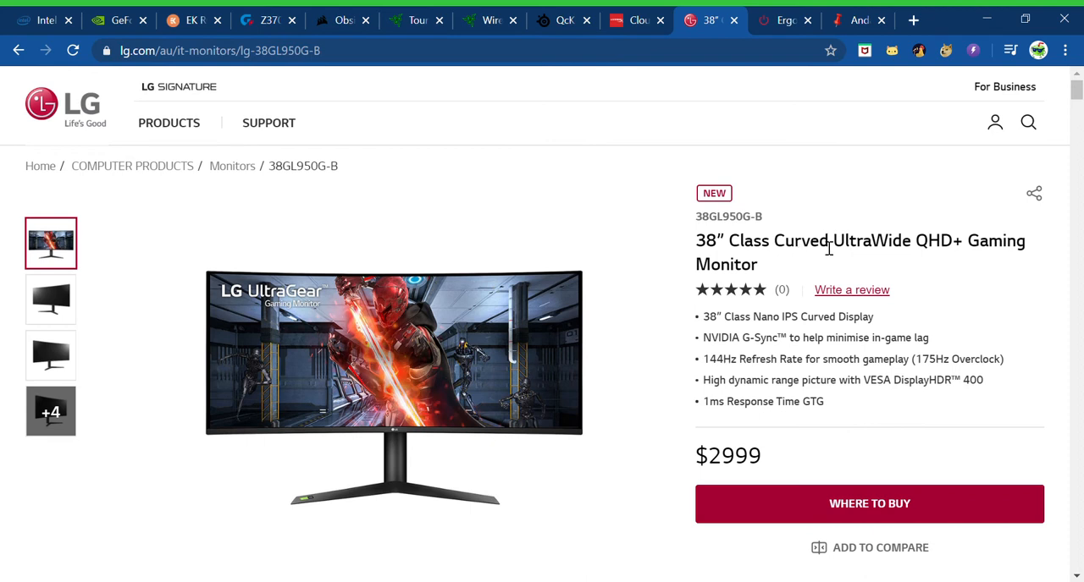
{"action": "mouse_move", "coordinate": [972, 253]}
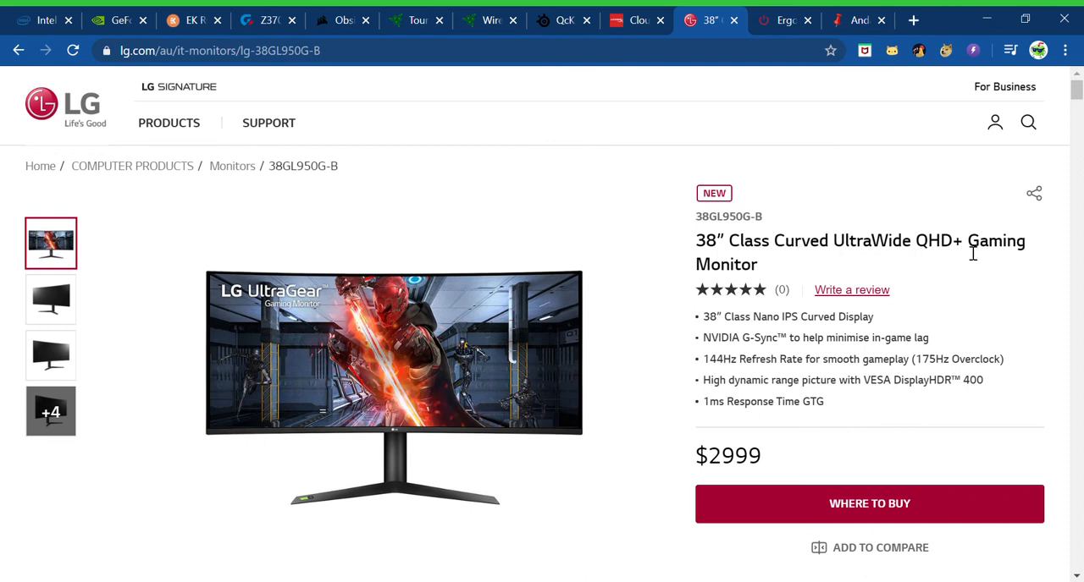
{"action": "mouse_move", "coordinate": [607, 453]}
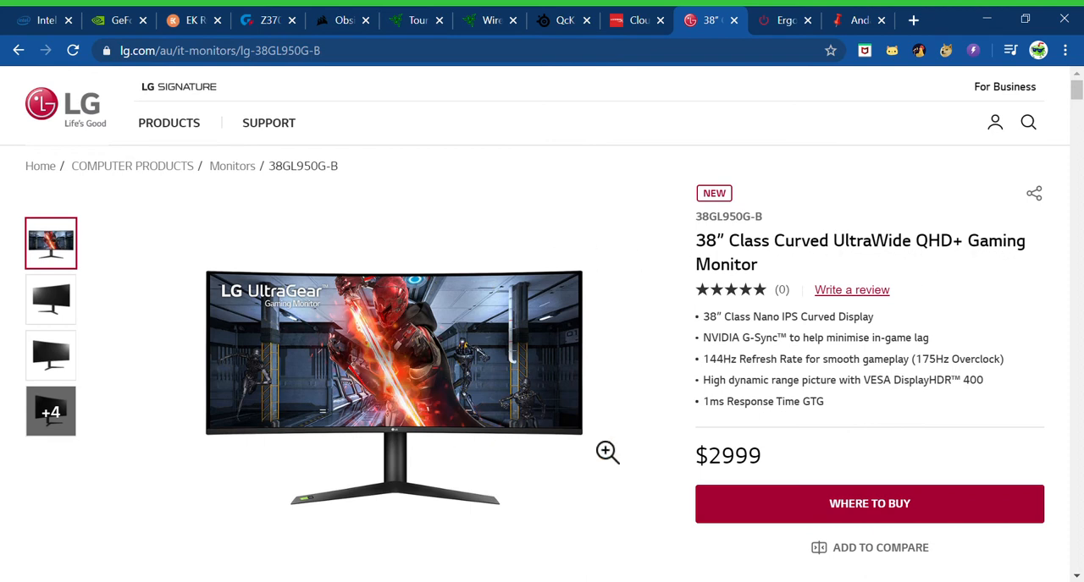
Step: Look over the LG 38GL950G-B monitor page, then move on to the Ergolux chair tab
{"action": "scroll", "scroll_direction": "down", "scroll_amount": 3}
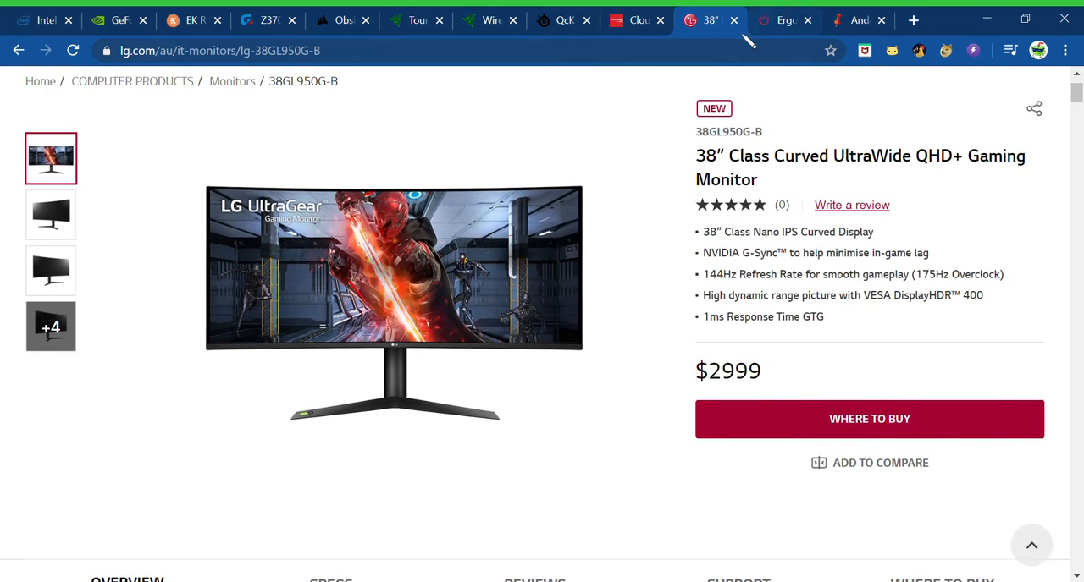
{"action": "left_click", "coordinate": [780, 20]}
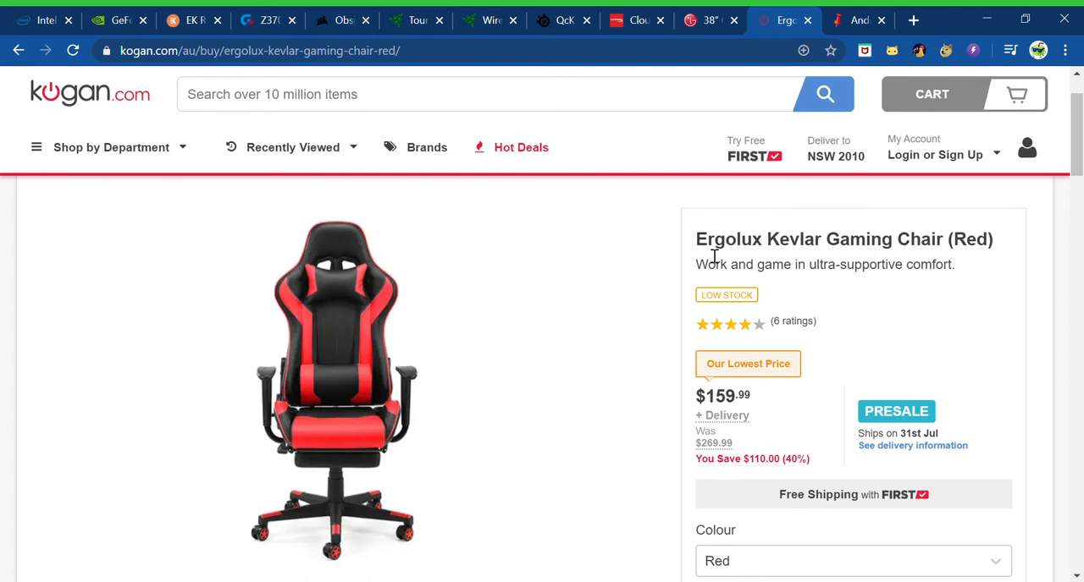
Step: Select the Ergolux Kevlar Gaming Chair (Red) title, then move to the Officeworks desk tab
{"action": "double_click", "coordinate": [718, 239]}
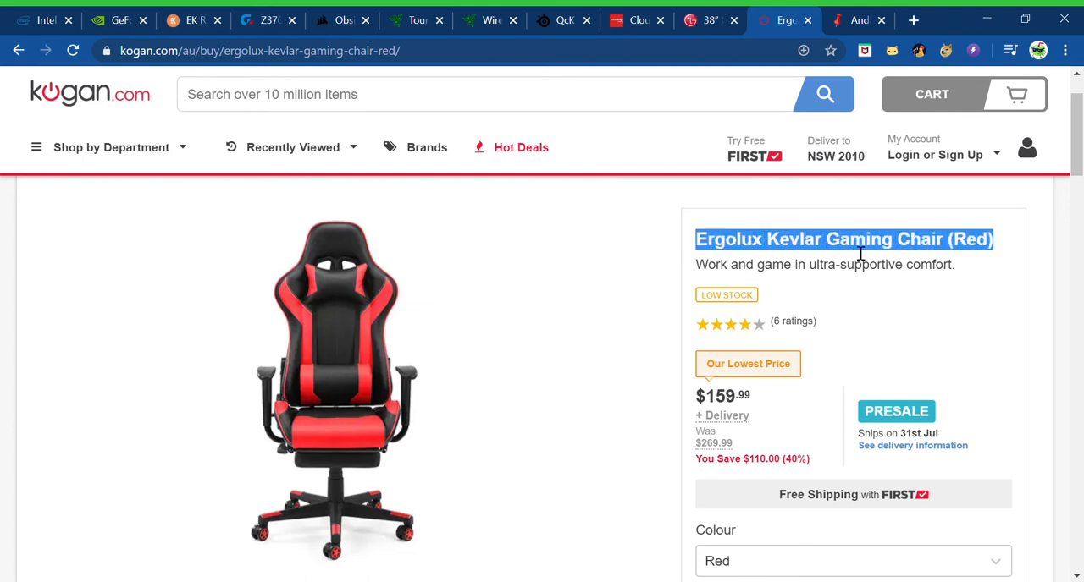
{"action": "mouse_move", "coordinate": [898, 261]}
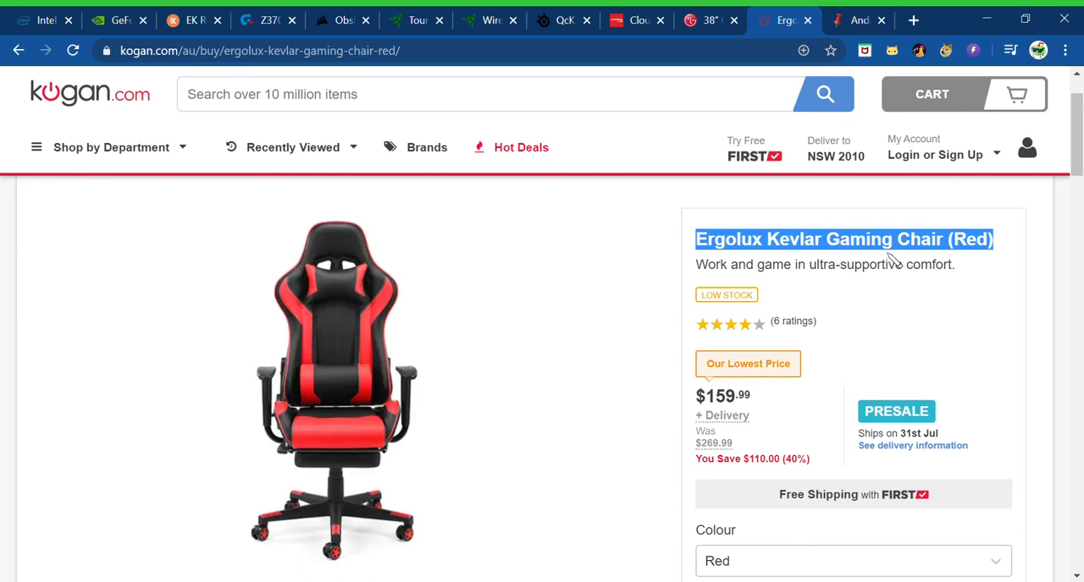
{"action": "mouse_move", "coordinate": [793, 94]}
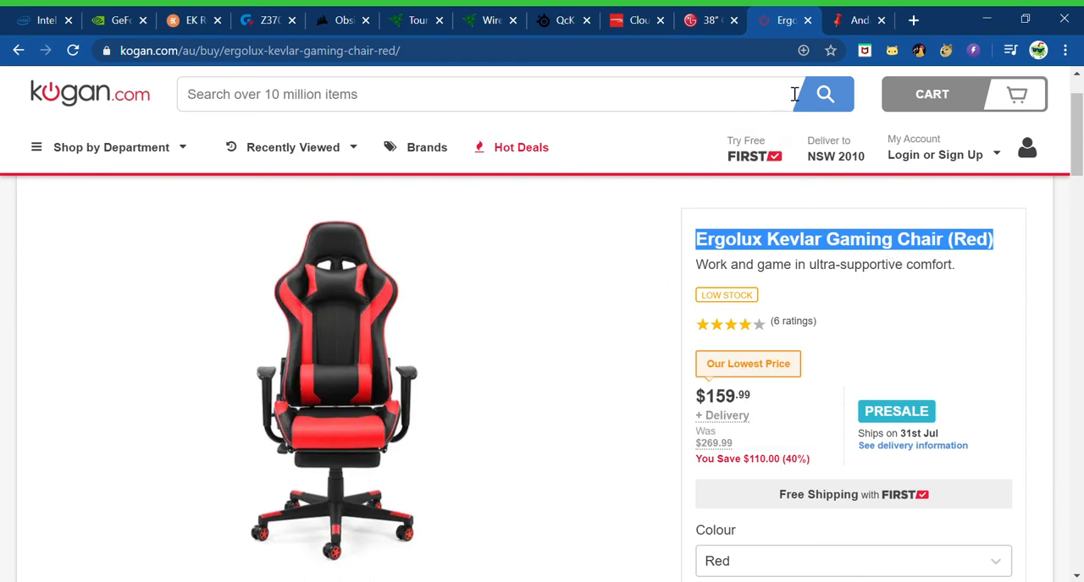
{"action": "left_click", "coordinate": [857, 19]}
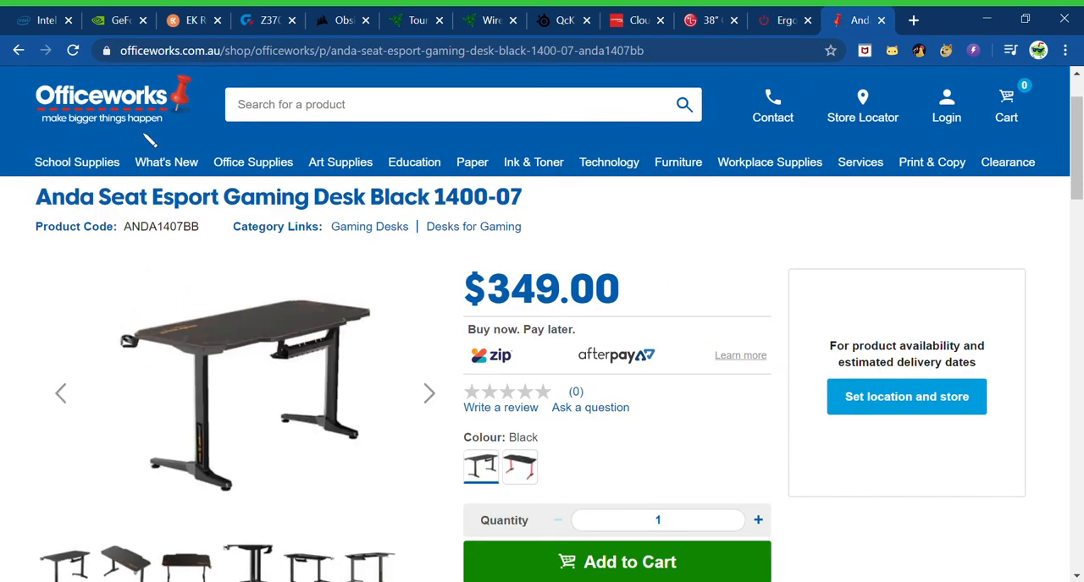
{"action": "mouse_move", "coordinate": [83, 282]}
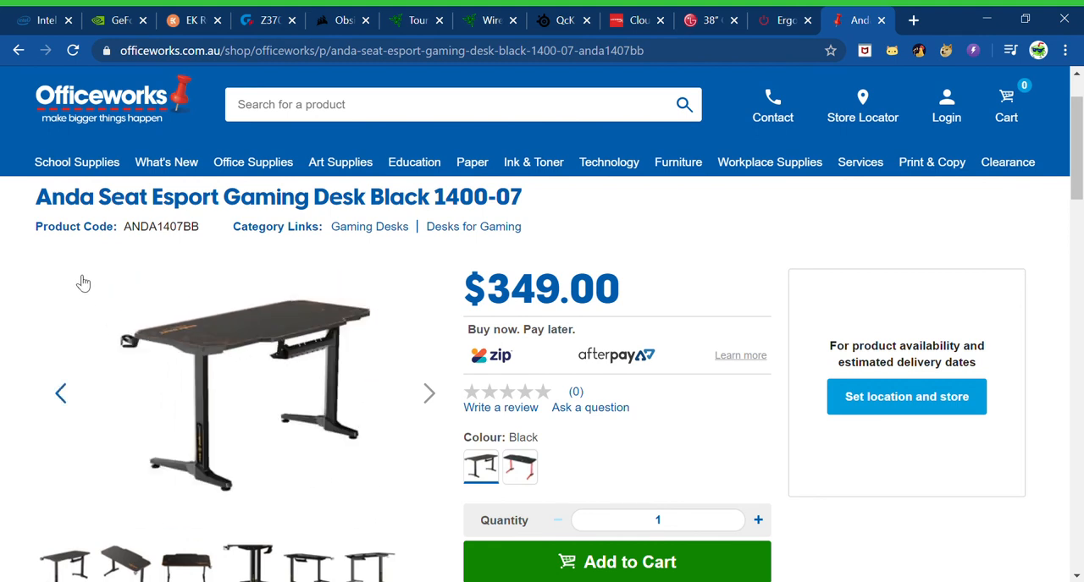
{"action": "mouse_move", "coordinate": [368, 210]}
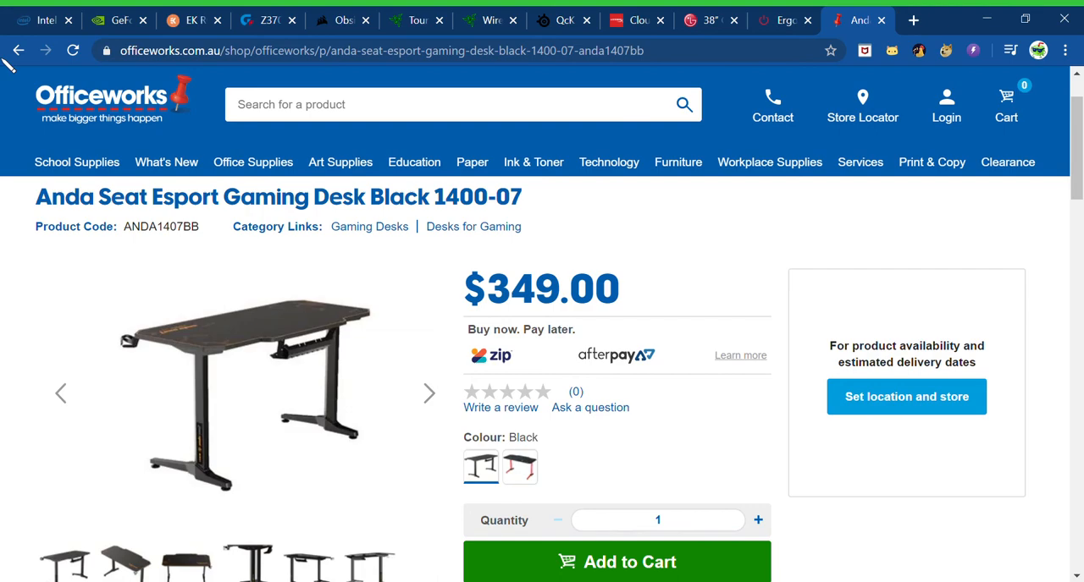
Step: Return from the Anda Seat desk to the Typhoon Pro Esport Gaming Desk with LED page
{"action": "left_click", "coordinate": [369, 226]}
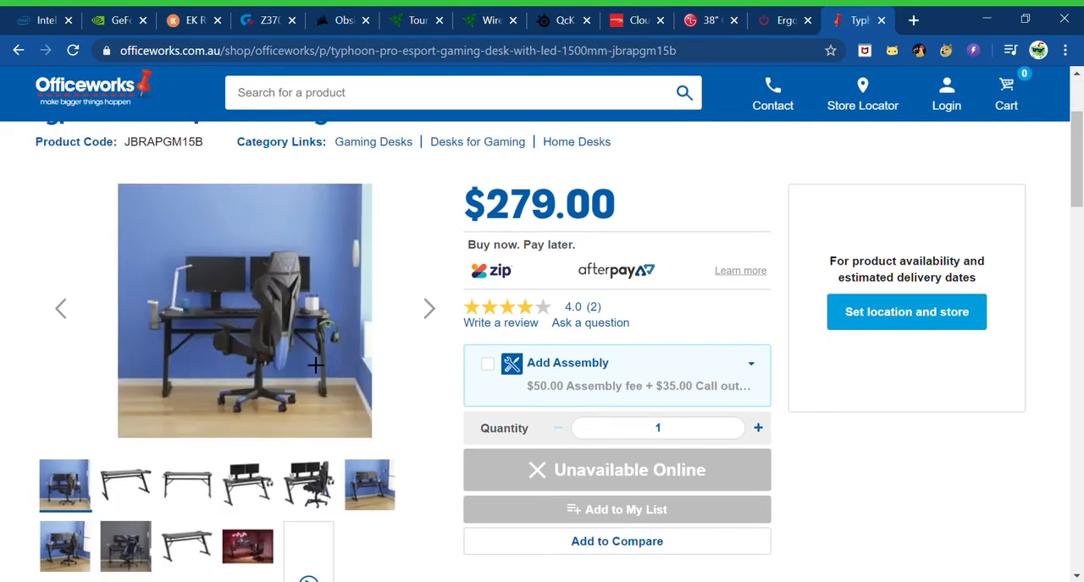
Step: View the Typhoon Pro desk photos enlarged and advance to the two-monitor setup shot
{"action": "left_click", "coordinate": [187, 485]}
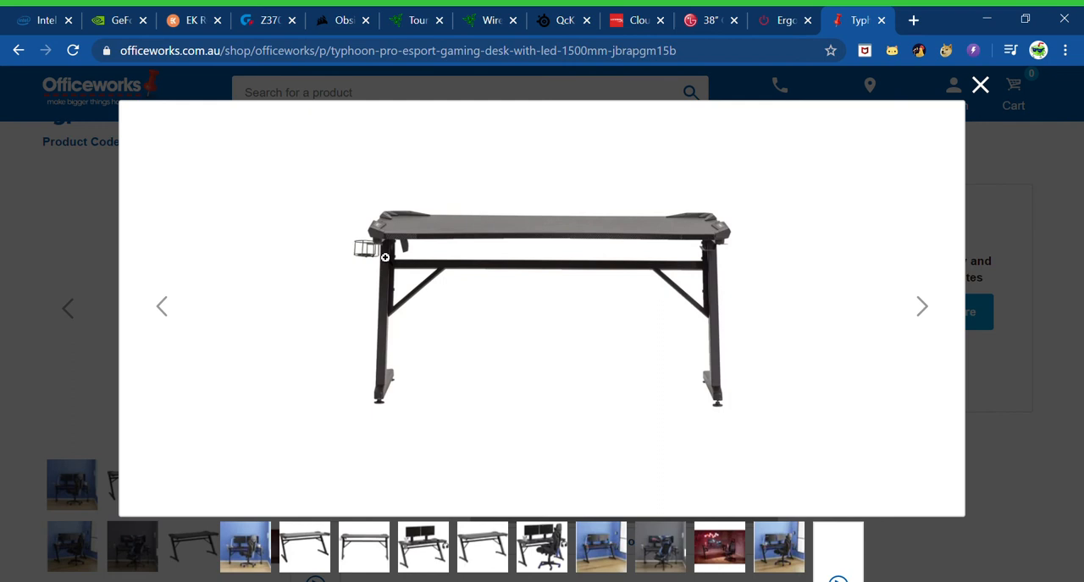
{"action": "mouse_move", "coordinate": [706, 269]}
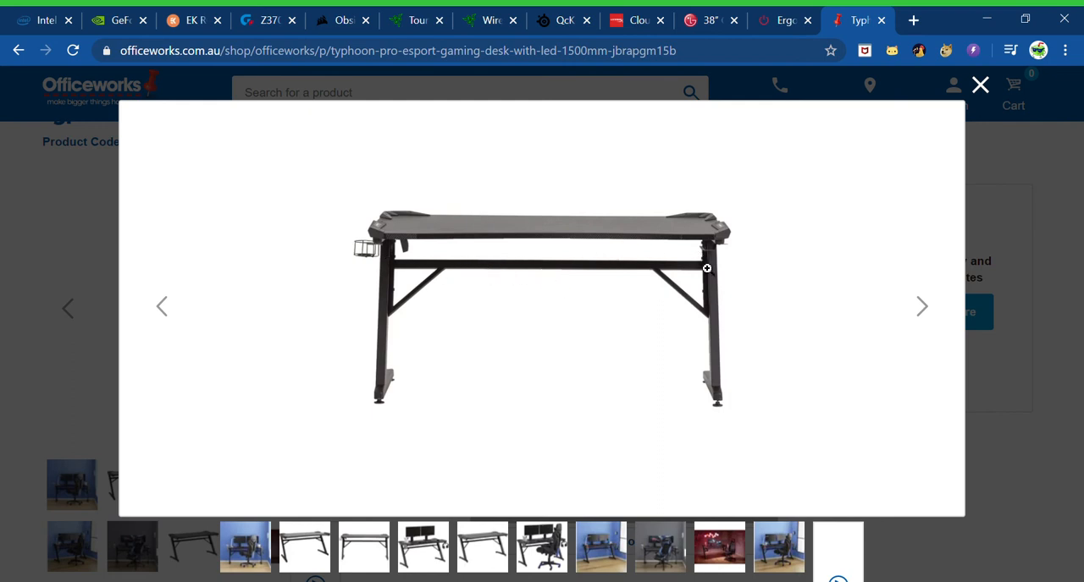
{"action": "mouse_move", "coordinate": [681, 325]}
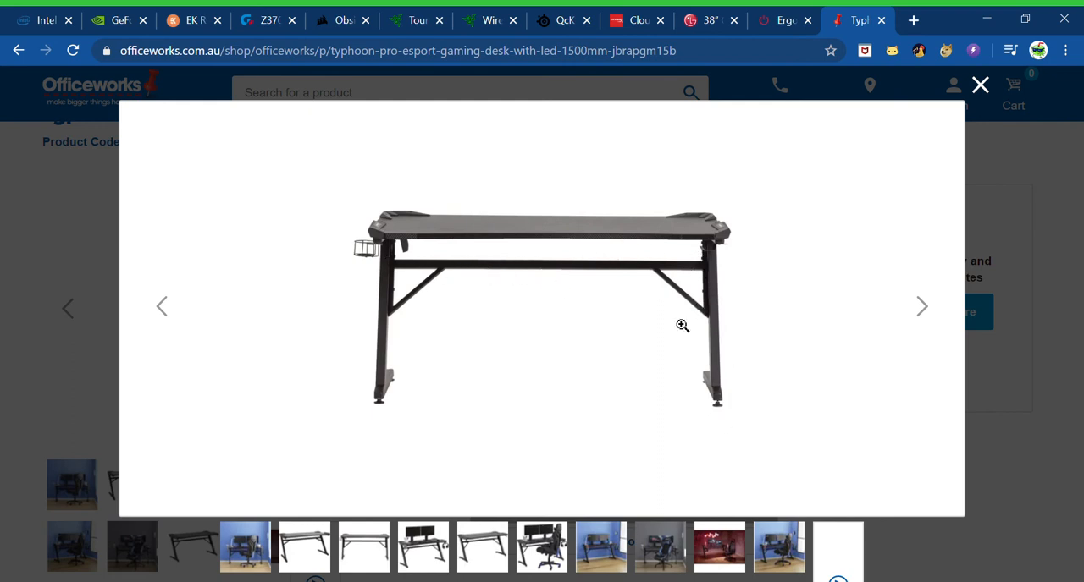
{"action": "mouse_move", "coordinate": [953, 241]}
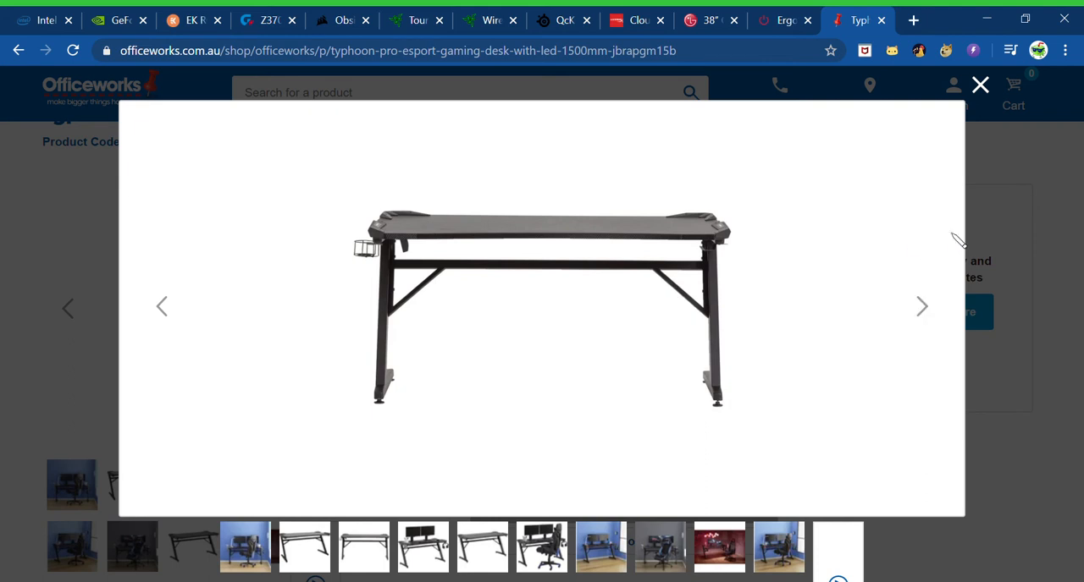
{"action": "left_click", "coordinate": [922, 306]}
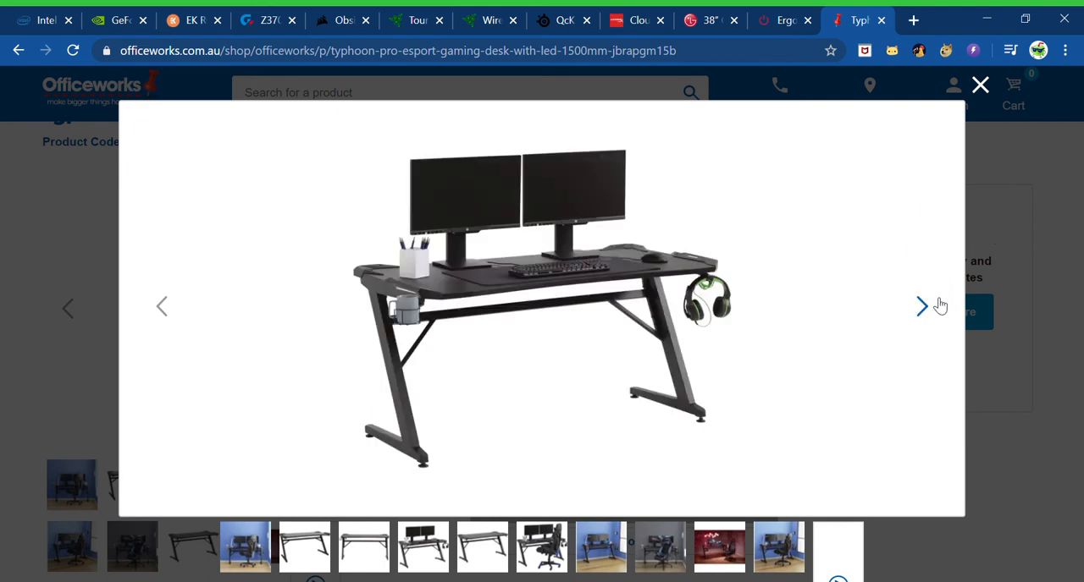
Step: View the desk photo with the gaming chair, then return to the LG 38GL950G-B monitor page
{"action": "left_click", "coordinate": [922, 306]}
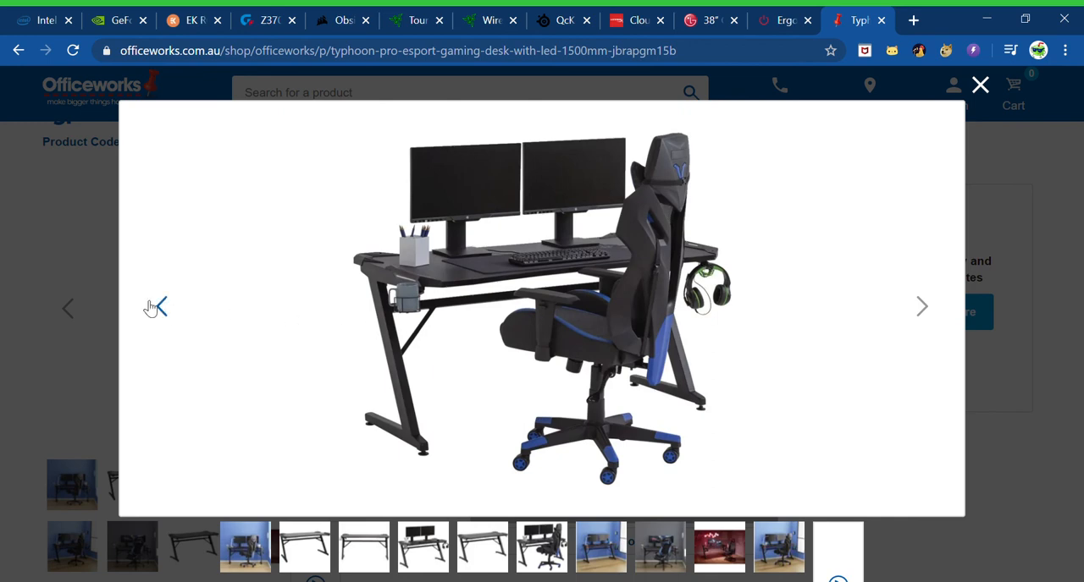
{"action": "mouse_move", "coordinate": [610, 268]}
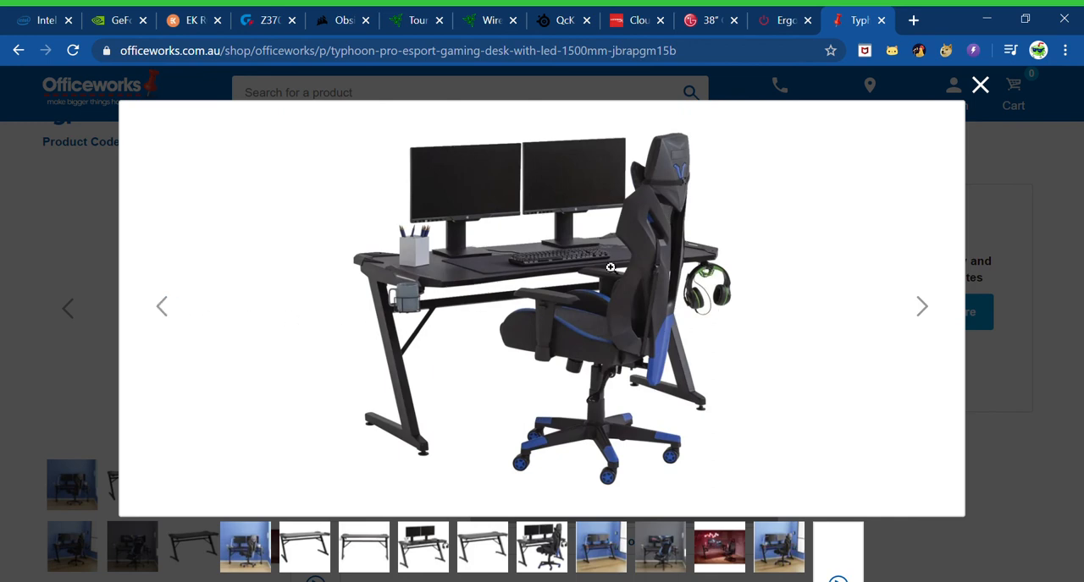
{"action": "mouse_move", "coordinate": [562, 234]}
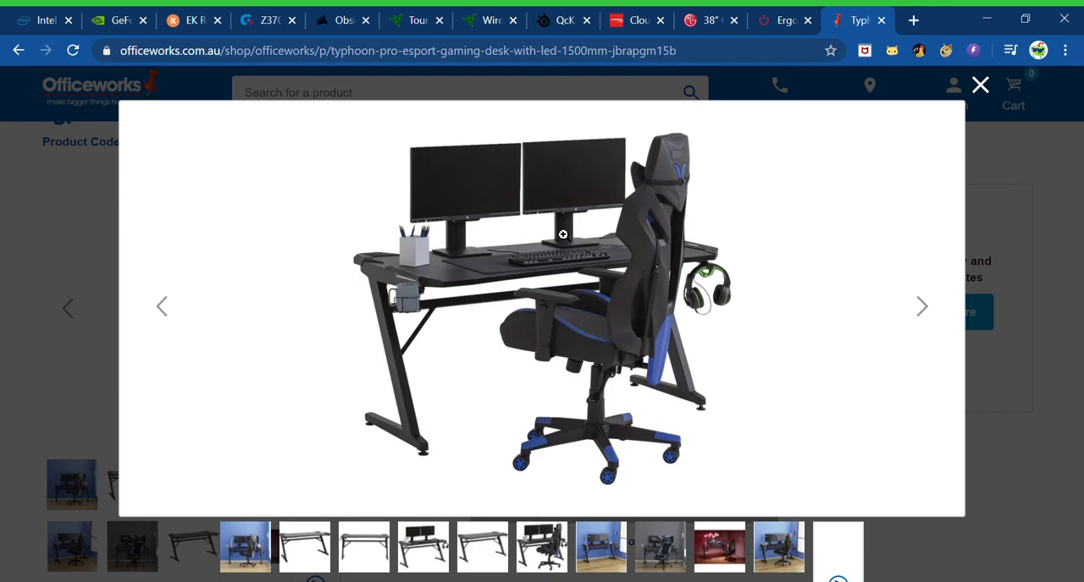
{"action": "mouse_move", "coordinate": [582, 179]}
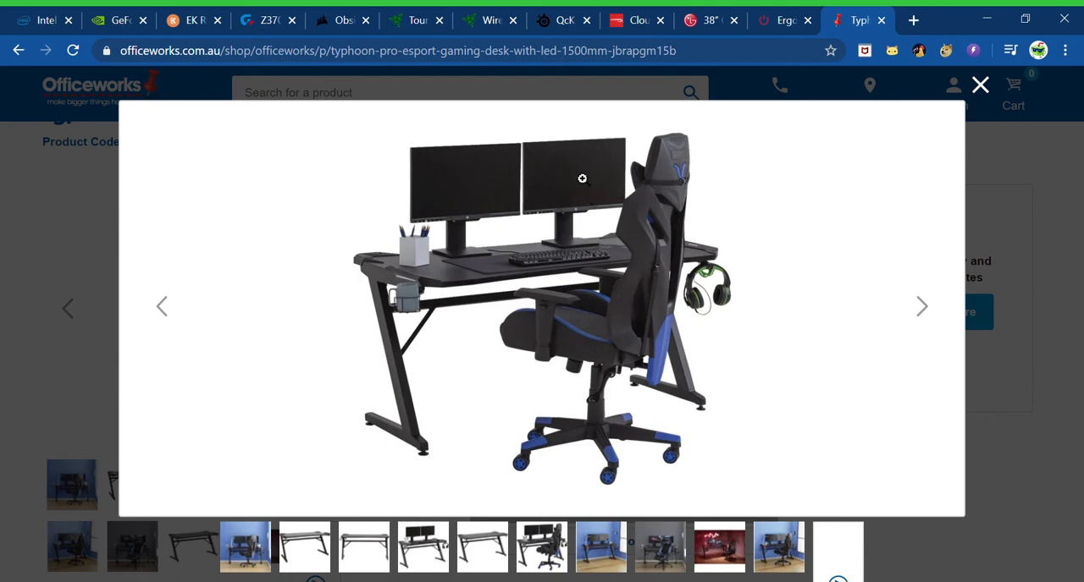
{"action": "mouse_move", "coordinate": [465, 185]}
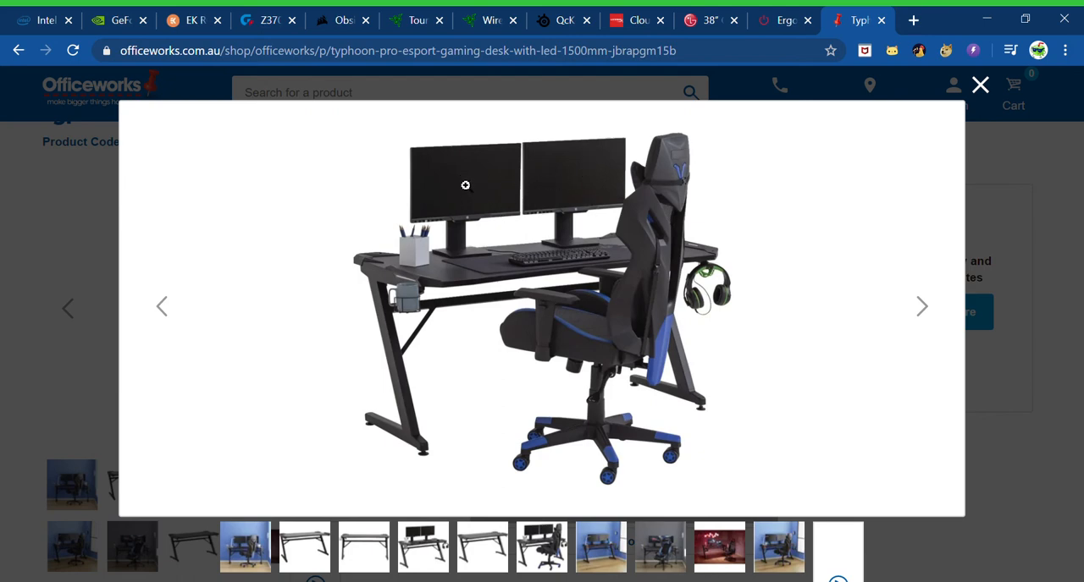
{"action": "mouse_move", "coordinate": [596, 177]}
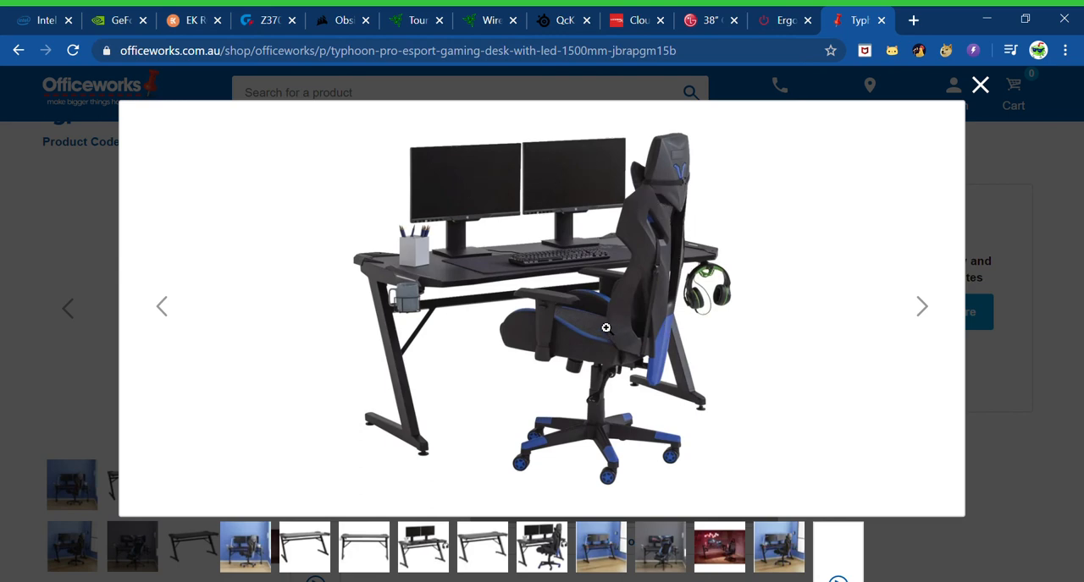
{"action": "mouse_move", "coordinate": [612, 302]}
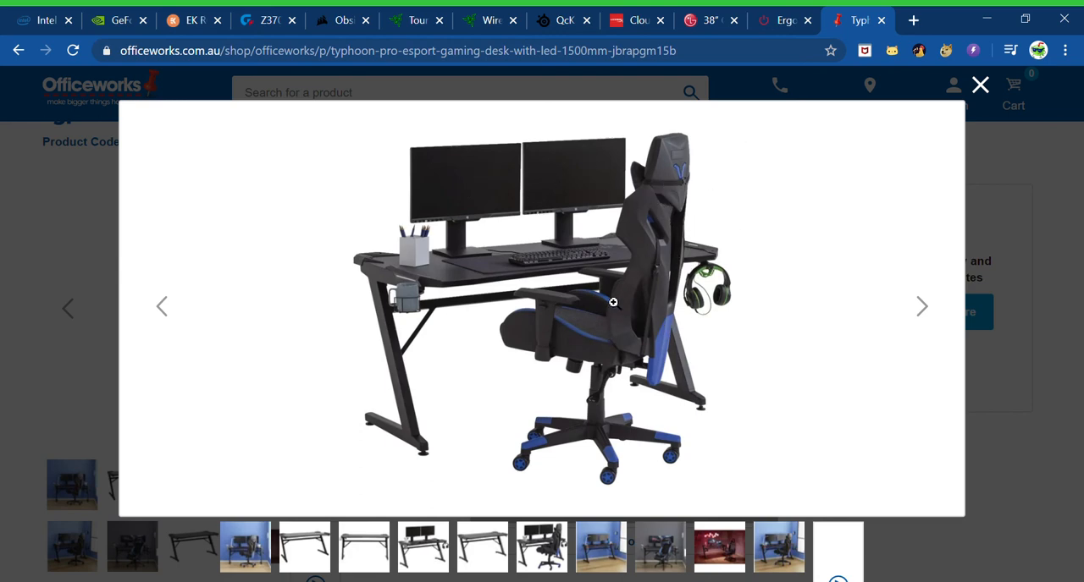
{"action": "mouse_move", "coordinate": [362, 398]}
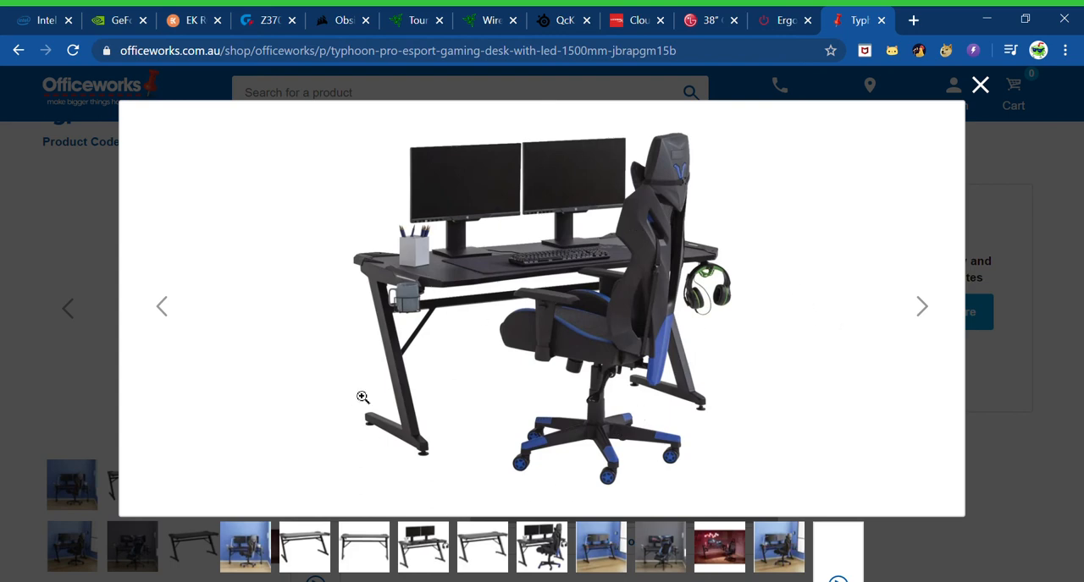
{"action": "mouse_move", "coordinate": [404, 289]}
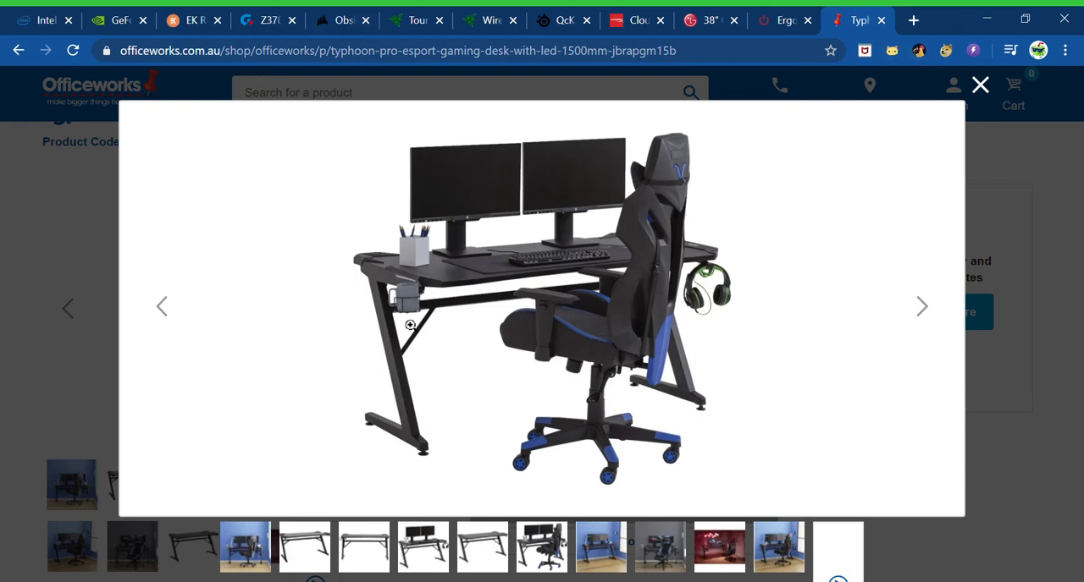
{"action": "mouse_move", "coordinate": [373, 256]}
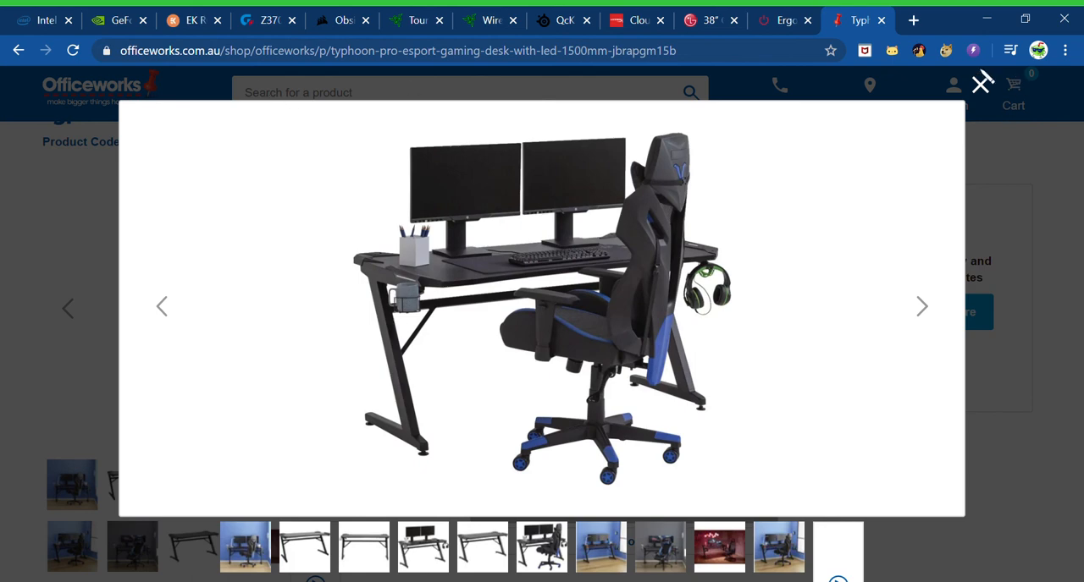
{"action": "left_click", "coordinate": [710, 20]}
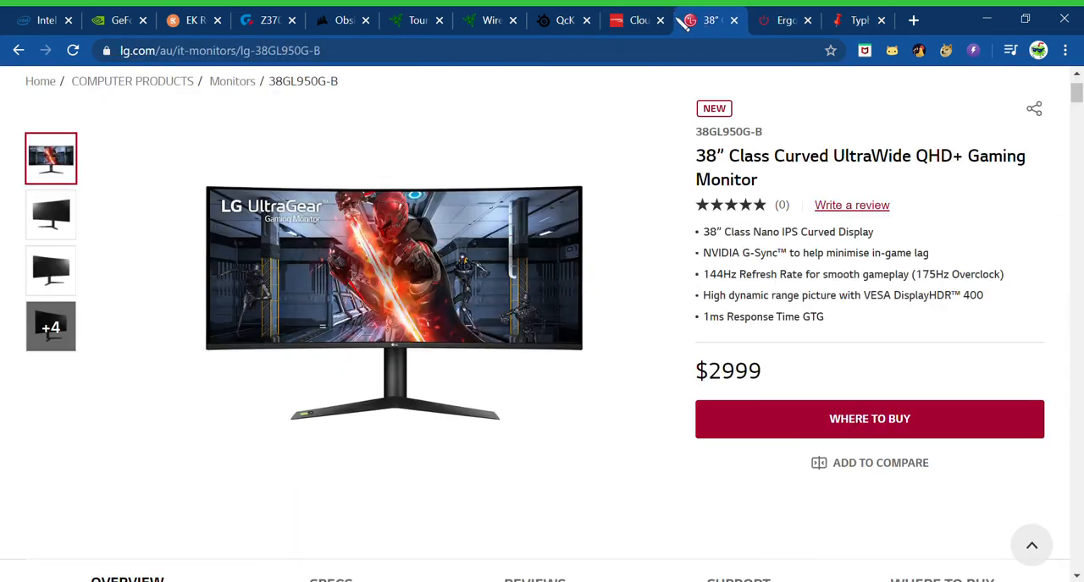
Step: Flip back through the SteelSeries mouse pad, Razer BlackWidow keyboard and EK cooling kit pages to the Intel Core i9-9900KS page
{"action": "left_click", "coordinate": [563, 20]}
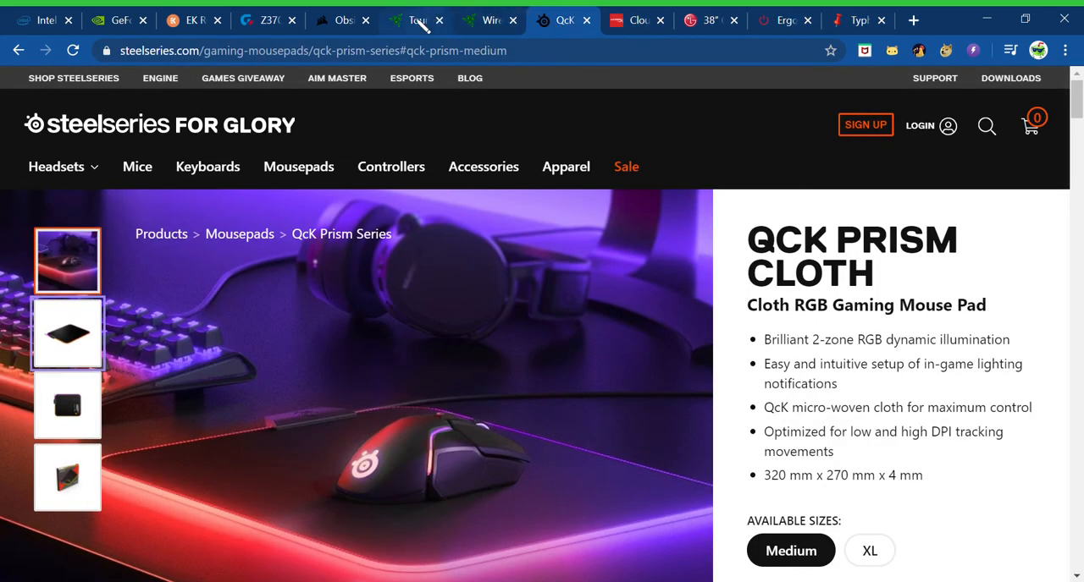
{"action": "left_click", "coordinate": [415, 20]}
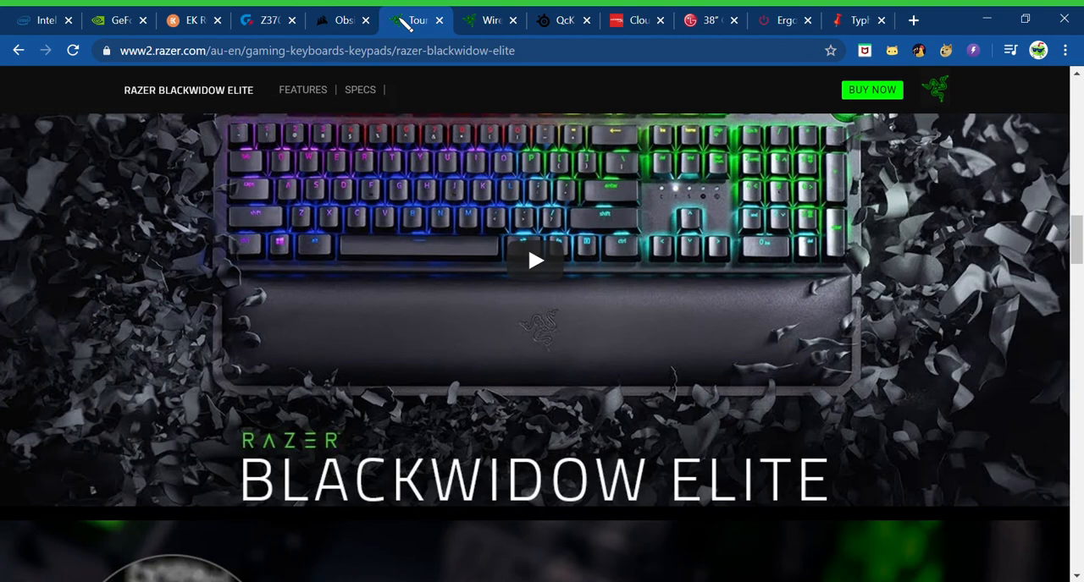
{"action": "left_click", "coordinate": [193, 20]}
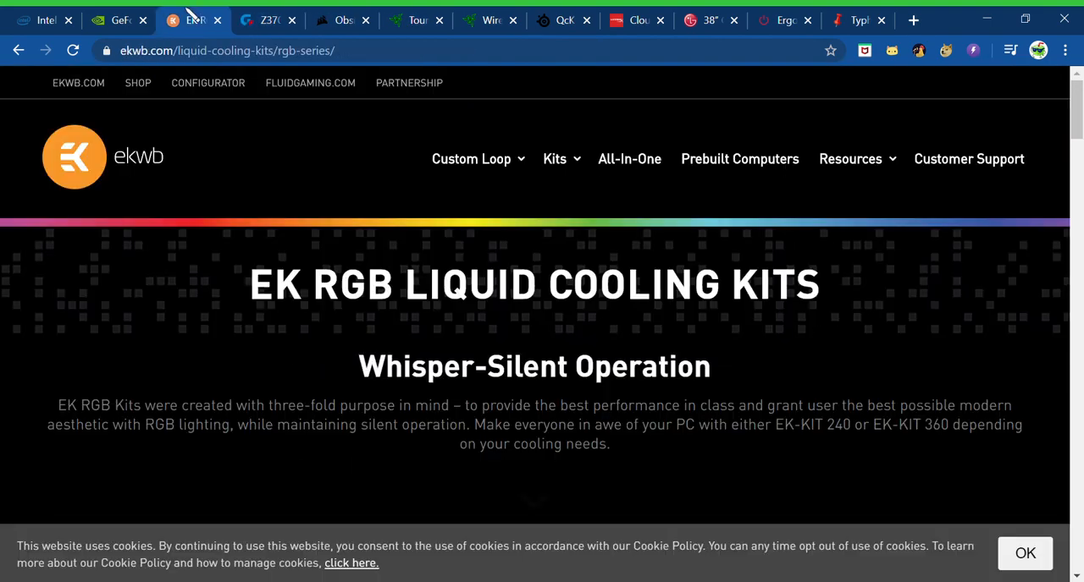
{"action": "left_click", "coordinate": [43, 20]}
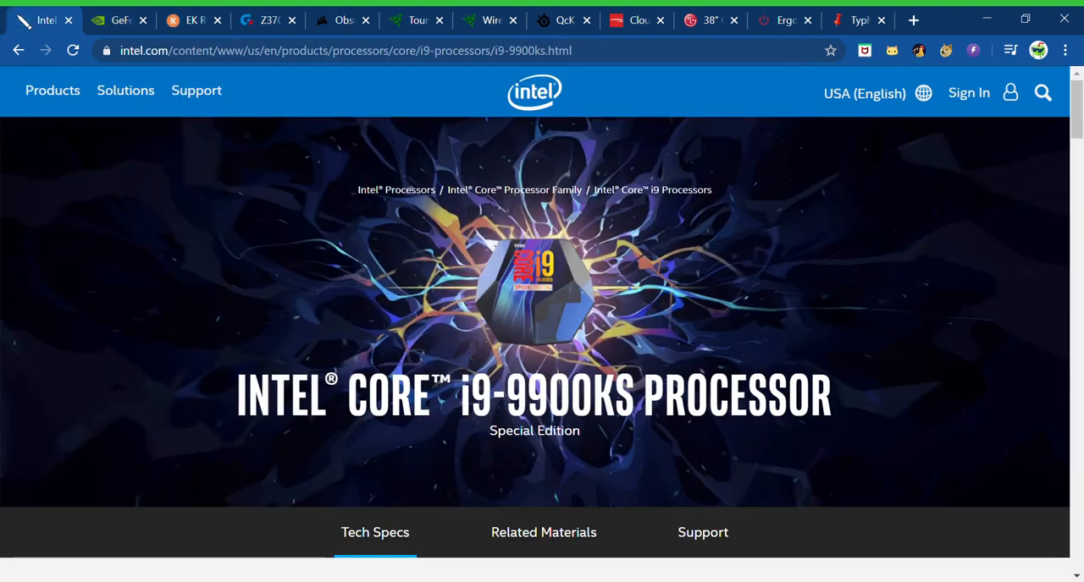
{"action": "mouse_move", "coordinate": [957, 314]}
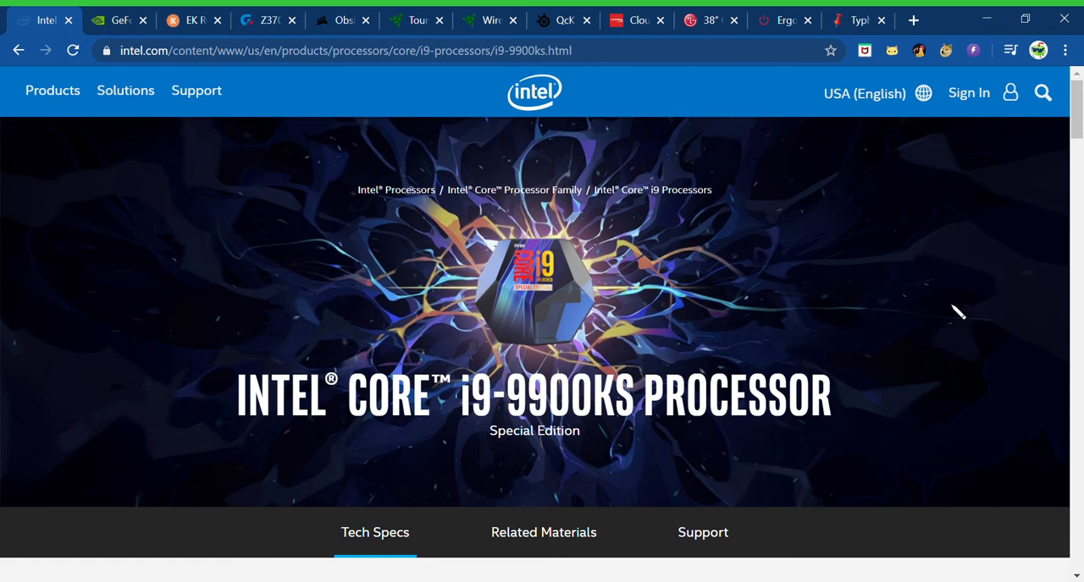
{"action": "mouse_move", "coordinate": [512, 13]}
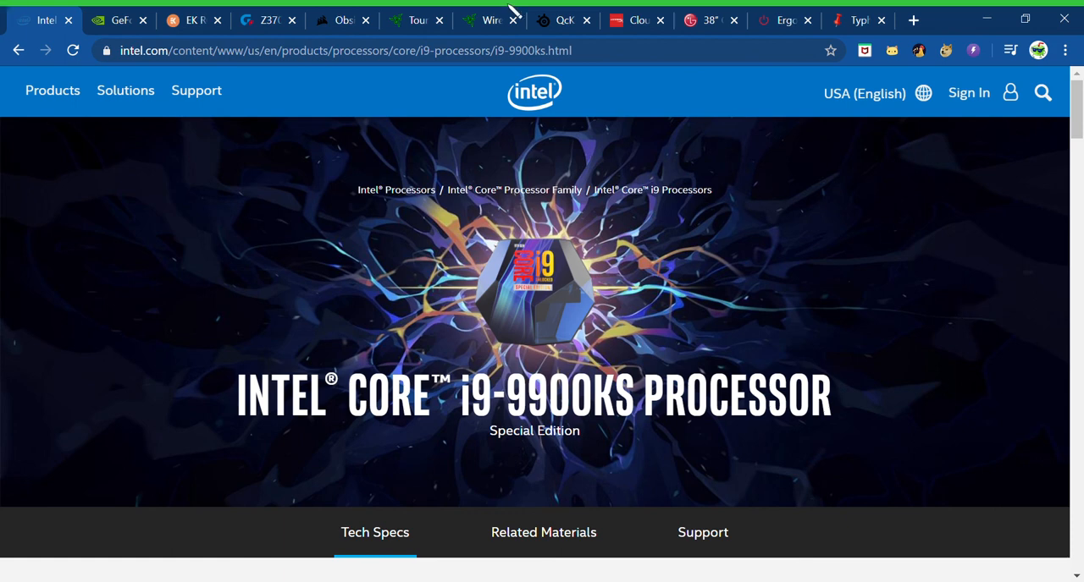
{"action": "mouse_move", "coordinate": [551, 130]}
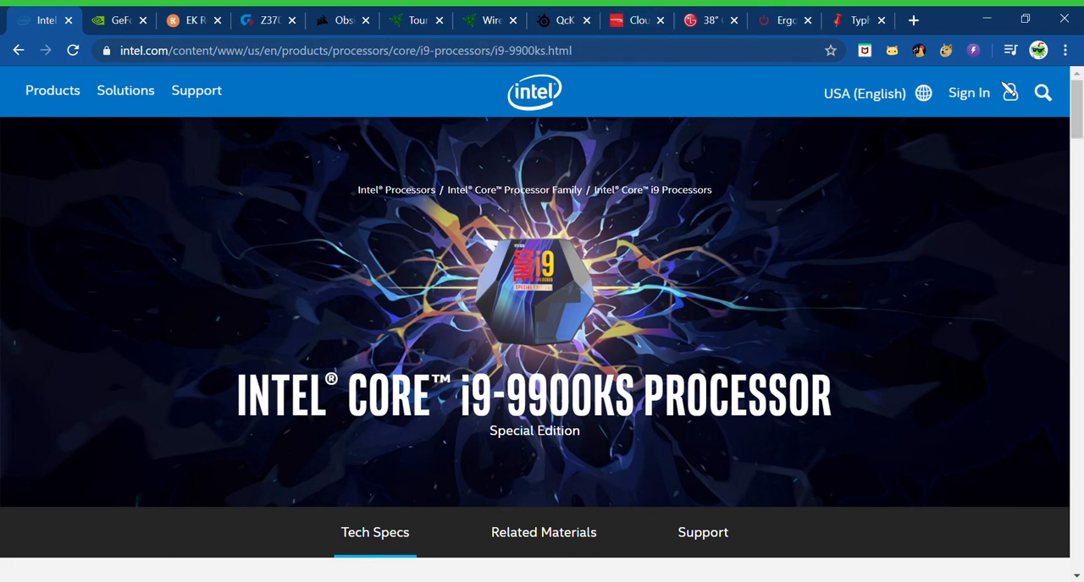
{"action": "mouse_move", "coordinate": [1009, 92]}
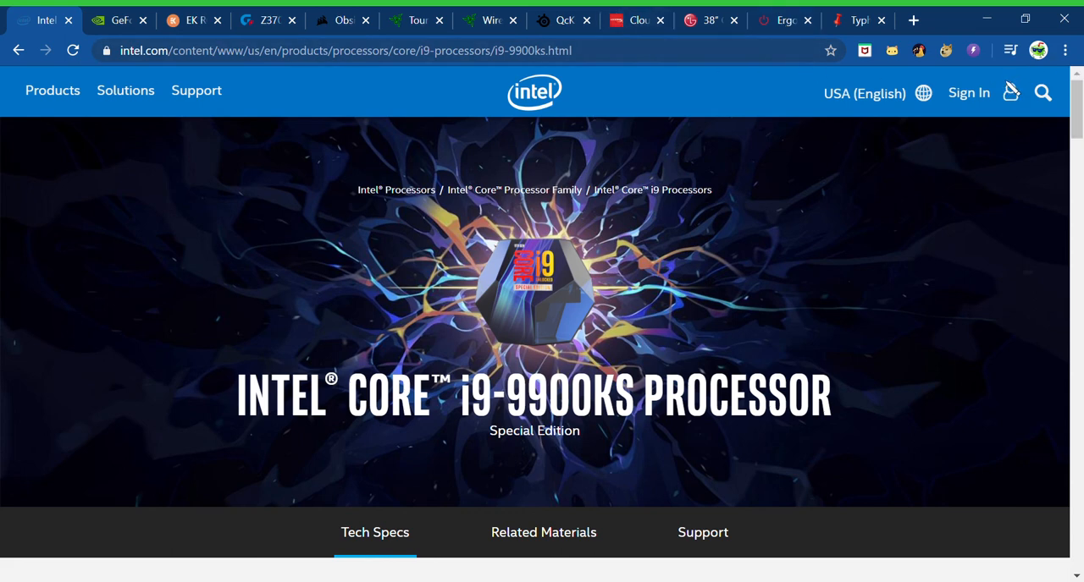